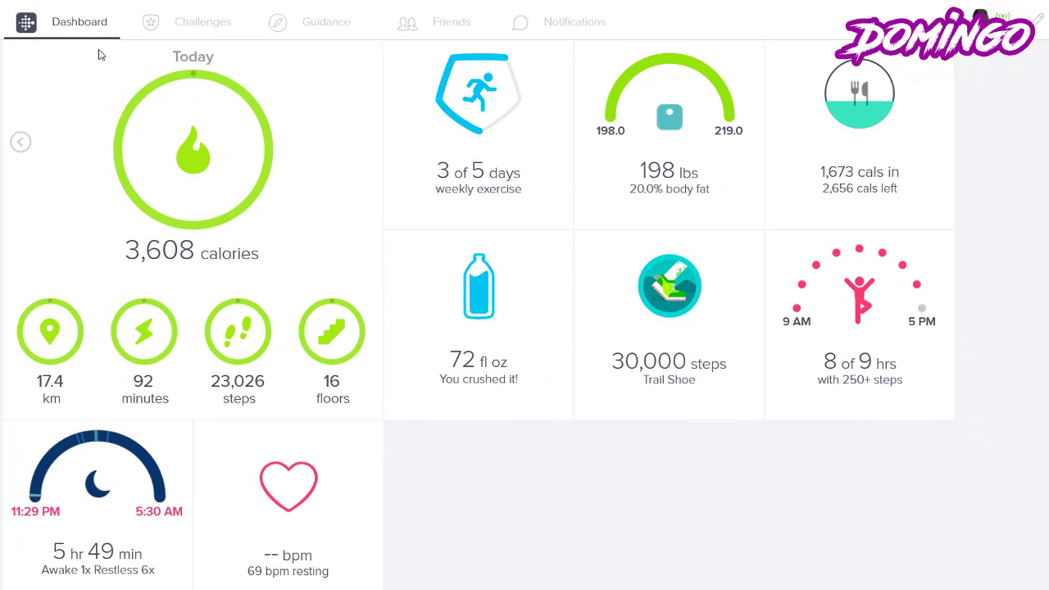
mouse_move(309, 434)
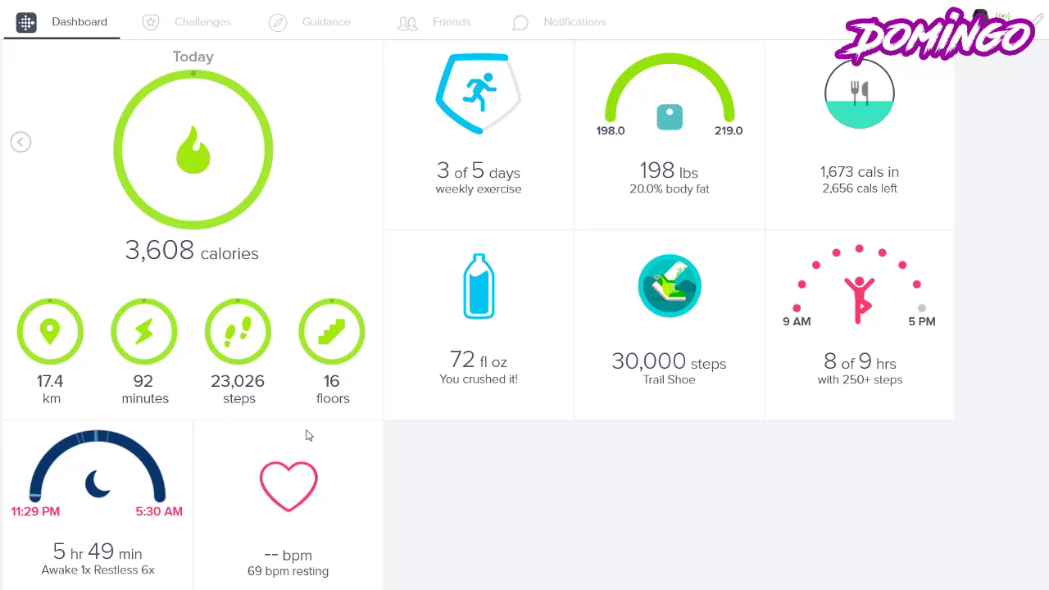
mouse_move(220, 255)
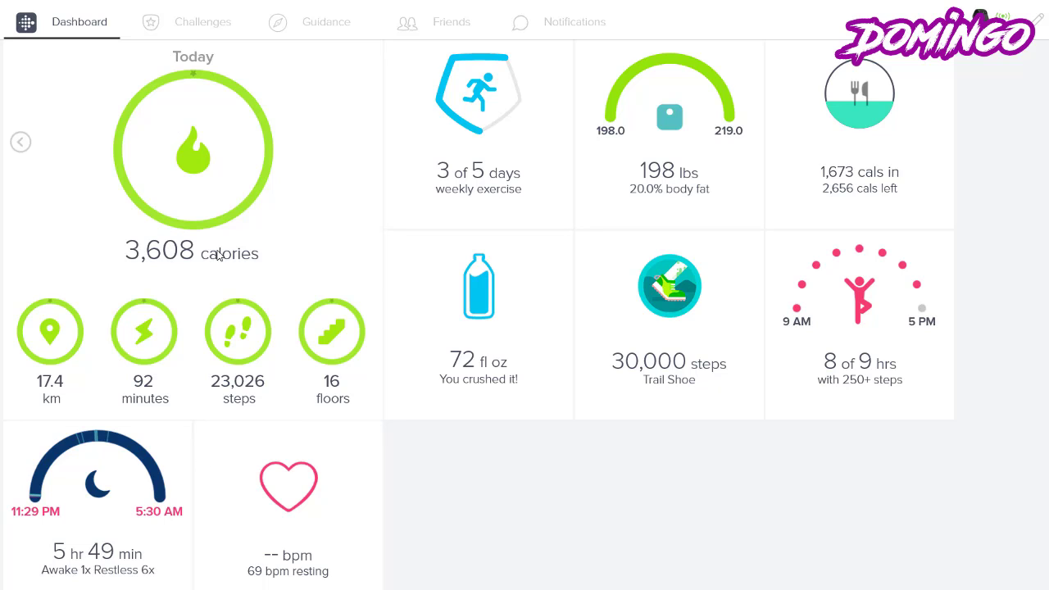
mouse_move(134, 356)
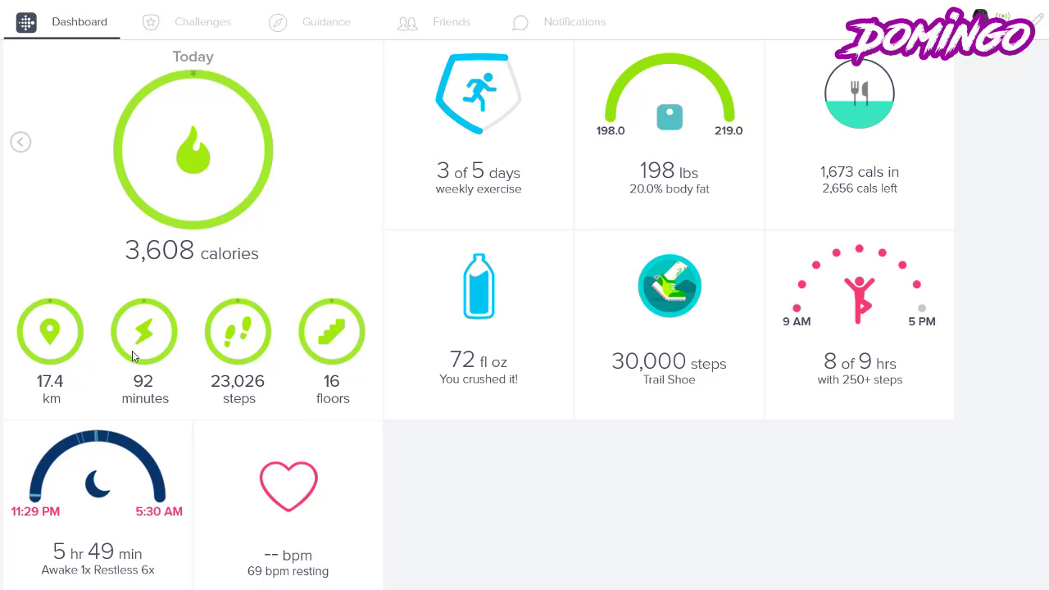
mouse_move(236, 375)
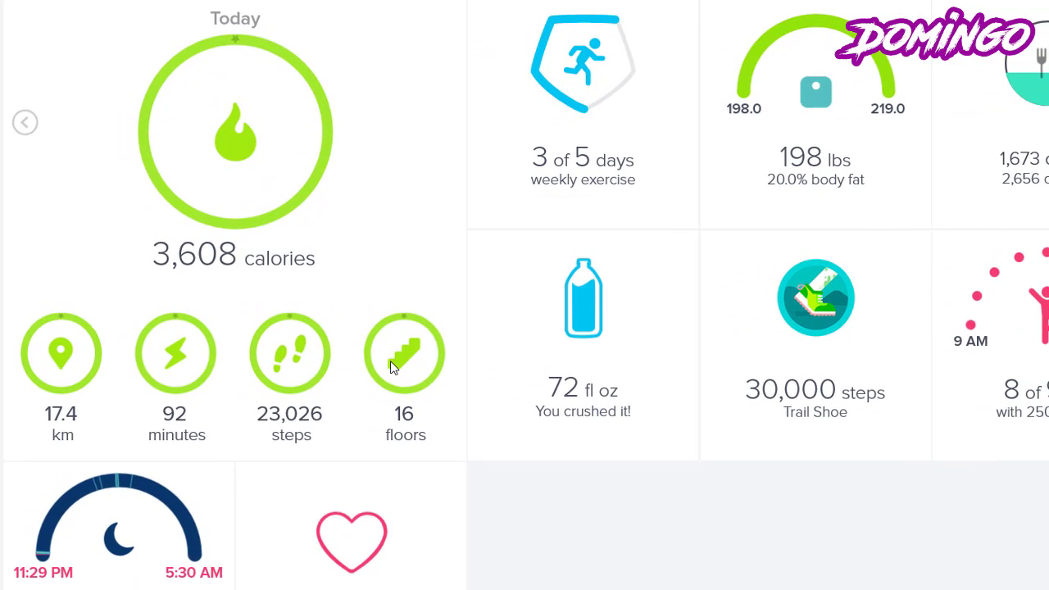
mouse_move(521, 507)
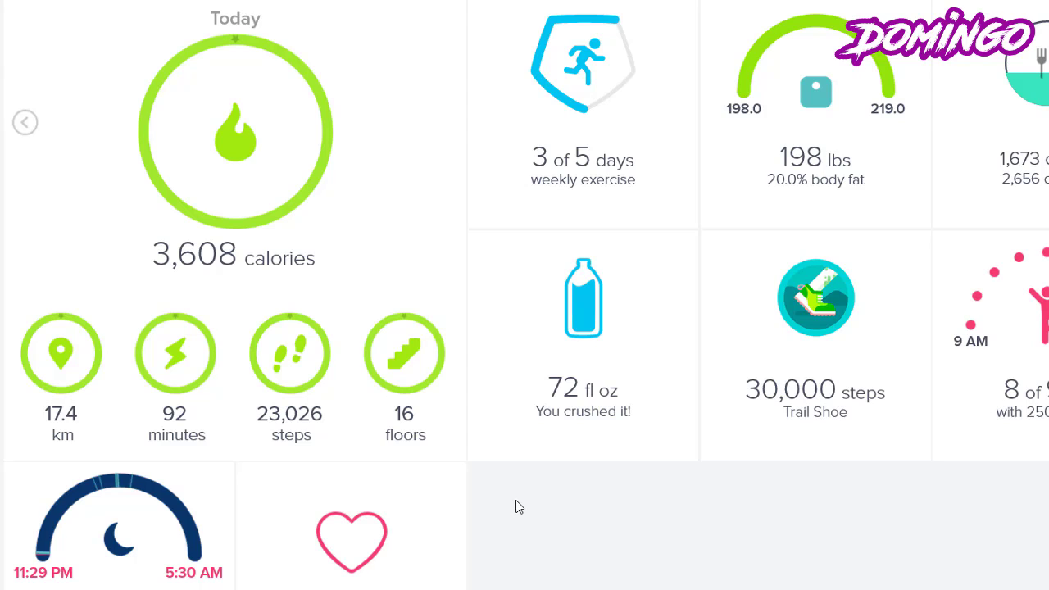
mouse_move(558, 195)
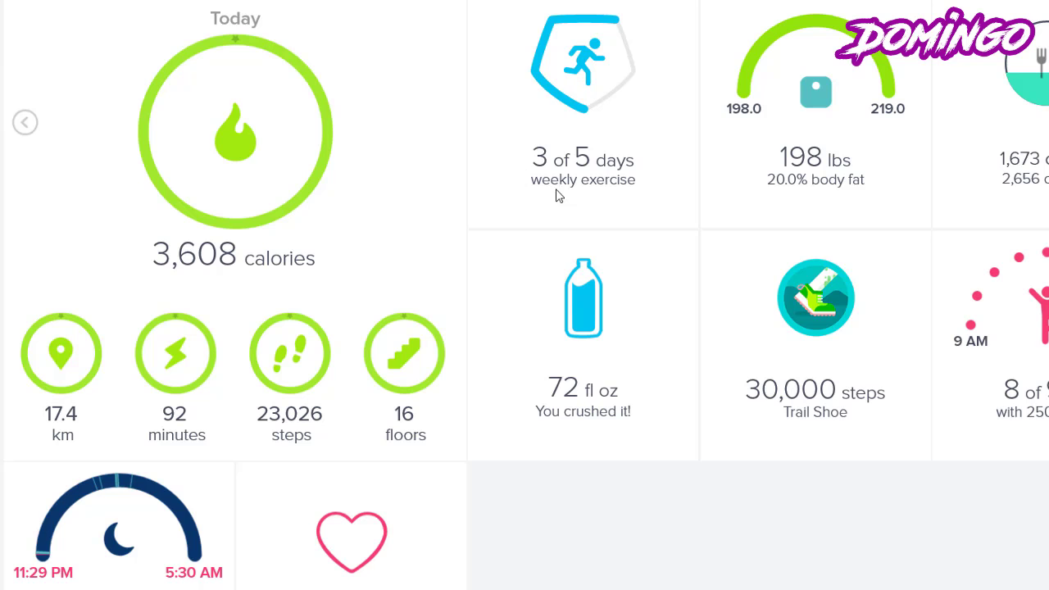
mouse_move(615, 175)
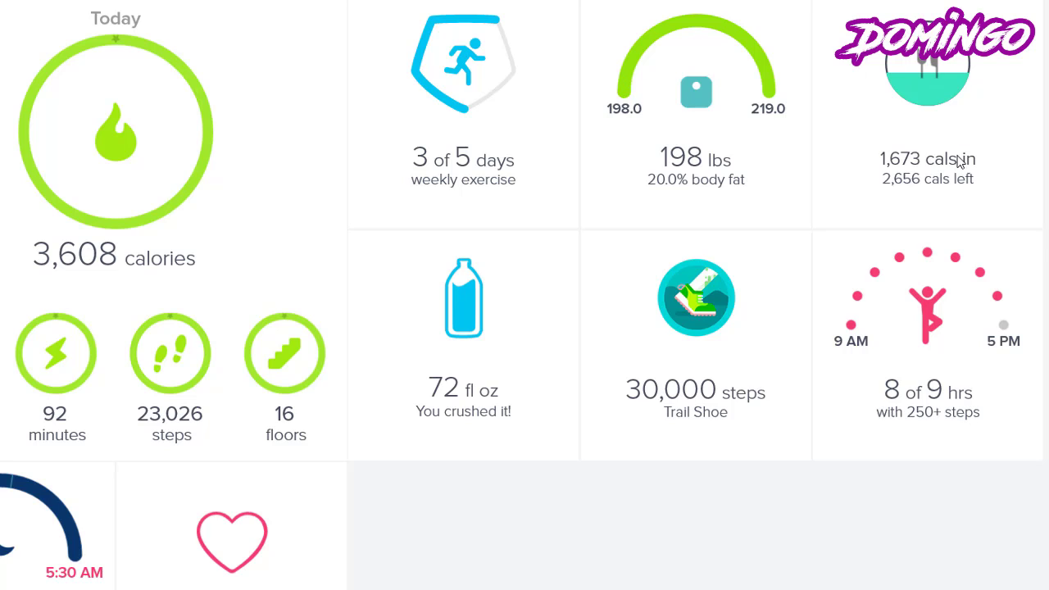
mouse_move(930, 321)
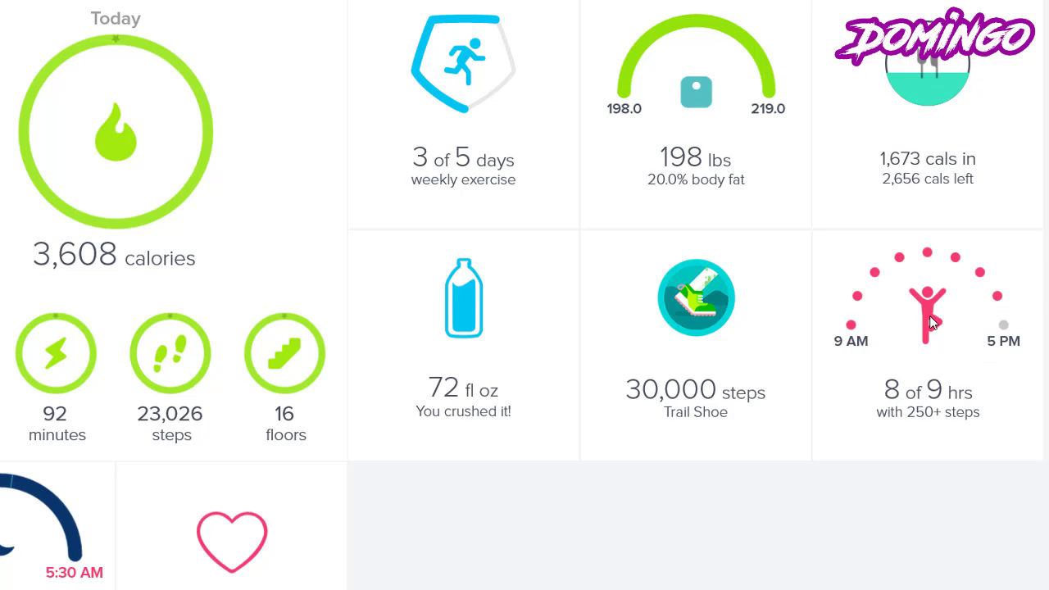
mouse_move(943, 362)
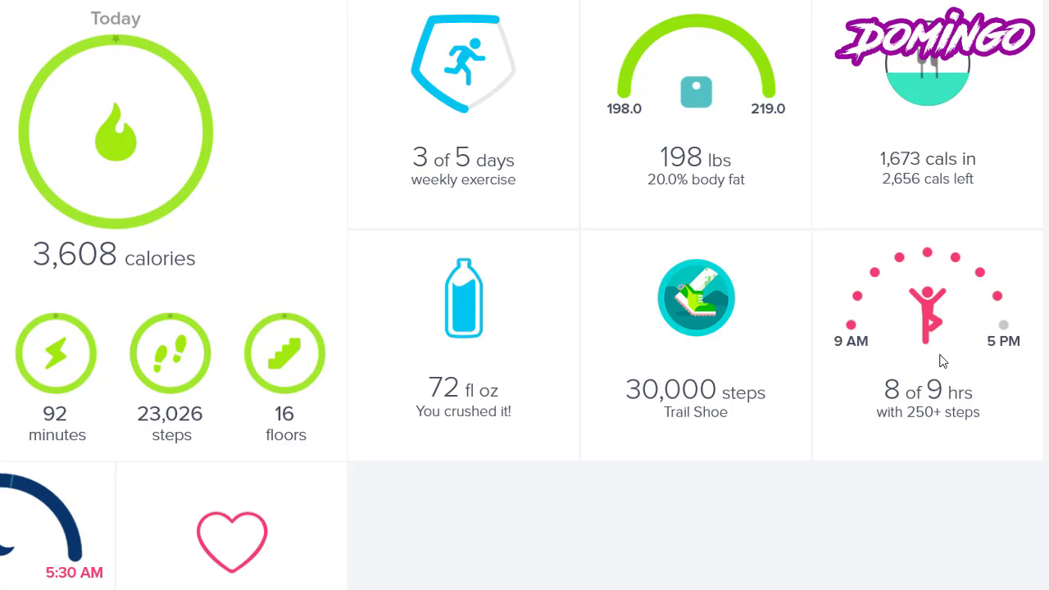
mouse_move(898, 444)
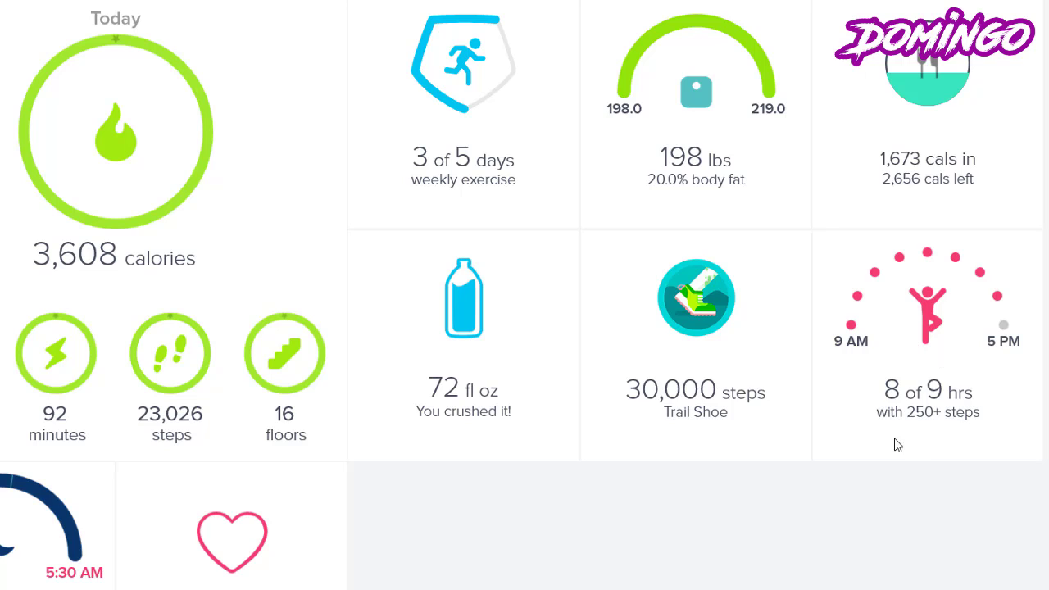
mouse_move(979, 339)
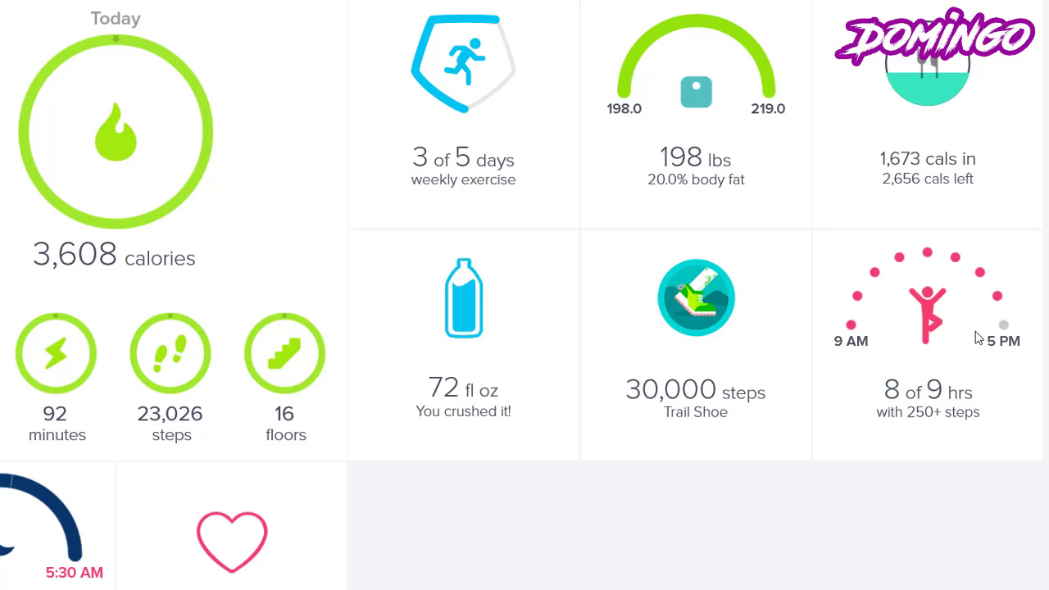
mouse_move(689, 354)
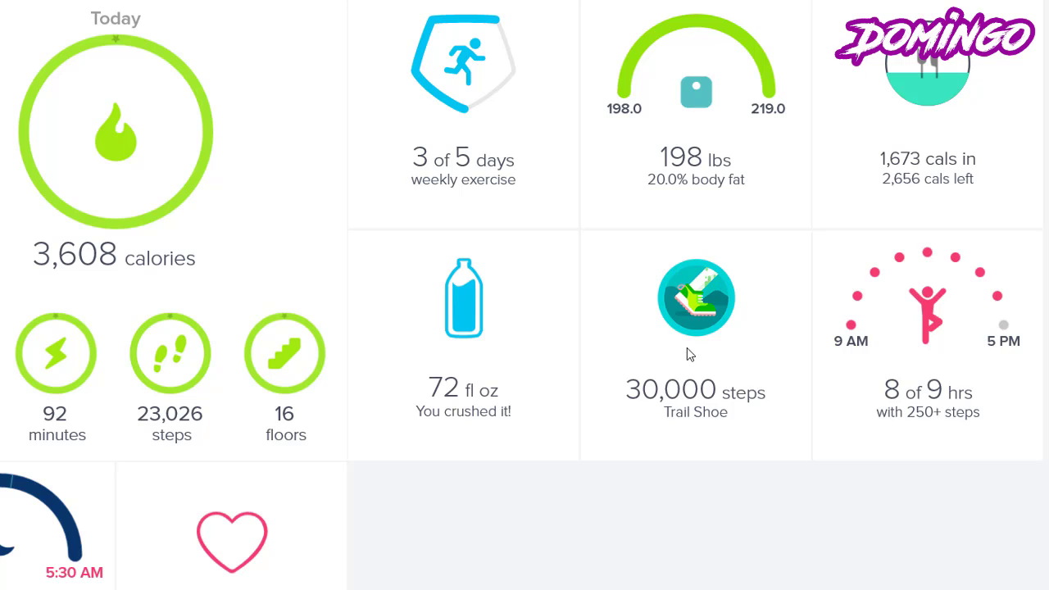
mouse_move(458, 320)
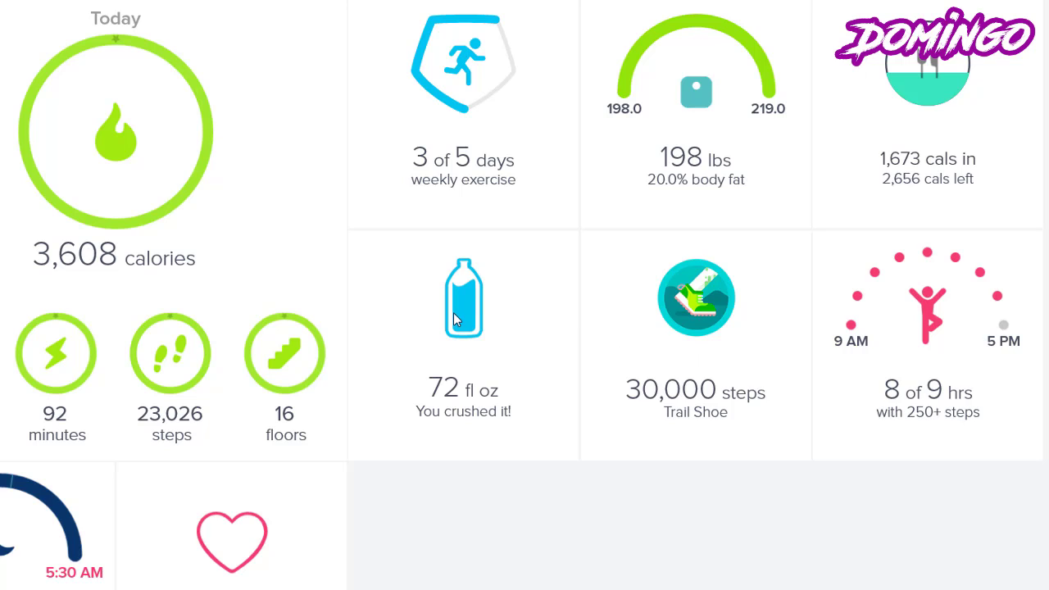
mouse_move(460, 330)
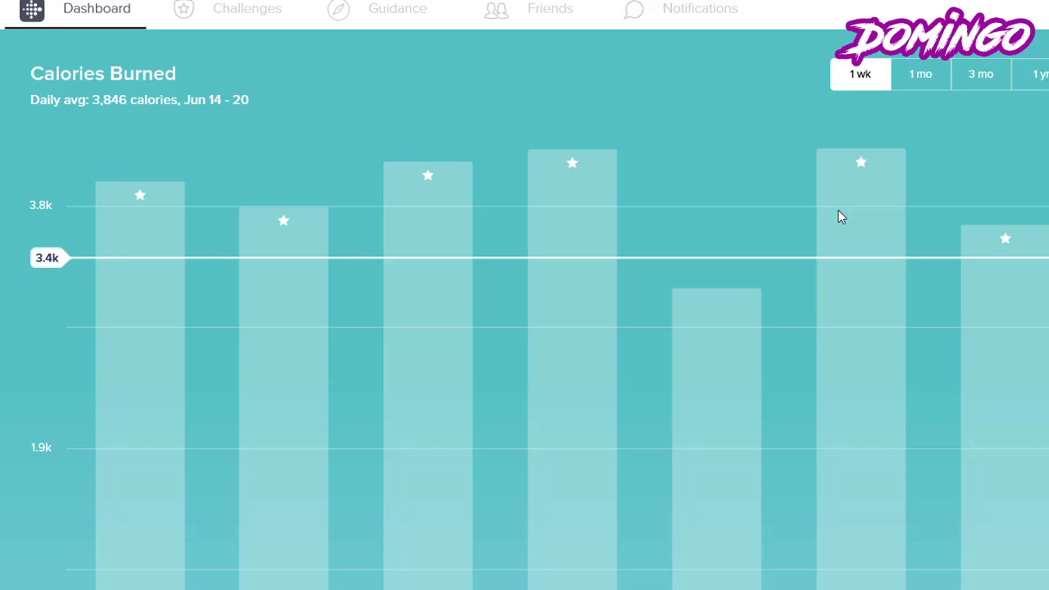
mouse_move(555, 294)
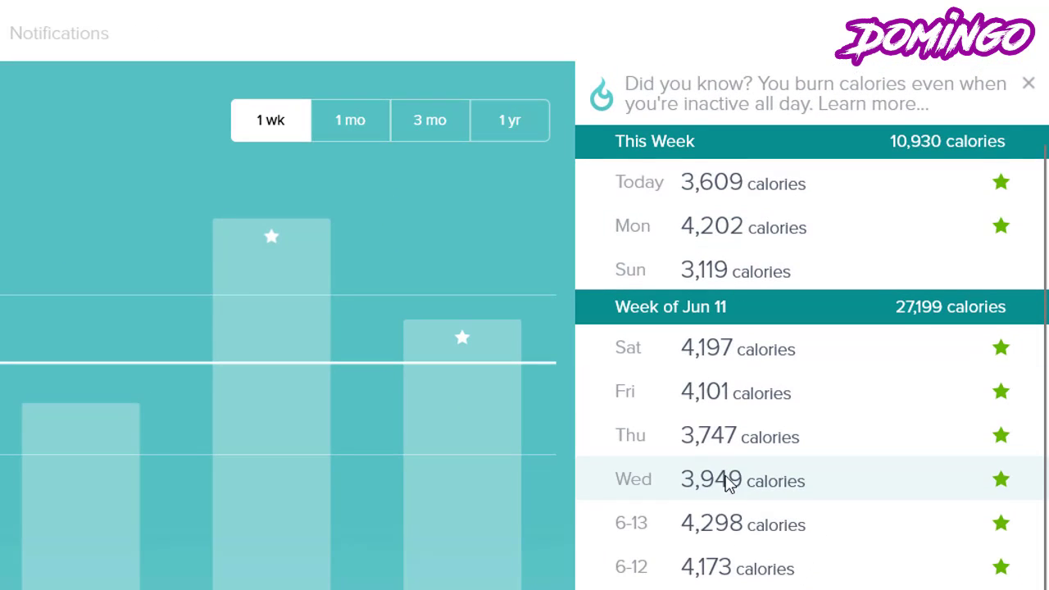
- Scroll the Calories Burned daily totals: 10,930 this week, 27,199 for the week of Jun 11
scroll("down", 3)
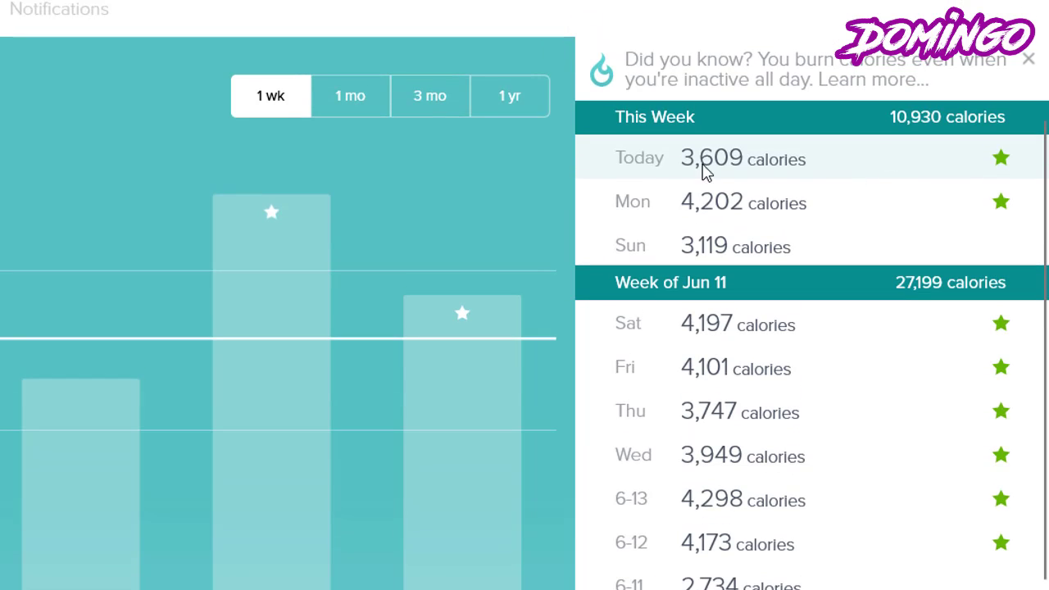
mouse_move(625, 231)
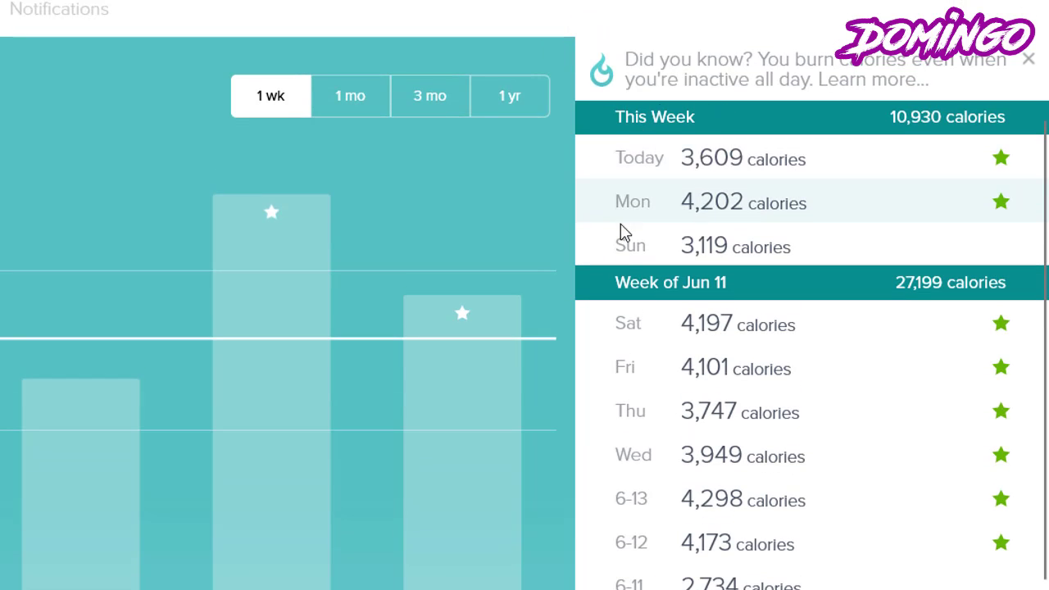
mouse_move(1000, 225)
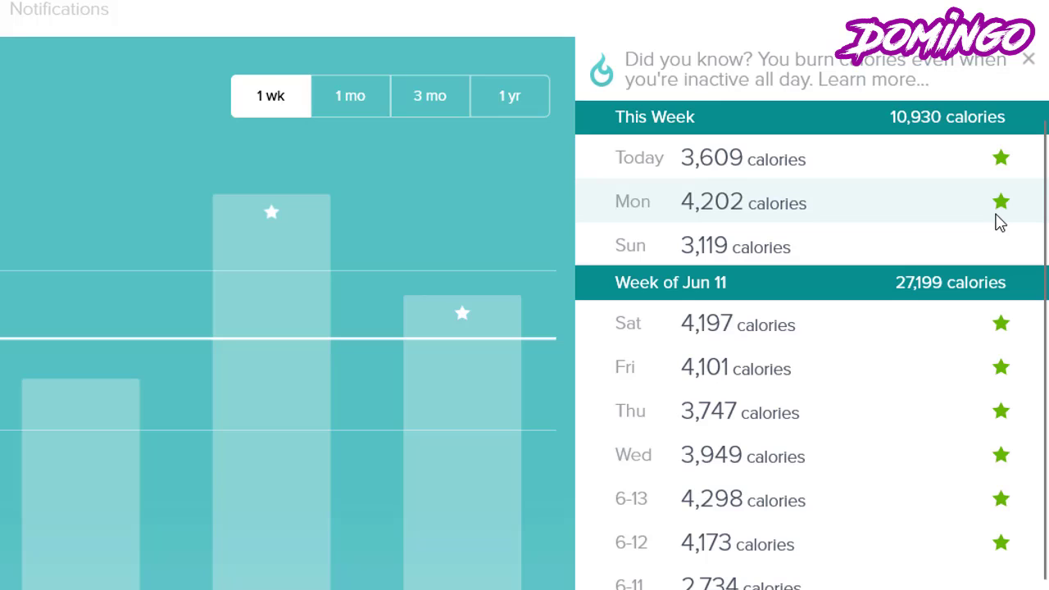
mouse_move(752, 213)
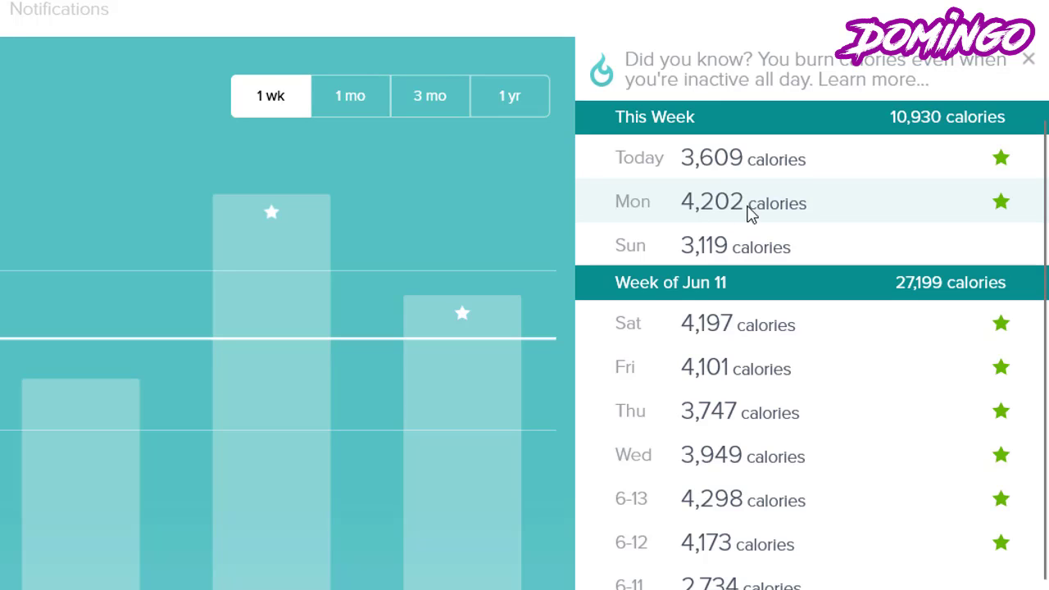
mouse_move(742, 202)
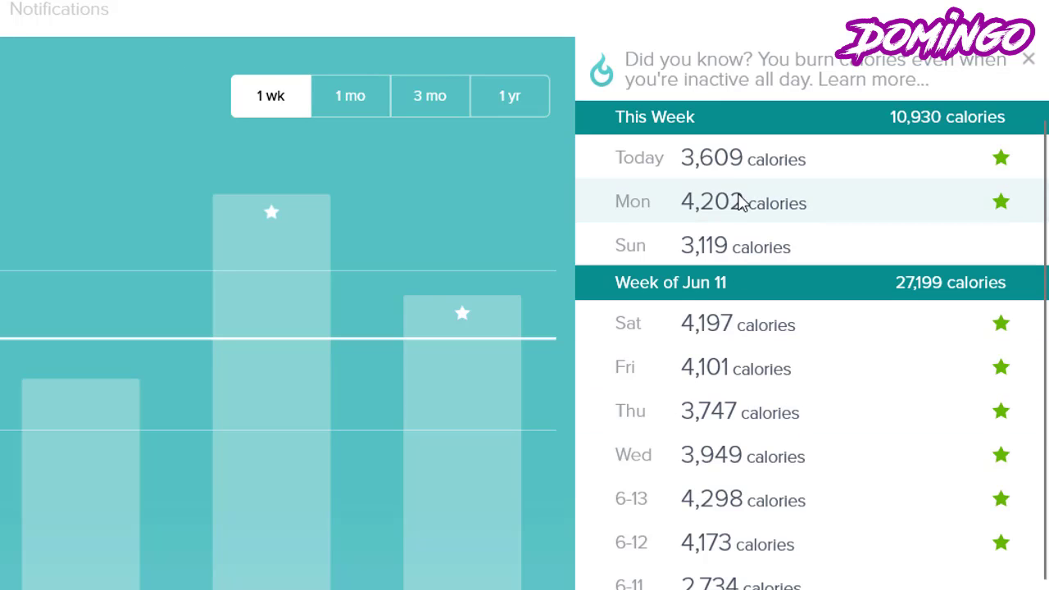
mouse_move(710, 426)
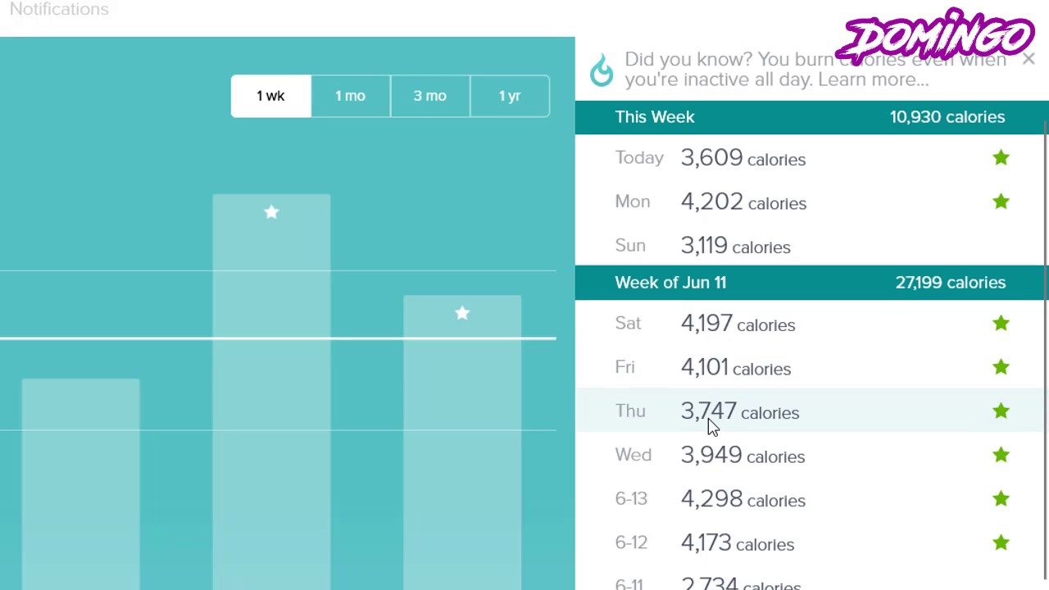
mouse_move(689, 422)
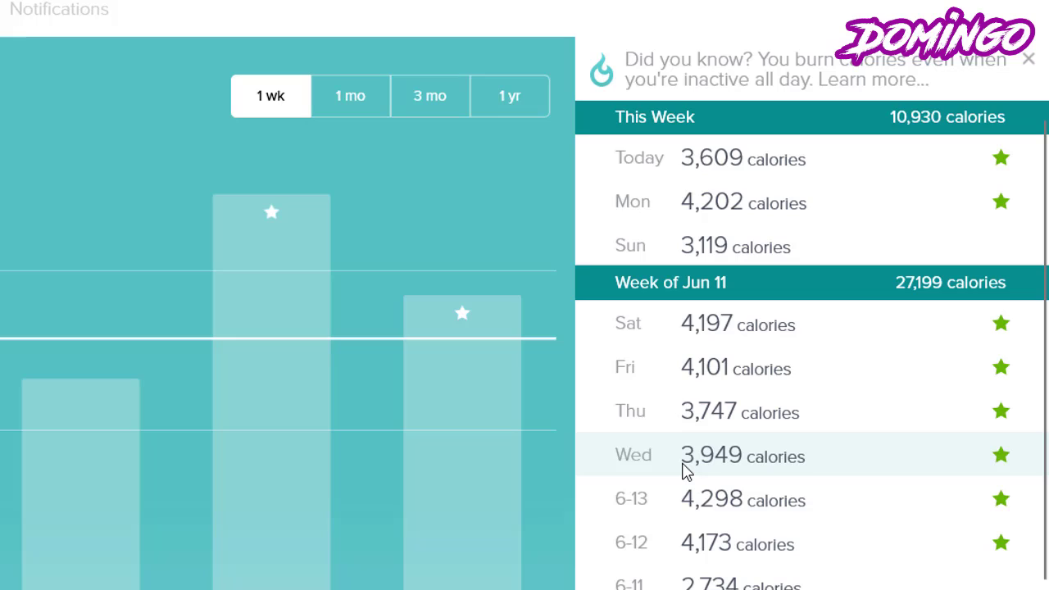
mouse_move(687, 464)
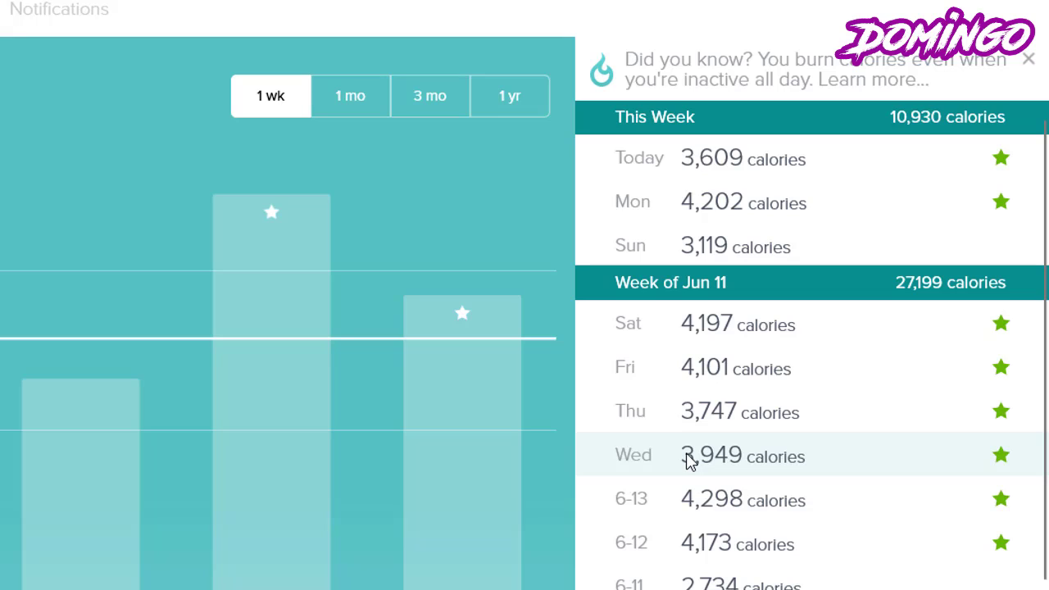
mouse_move(847, 417)
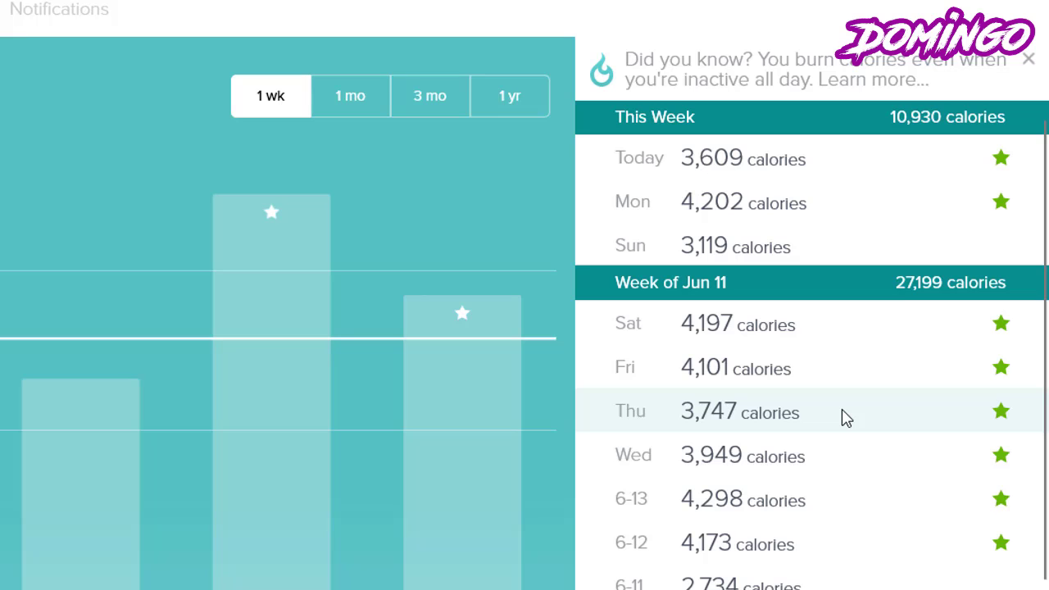
mouse_move(836, 414)
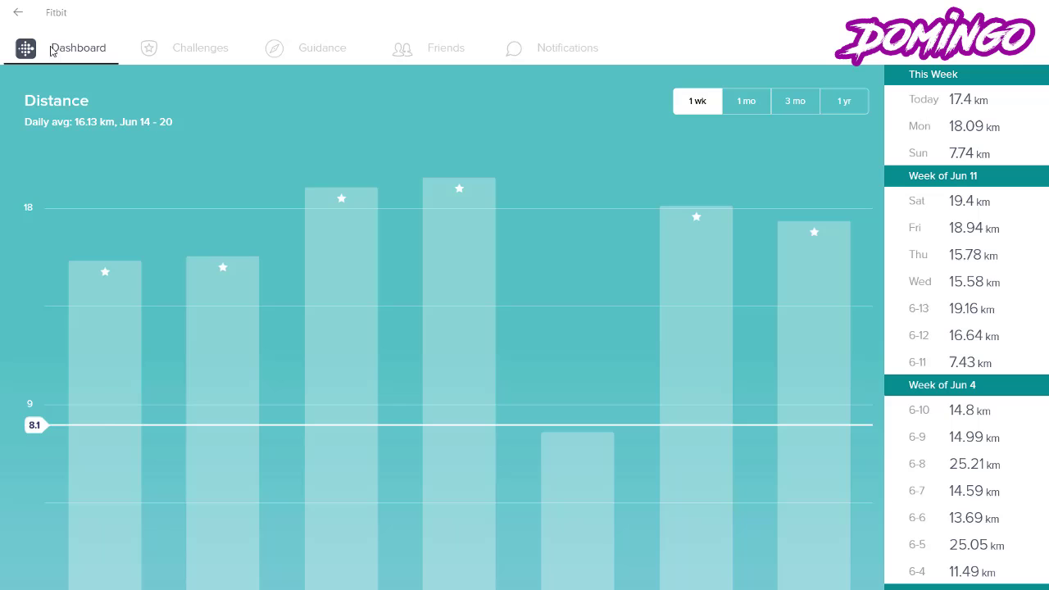
- Return to the dashboard and view Water details averaging 90.0 oz daily for Jun 14–20
left_click(77, 48)
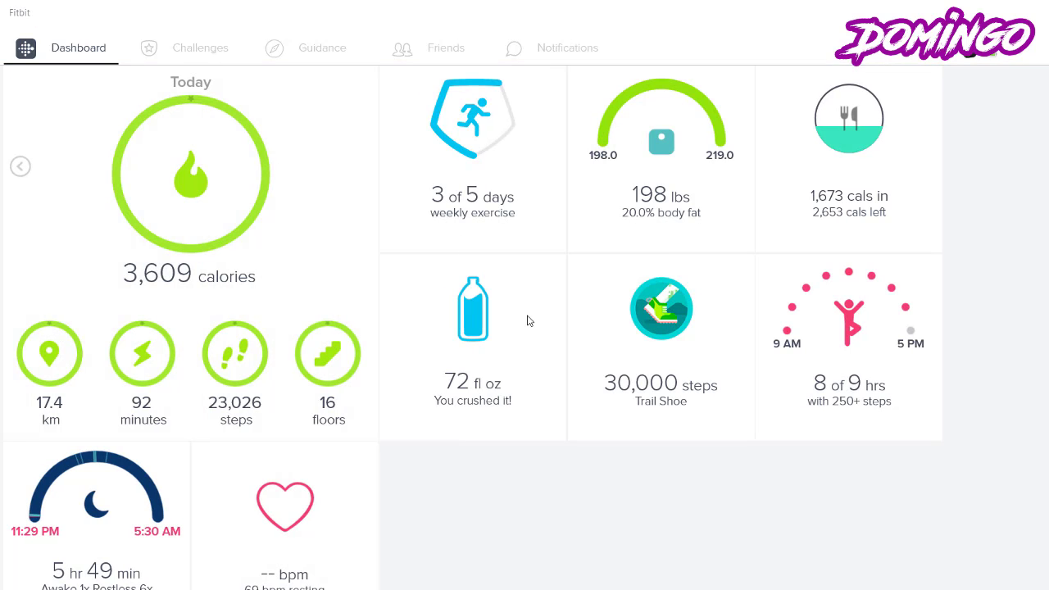
mouse_move(465, 348)
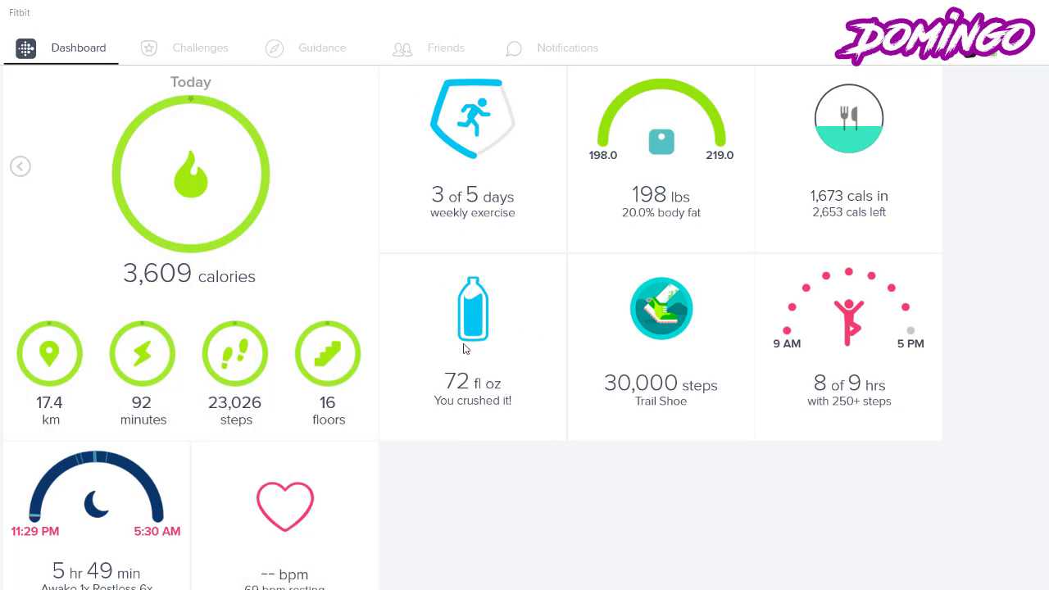
left_click(473, 312)
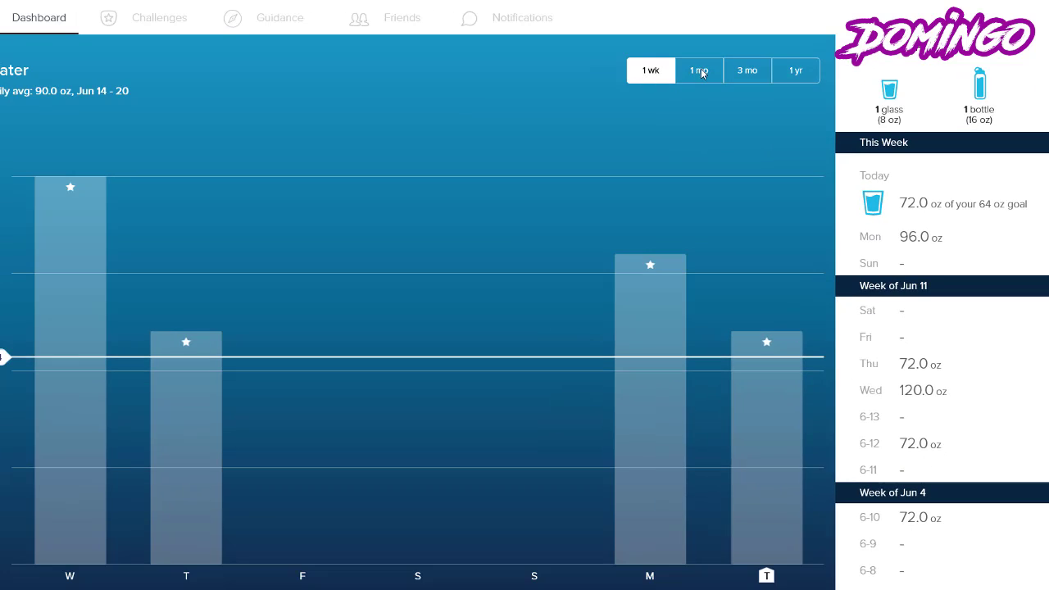
- Widen the Water chart from 3 months to a full year, Aug through Jun
left_click(746, 69)
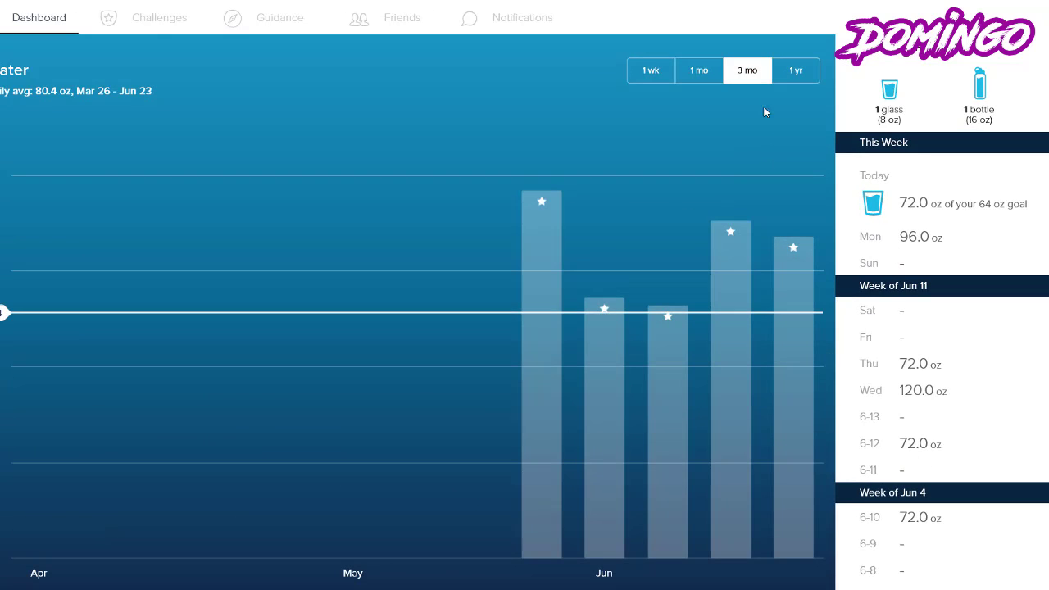
left_click(794, 70)
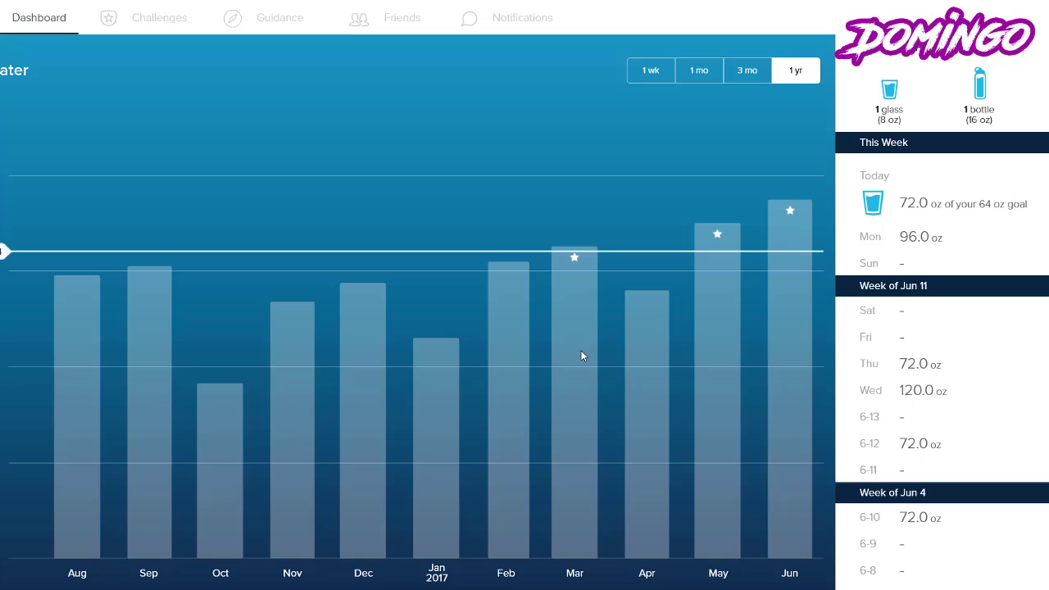
mouse_move(117, 107)
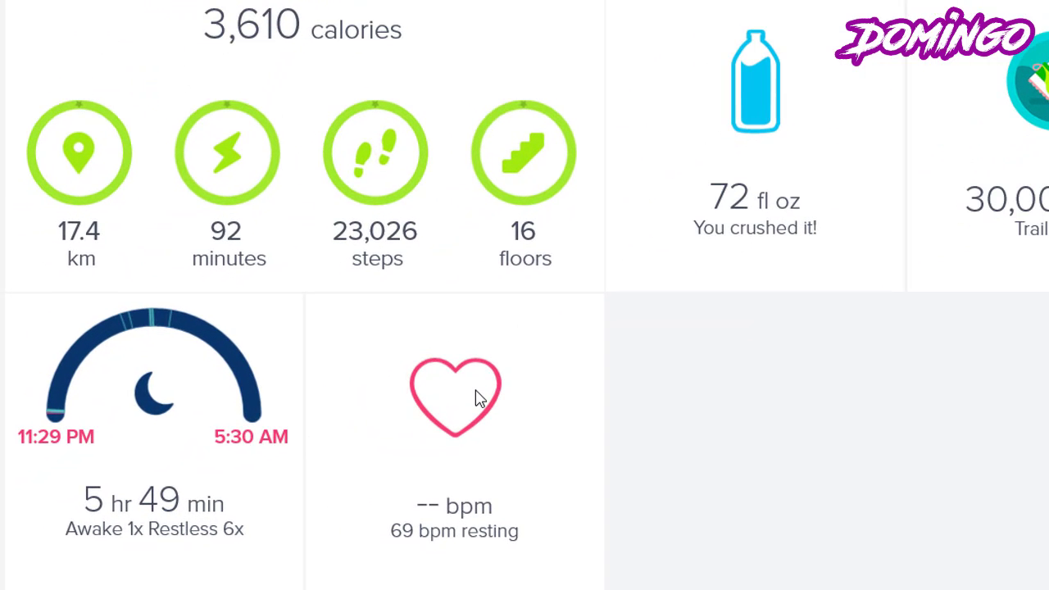
mouse_move(447, 432)
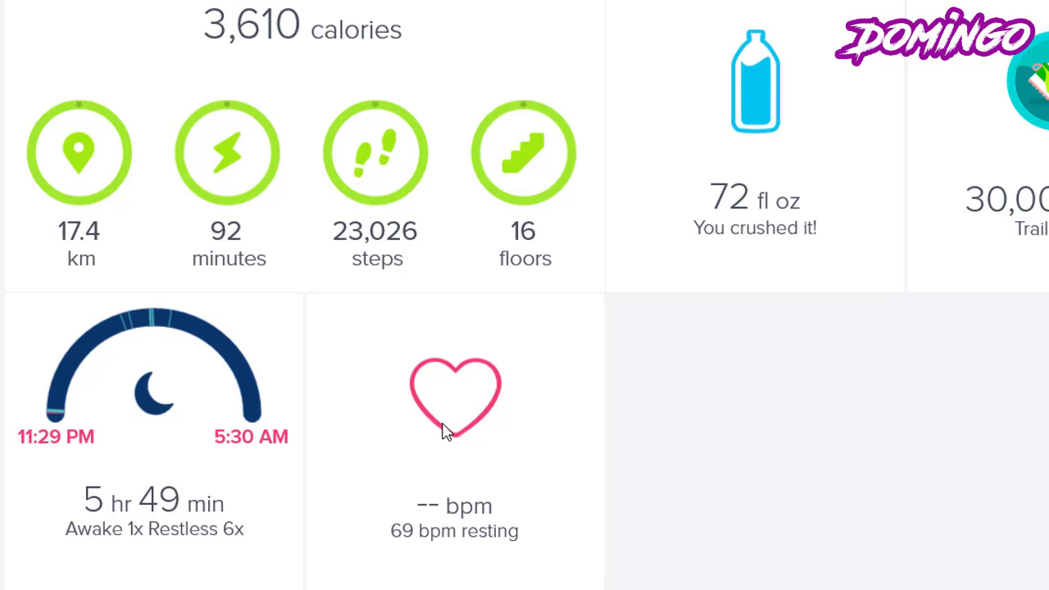
left_click(454, 398)
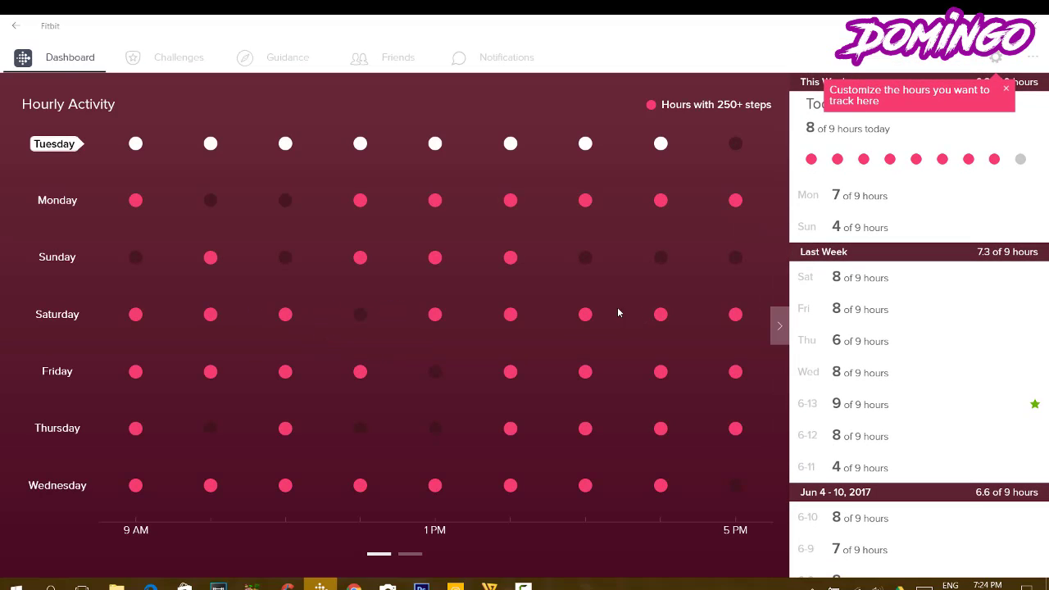
mouse_move(849, 298)
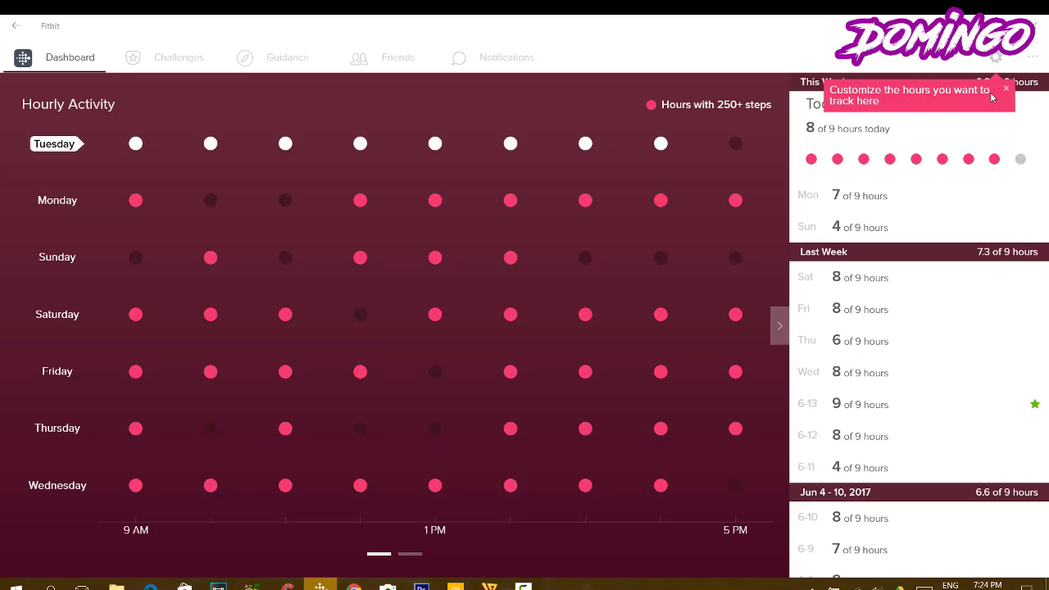
- Dismiss the customize-hours tip, revealing 6.3 of 9 hours and today's 9 AM–6 PM window
left_click(1005, 87)
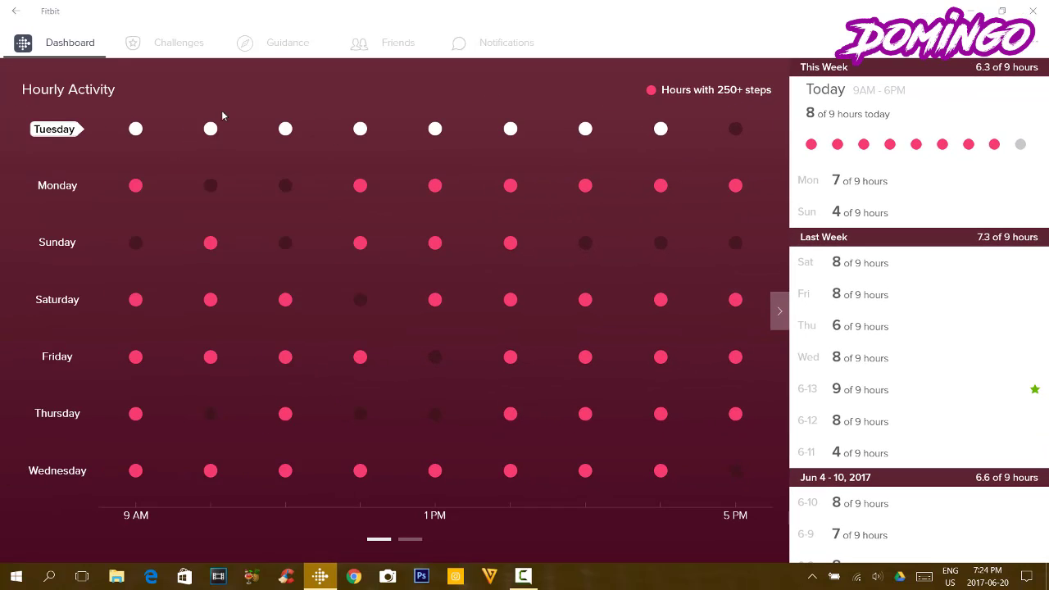
mouse_move(141, 206)
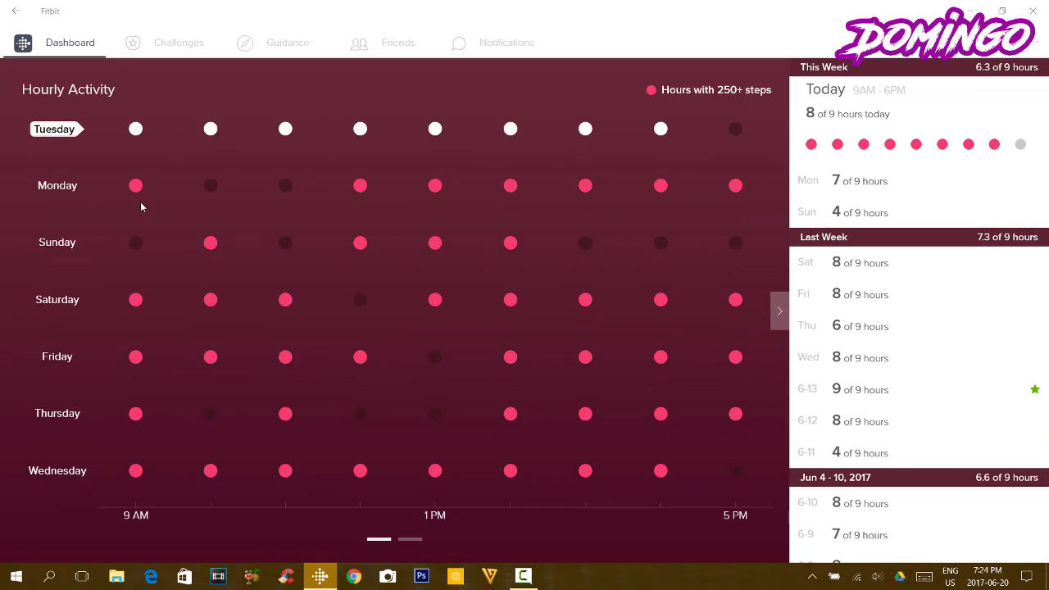
mouse_move(298, 201)
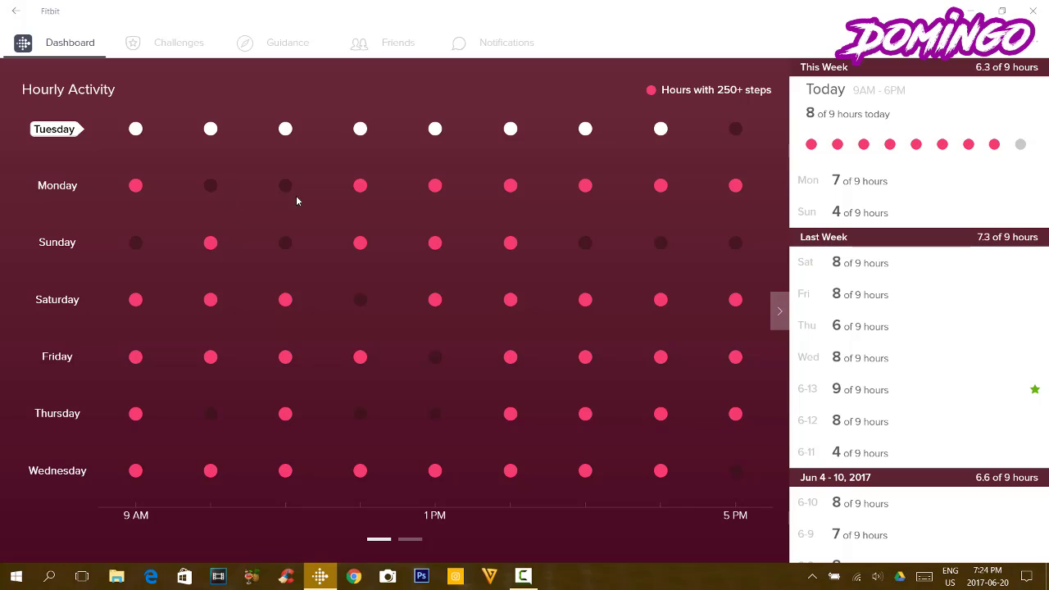
mouse_move(371, 294)
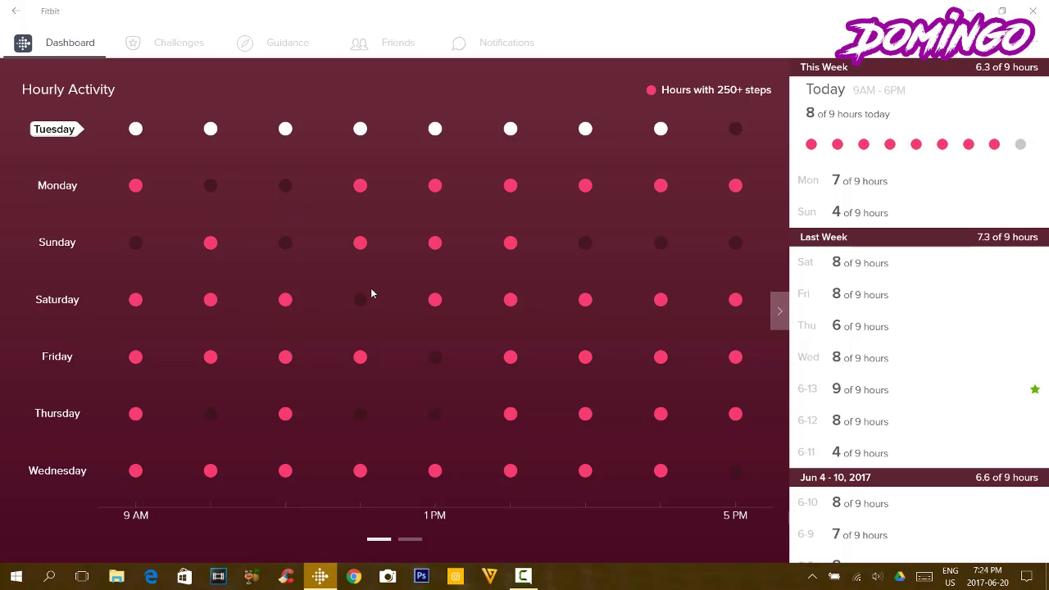
mouse_move(645, 310)
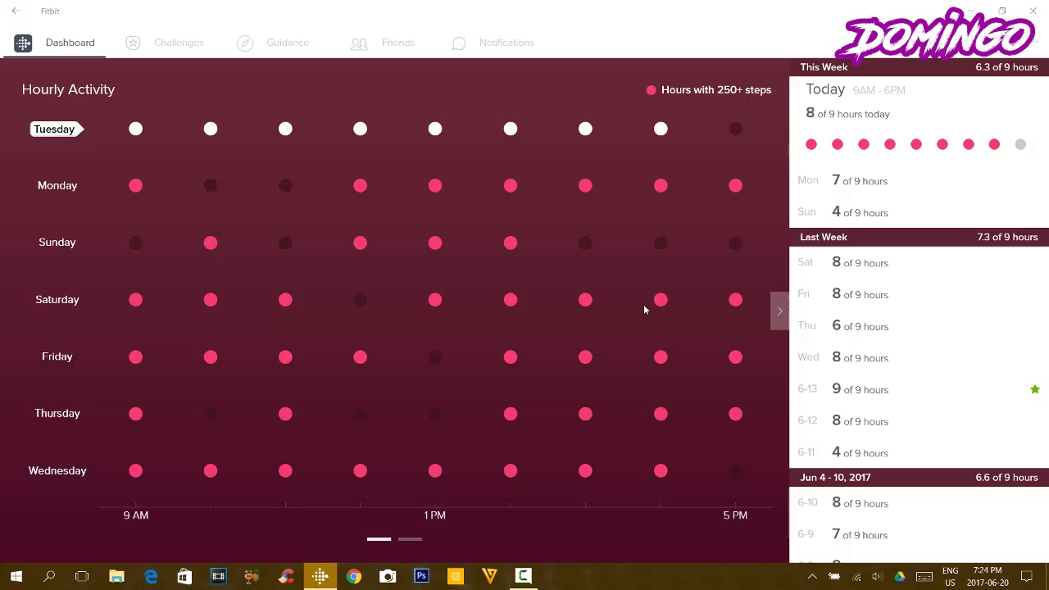
mouse_move(402, 341)
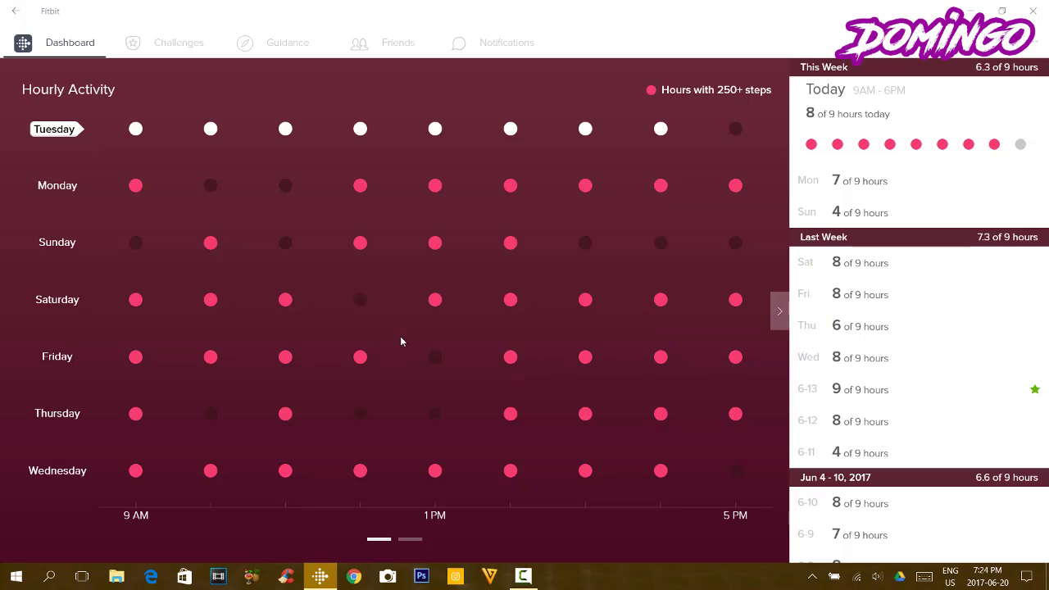
mouse_move(356, 287)
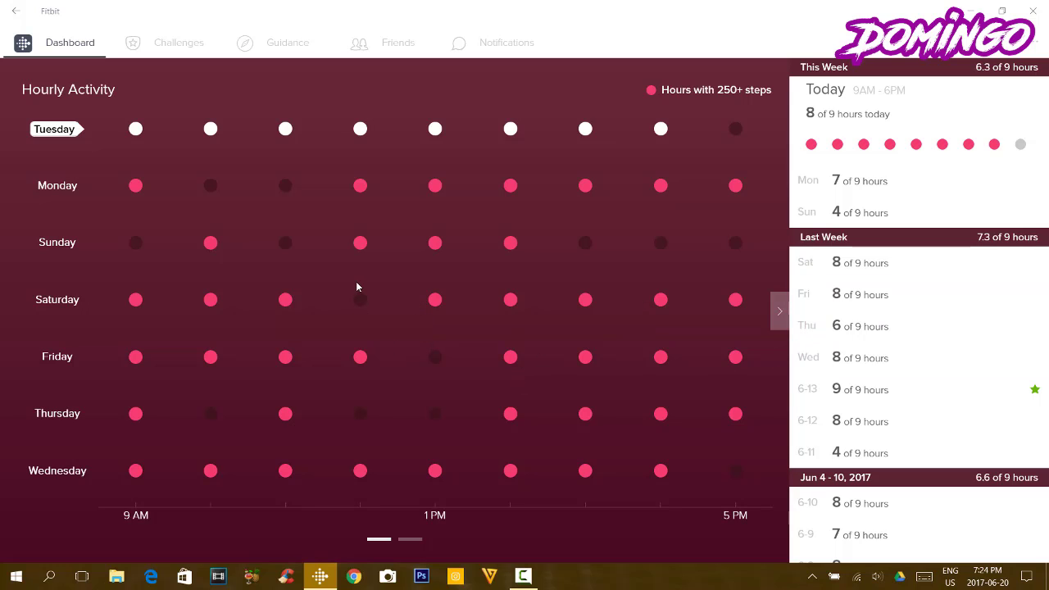
mouse_move(341, 285)
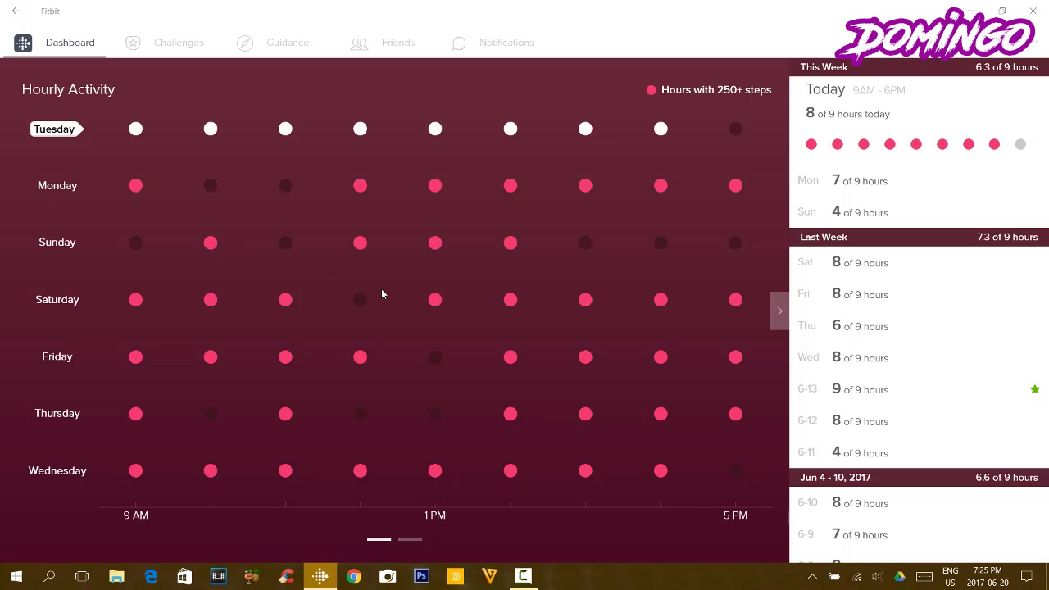
mouse_move(371, 252)
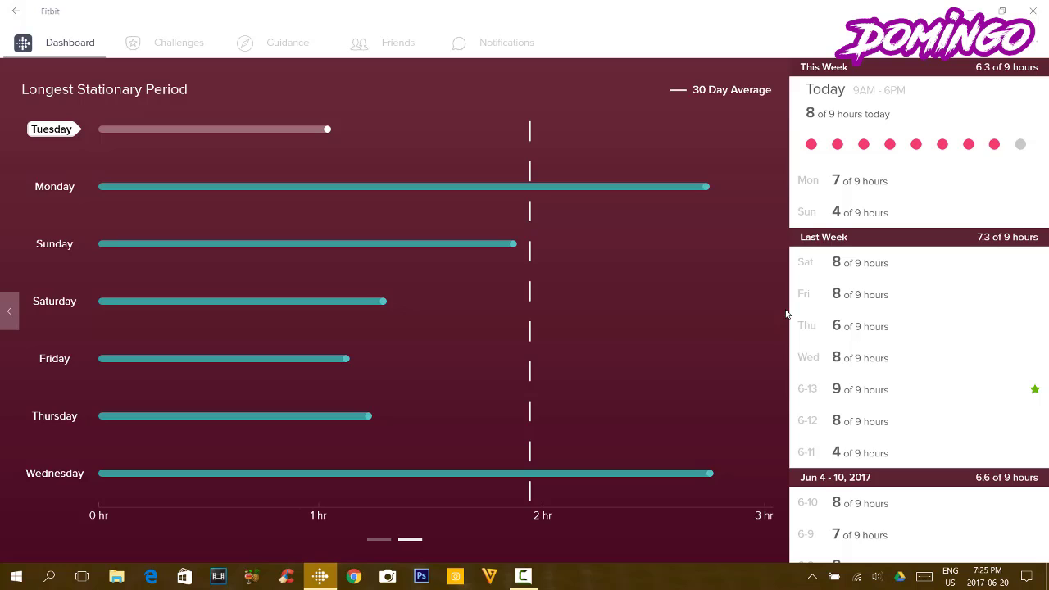
mouse_move(691, 186)
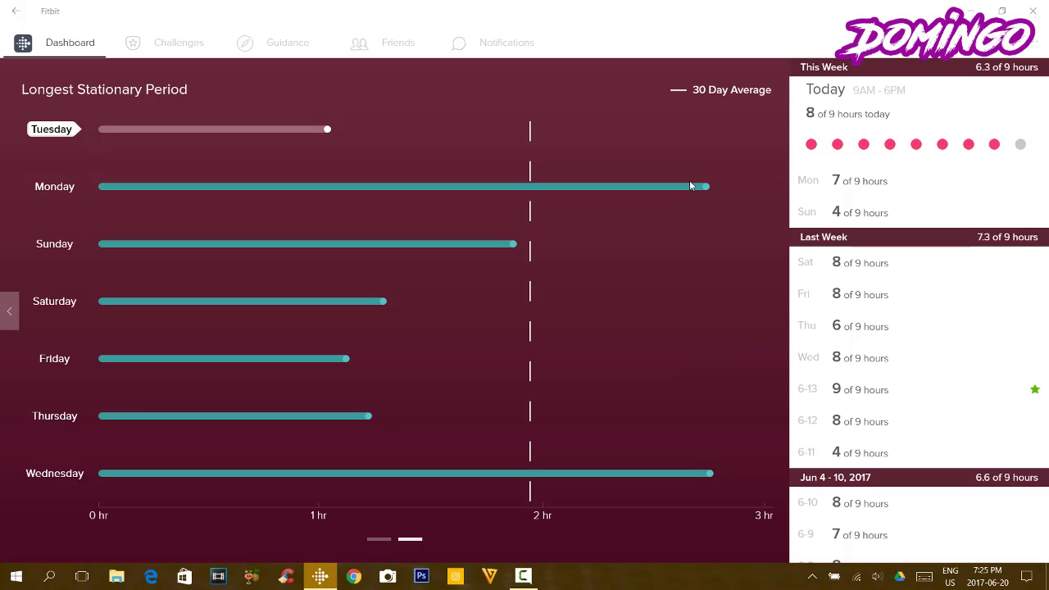
mouse_move(474, 235)
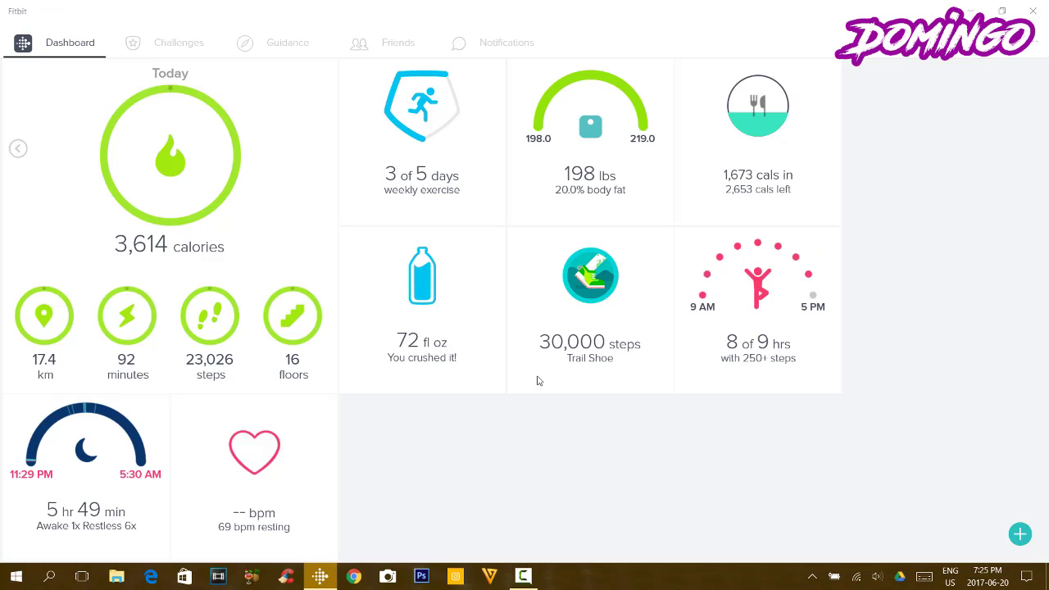
scroll("down", 3)
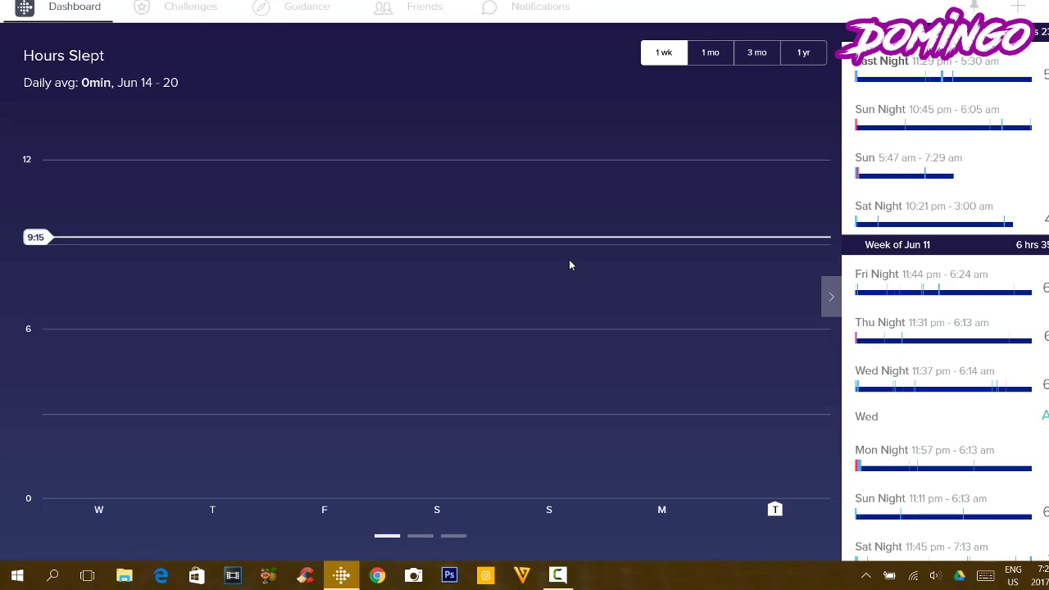
mouse_move(649, 294)
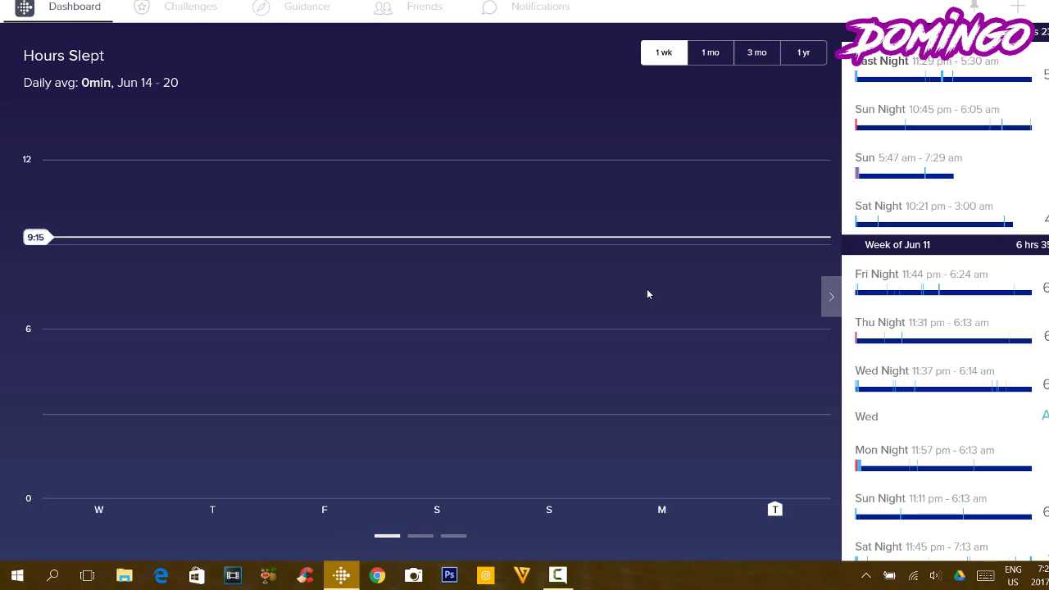
mouse_move(358, 328)
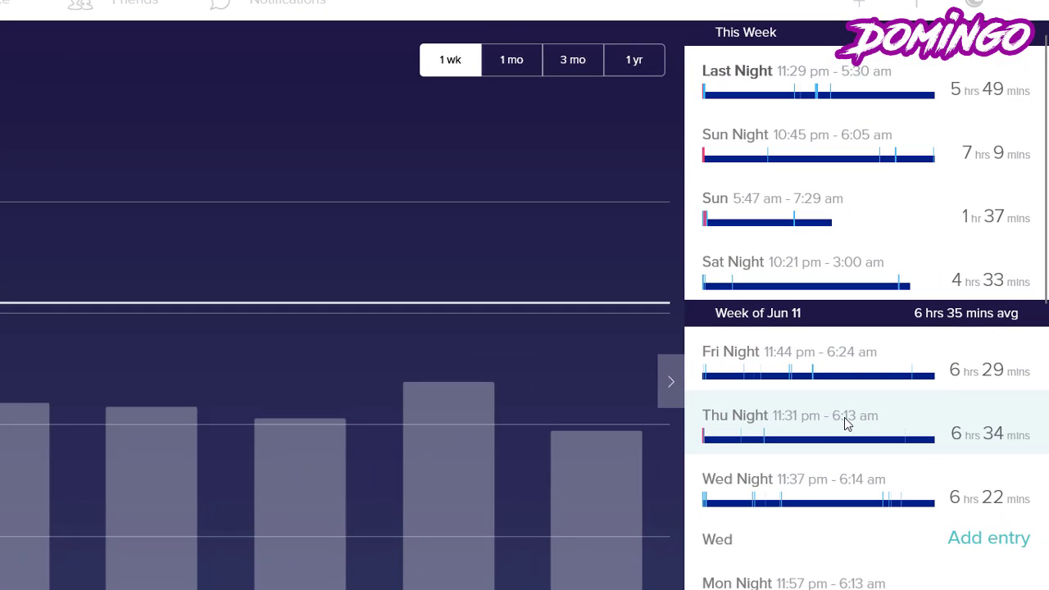
mouse_move(840, 335)
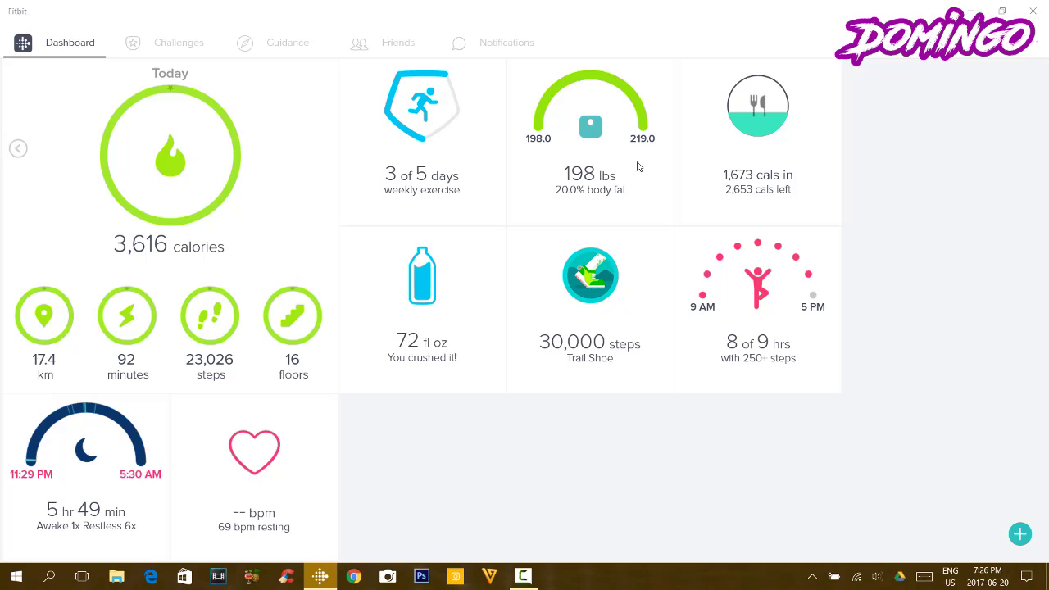
mouse_move(873, 316)
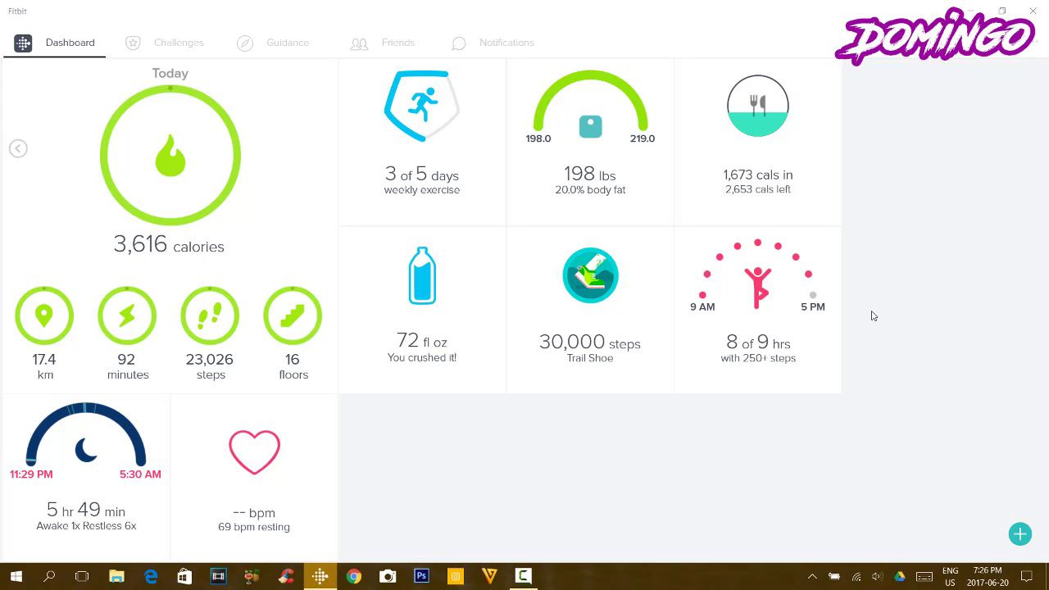
left_click(178, 42)
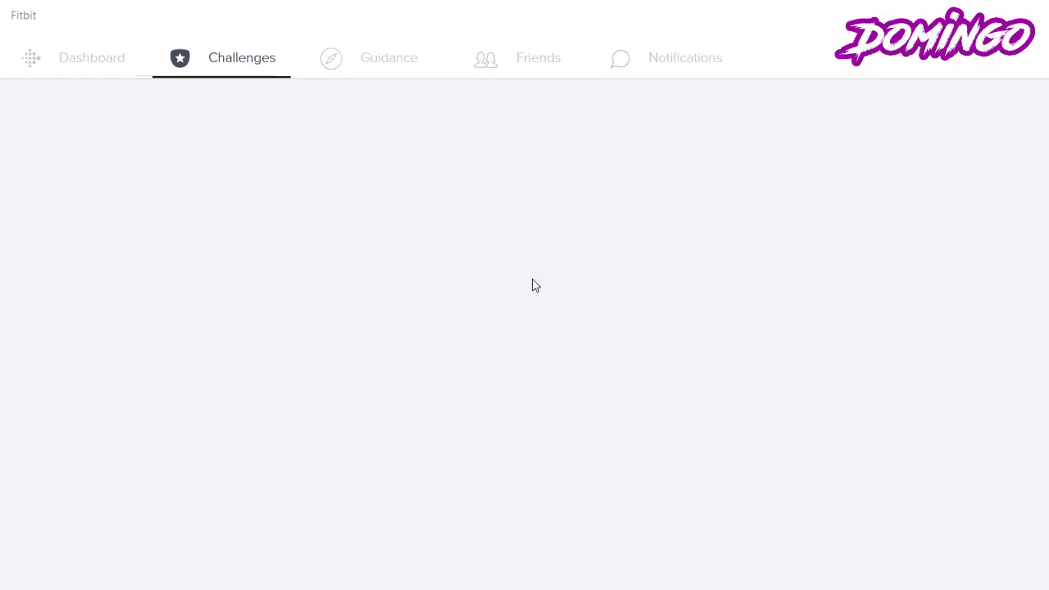
mouse_move(436, 325)
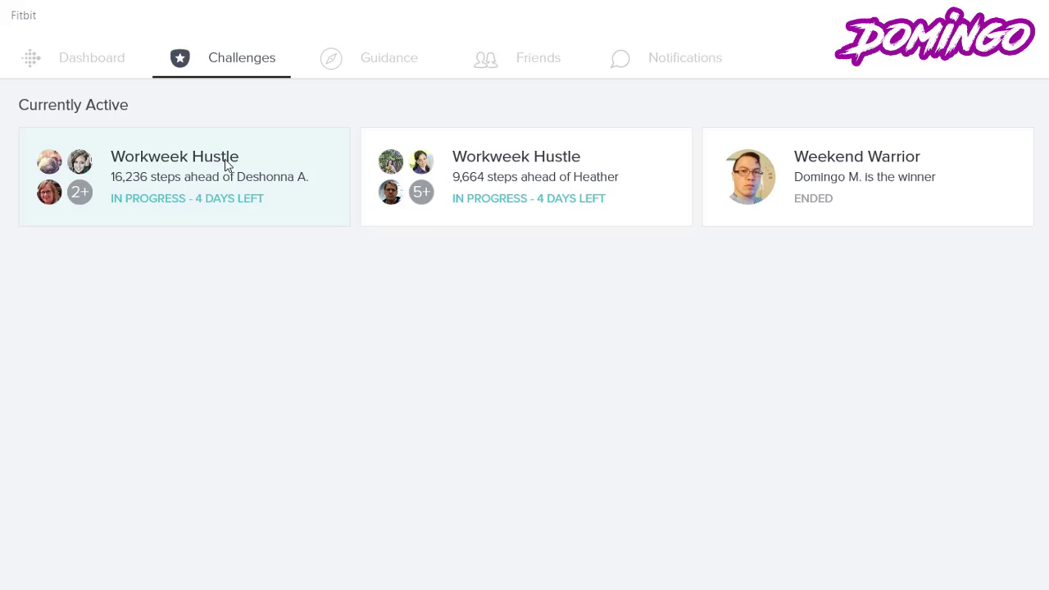
mouse_move(463, 278)
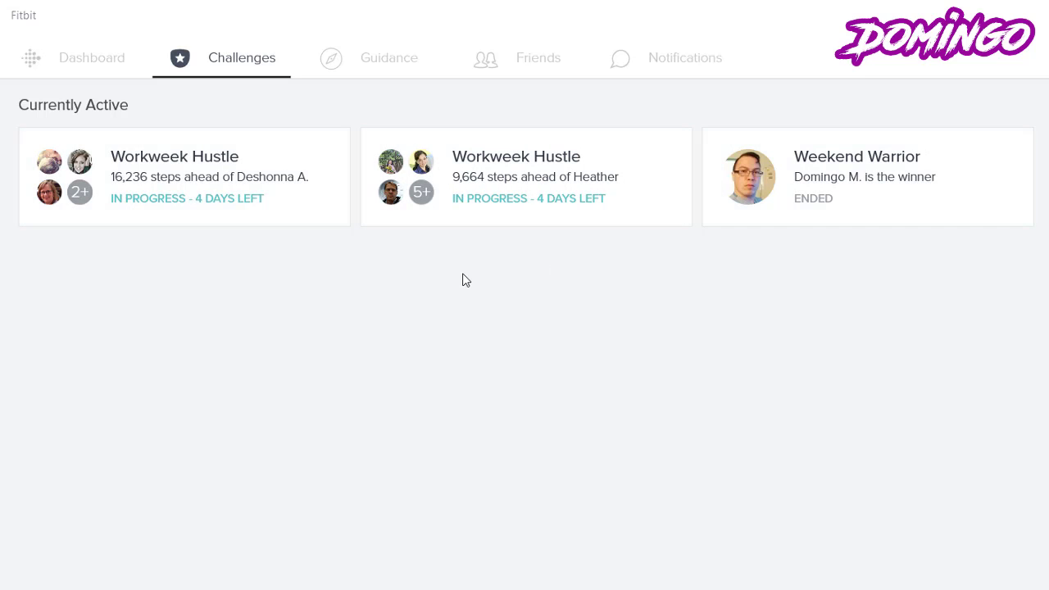
scroll("down", 3)
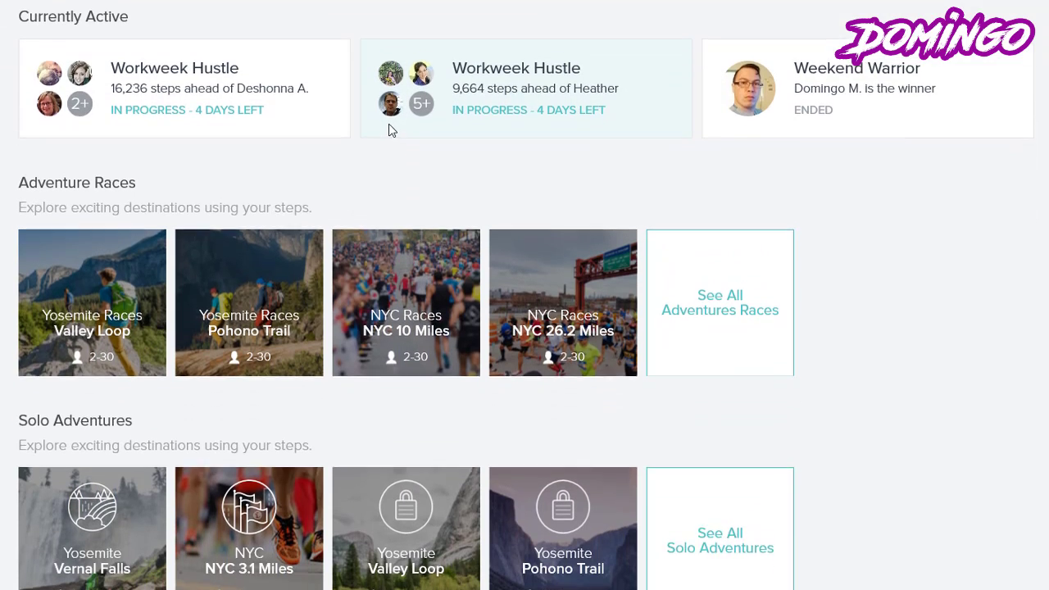
scroll("down", 3)
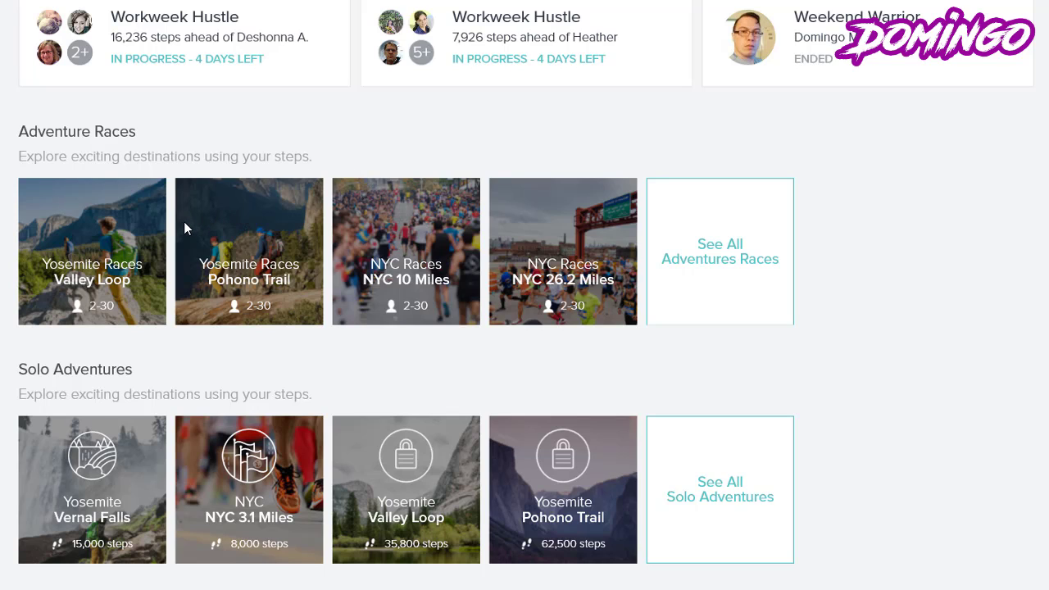
mouse_move(260, 222)
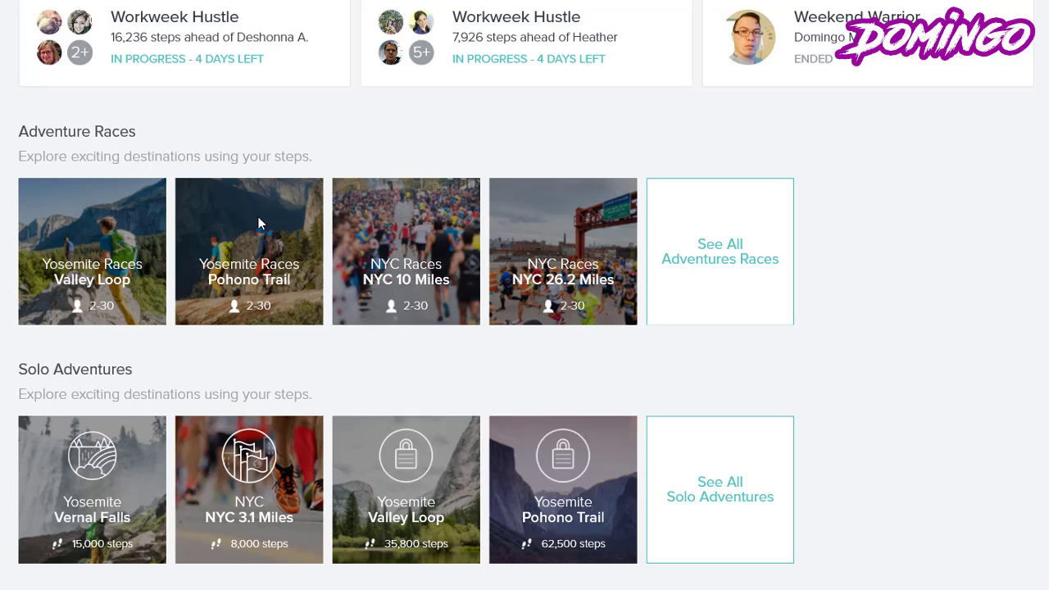
mouse_move(98, 533)
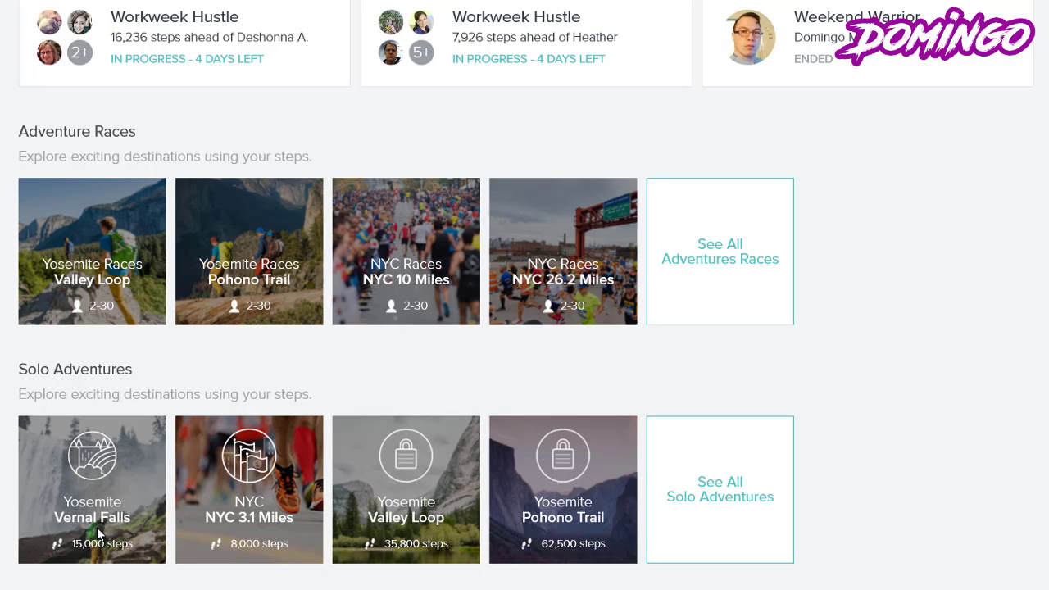
mouse_move(98, 534)
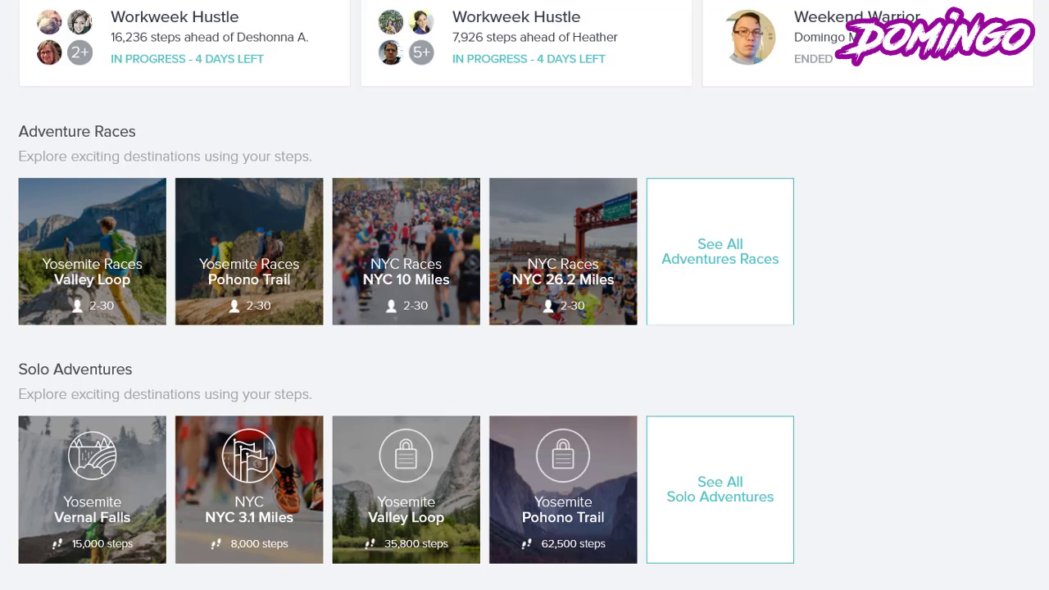
scroll("down", 3)
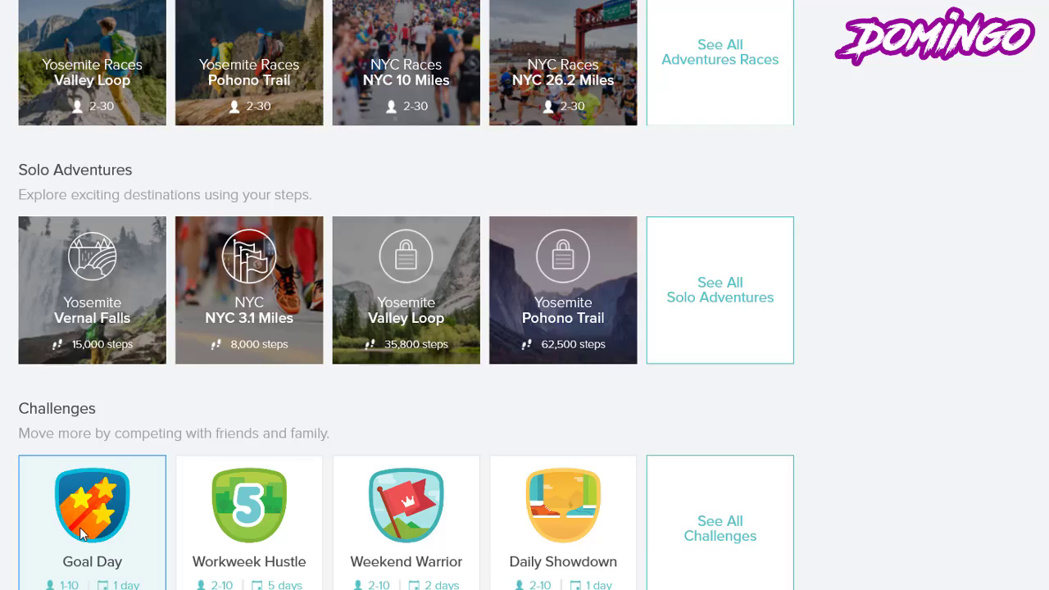
scroll("down", 3)
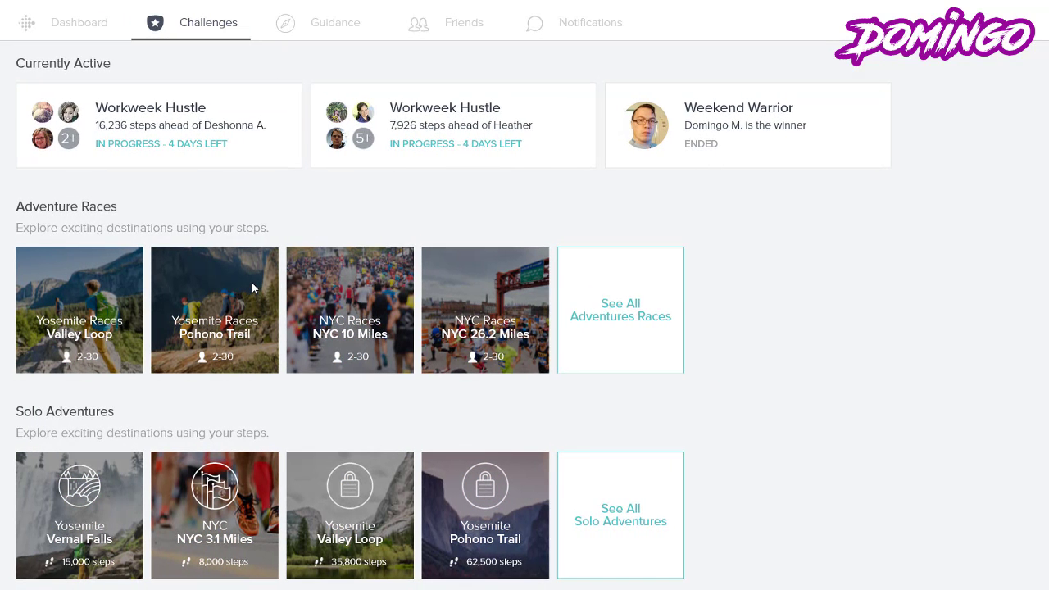
mouse_move(465, 459)
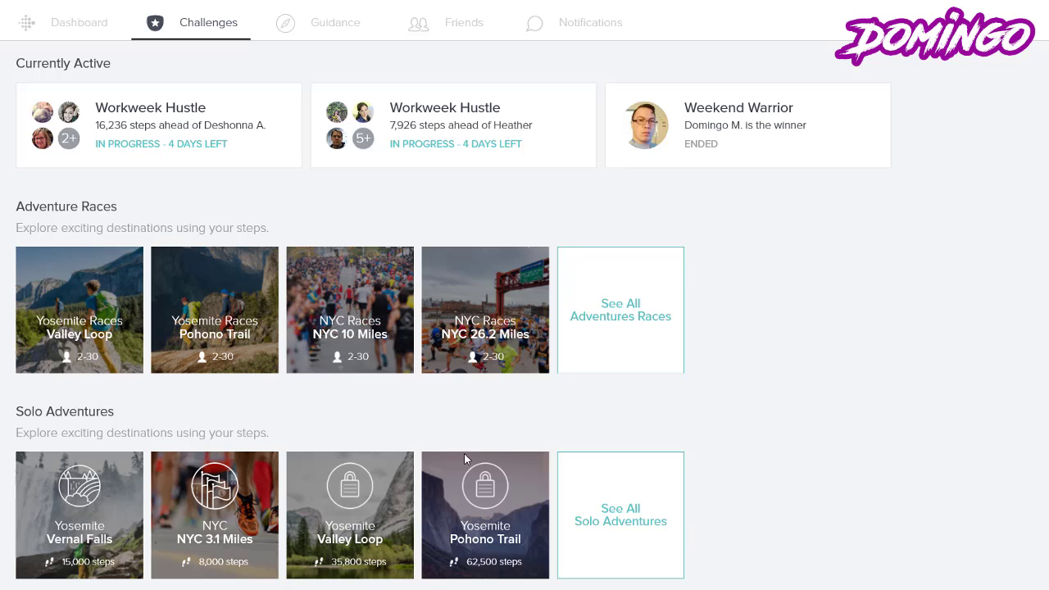
mouse_move(78, 497)
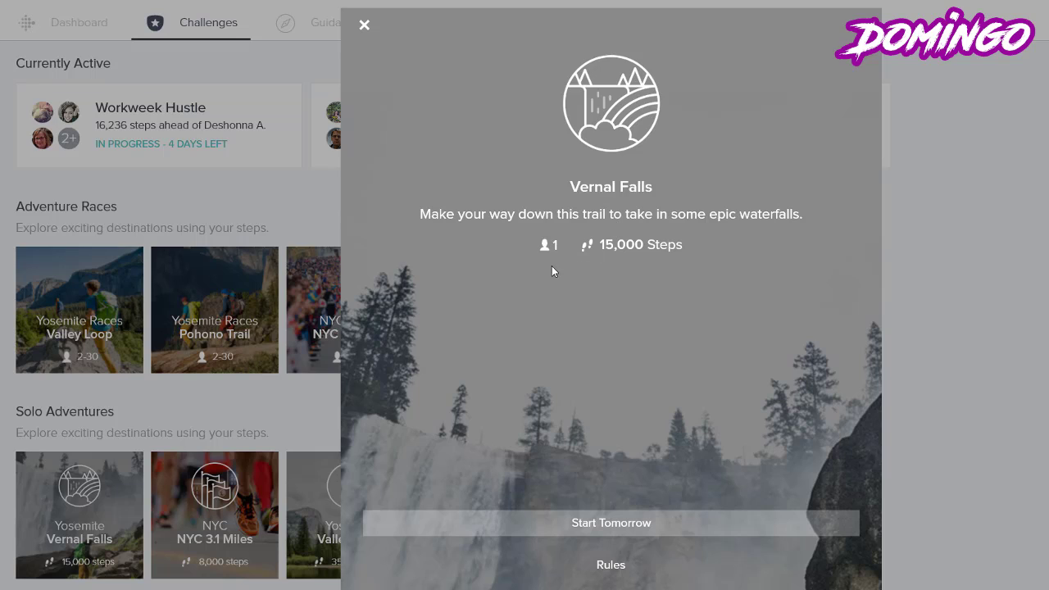
mouse_move(656, 444)
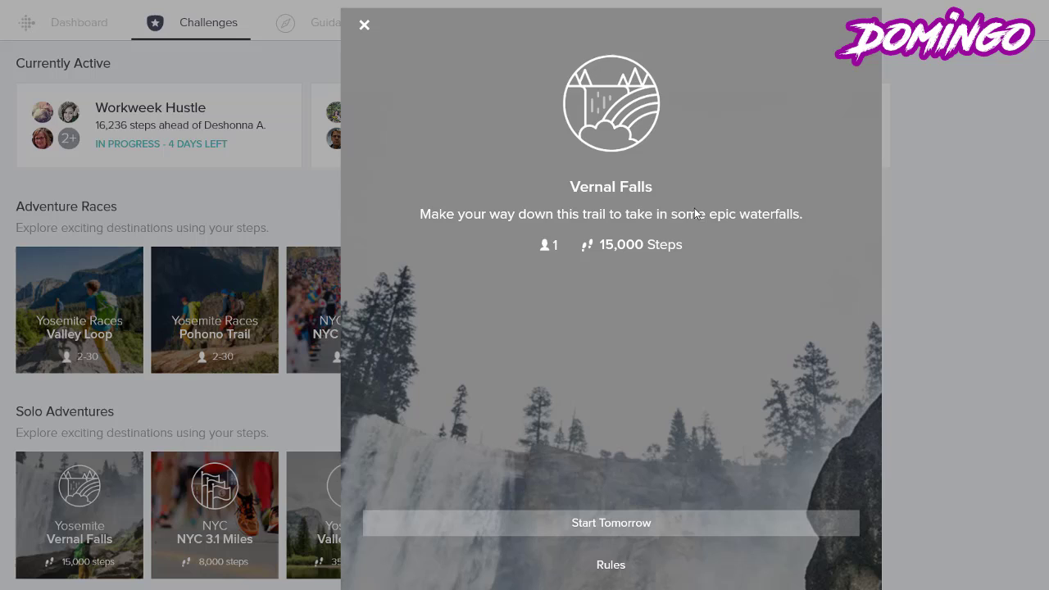
mouse_move(593, 275)
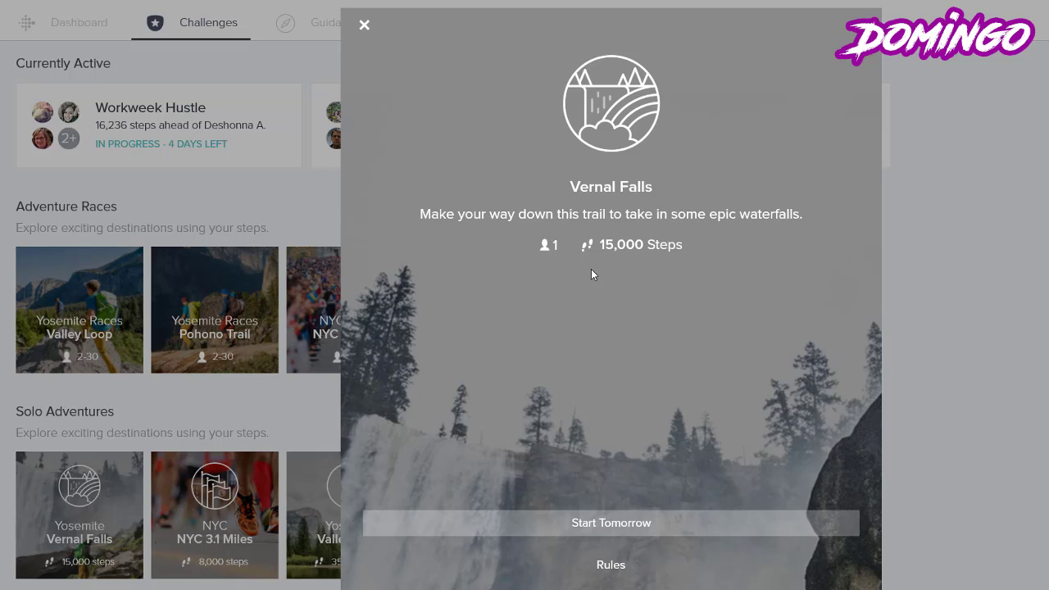
mouse_move(722, 249)
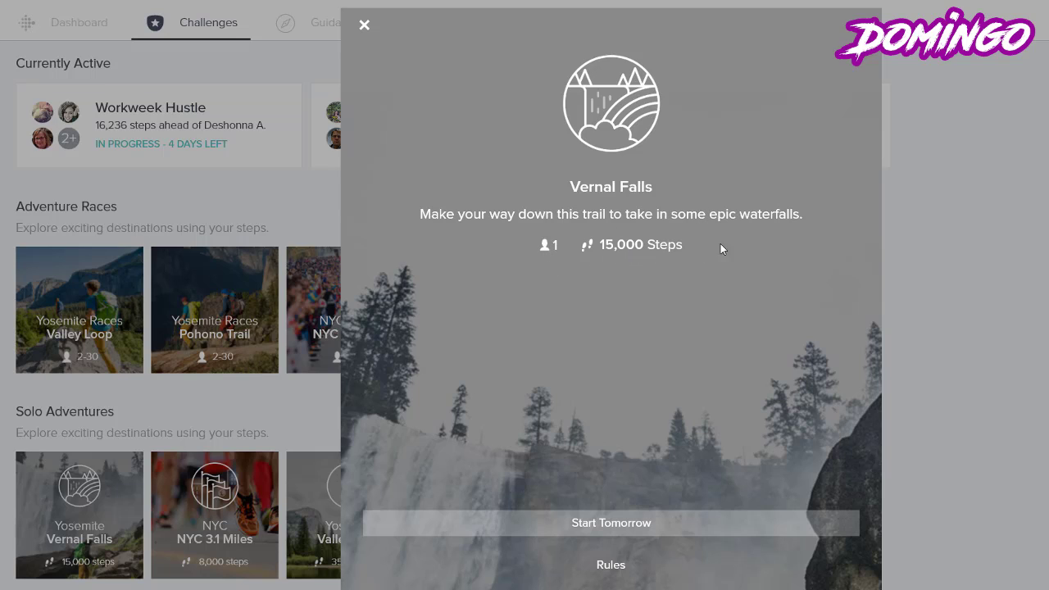
mouse_move(712, 167)
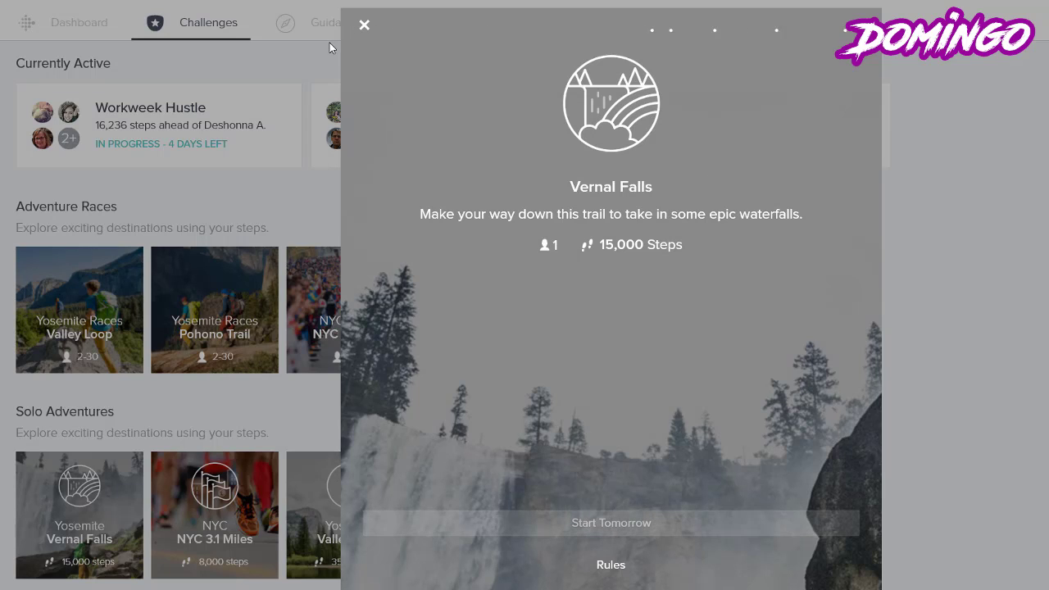
- Start the Vernal Falls adventure tomorrow, showing its trail map with a start countdown
left_click(611, 523)
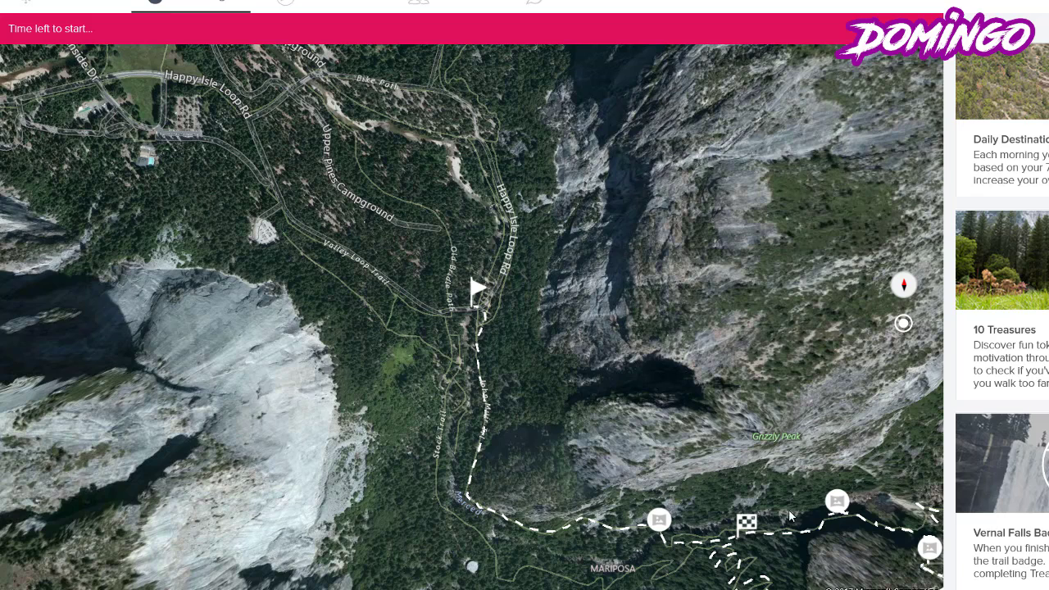
mouse_move(61, 70)
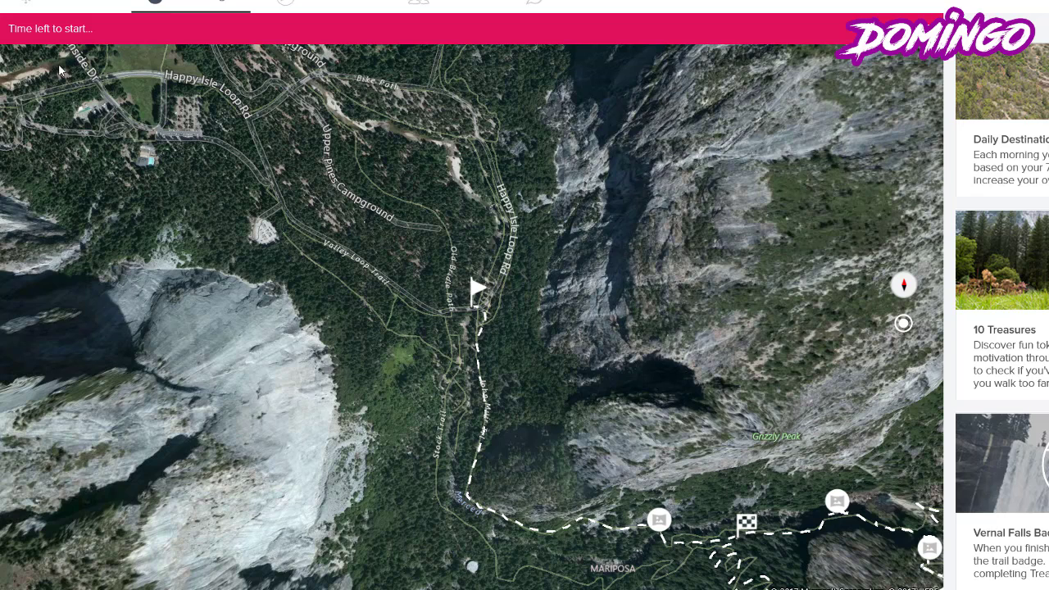
mouse_move(539, 580)
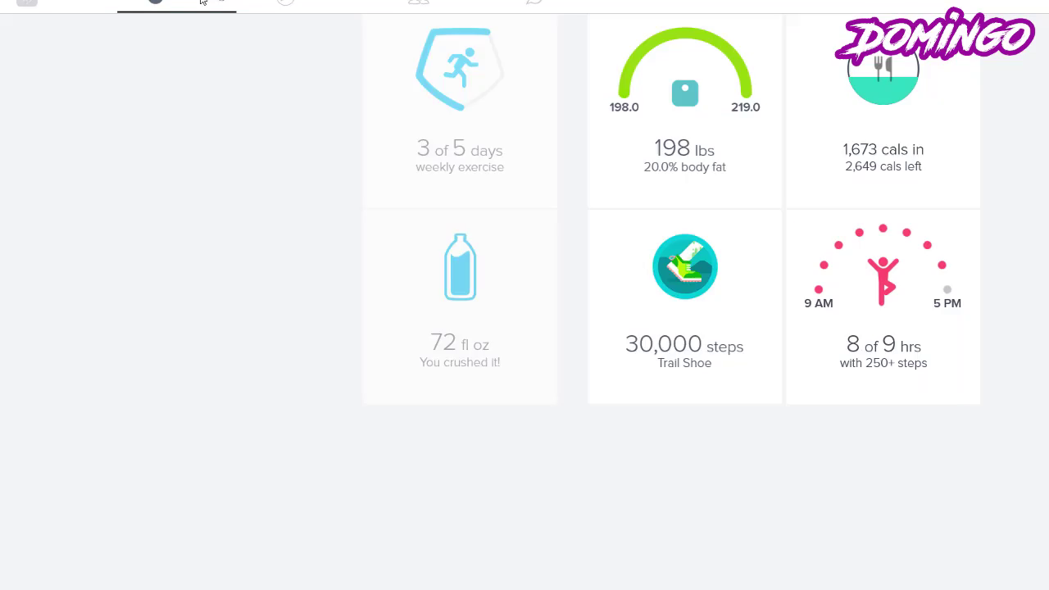
- Revisit Challenges, then go to Guidance with Fitstar workouts like Muscle Mix and Cardio Crunch
left_click(207, 17)
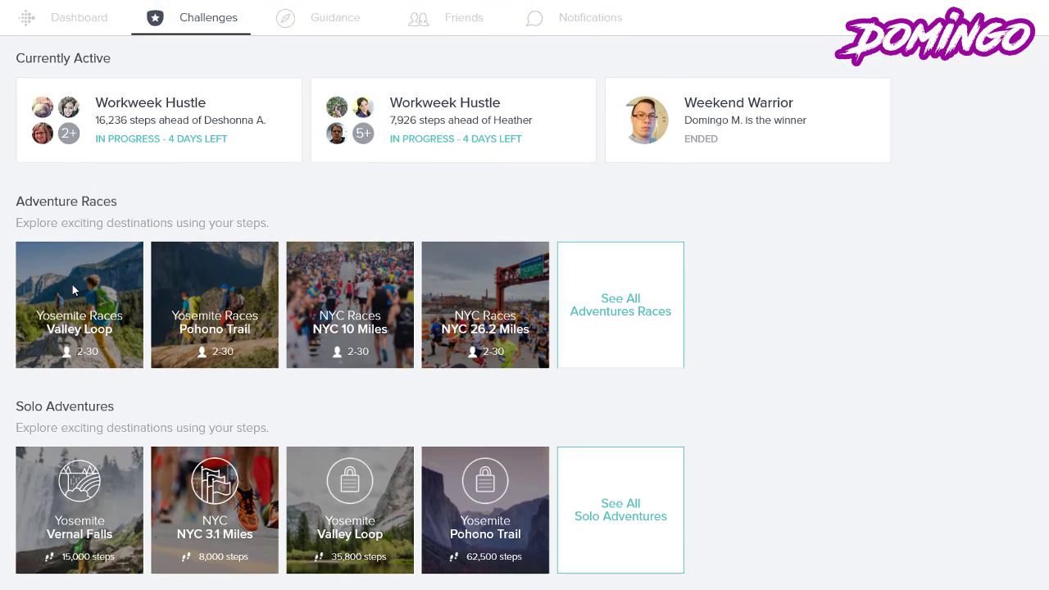
scroll("down", 3)
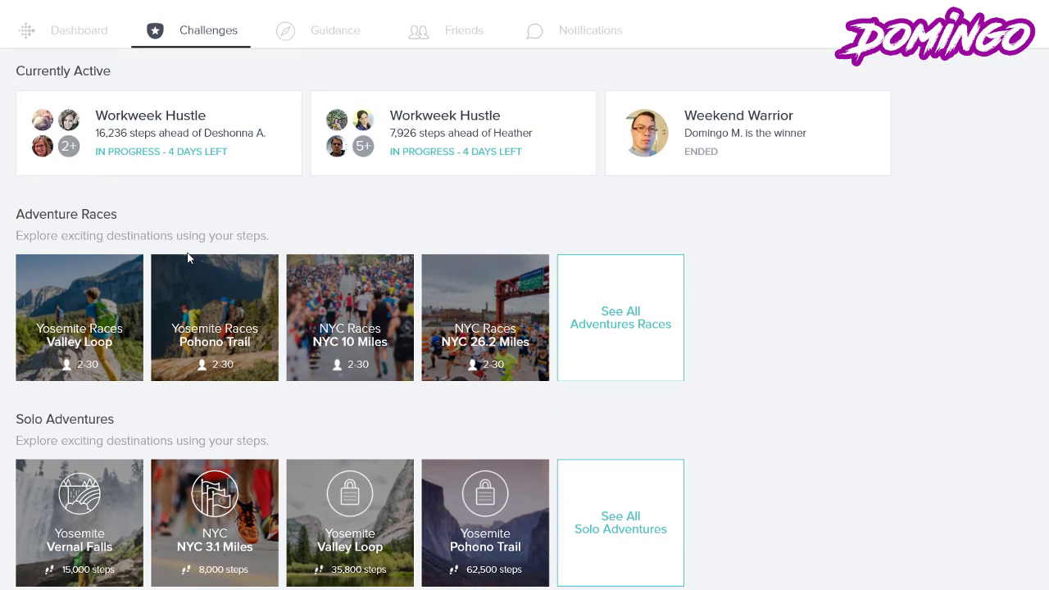
left_click(335, 30)
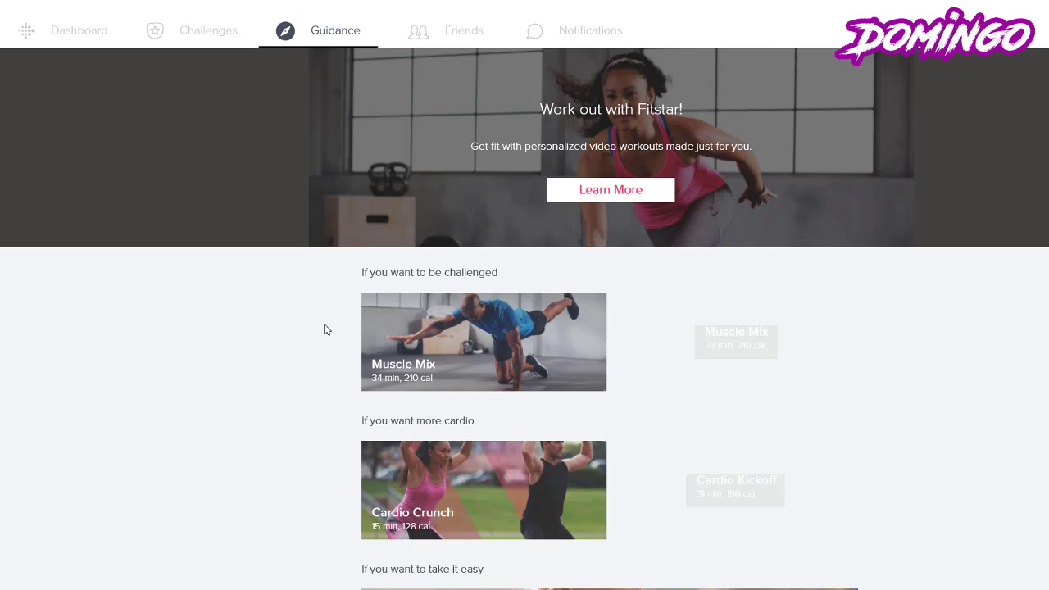
- Browse Guidance workouts, view the 34-minute Muscle Mix details, then close them
scroll("down", 3)
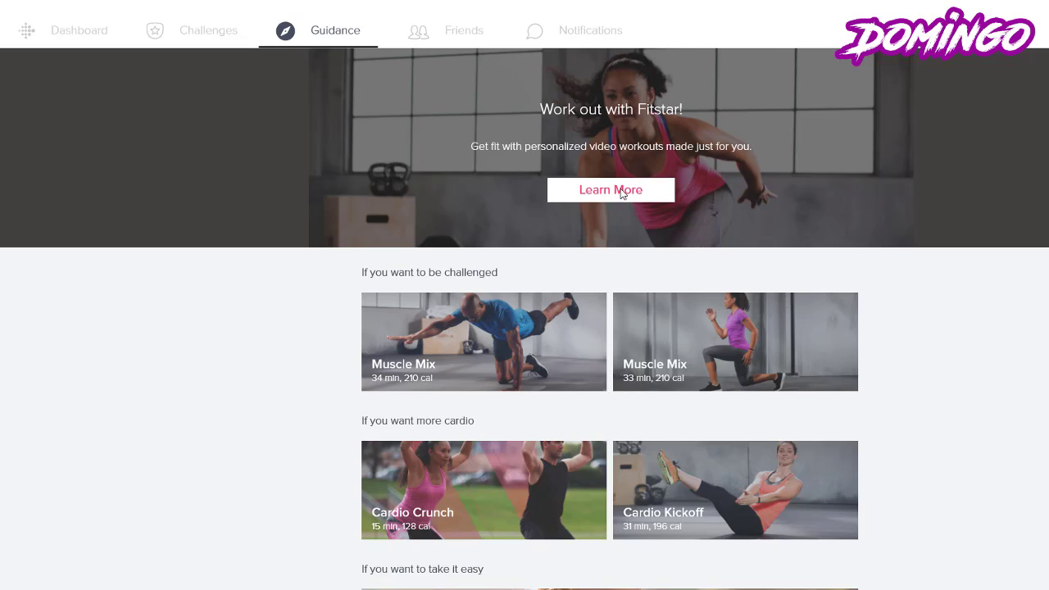
mouse_move(695, 180)
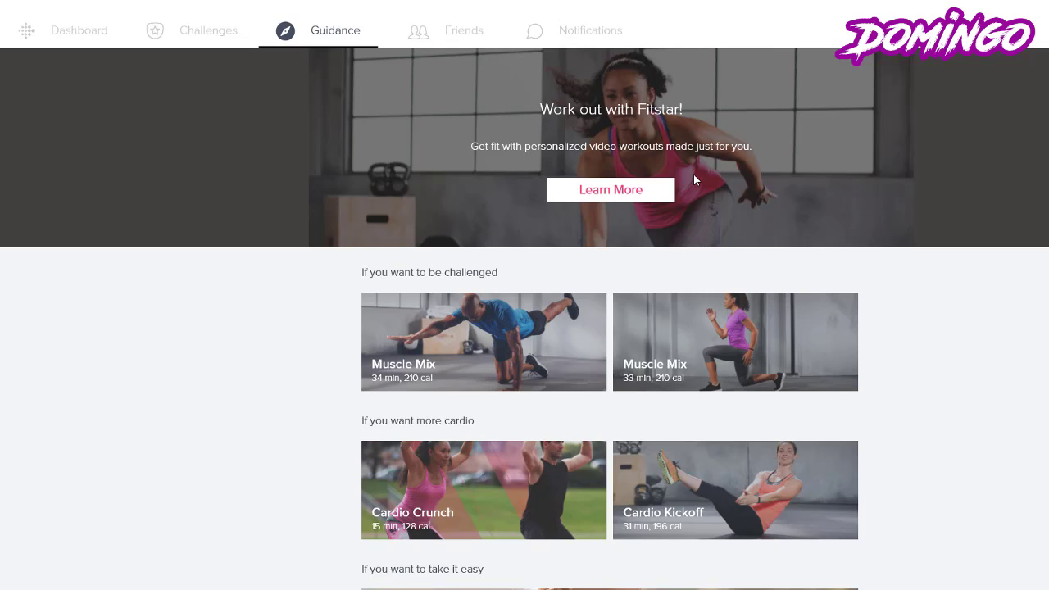
scroll("down", 3)
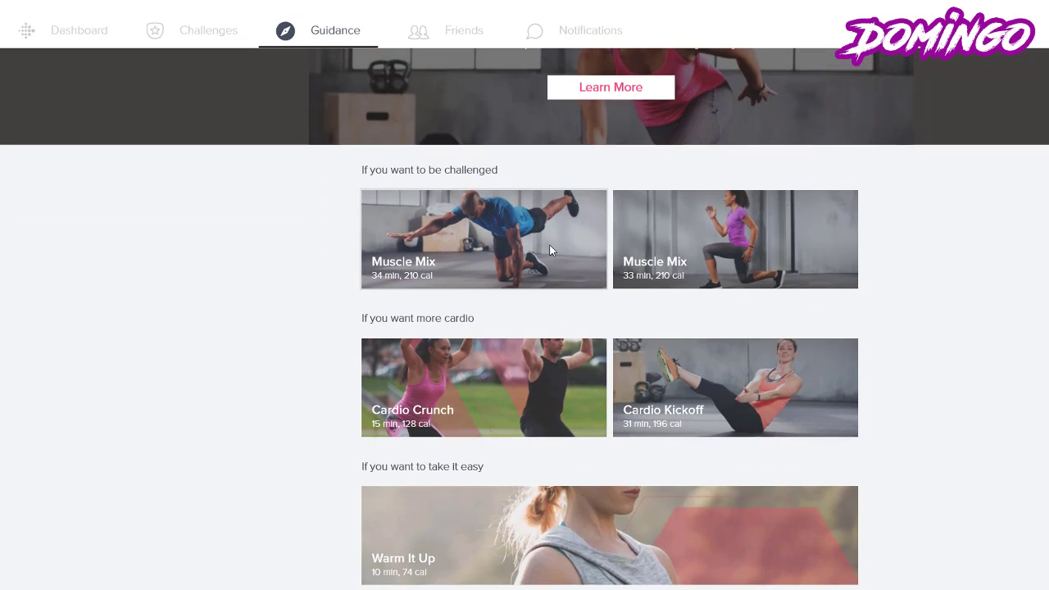
scroll("down", 3)
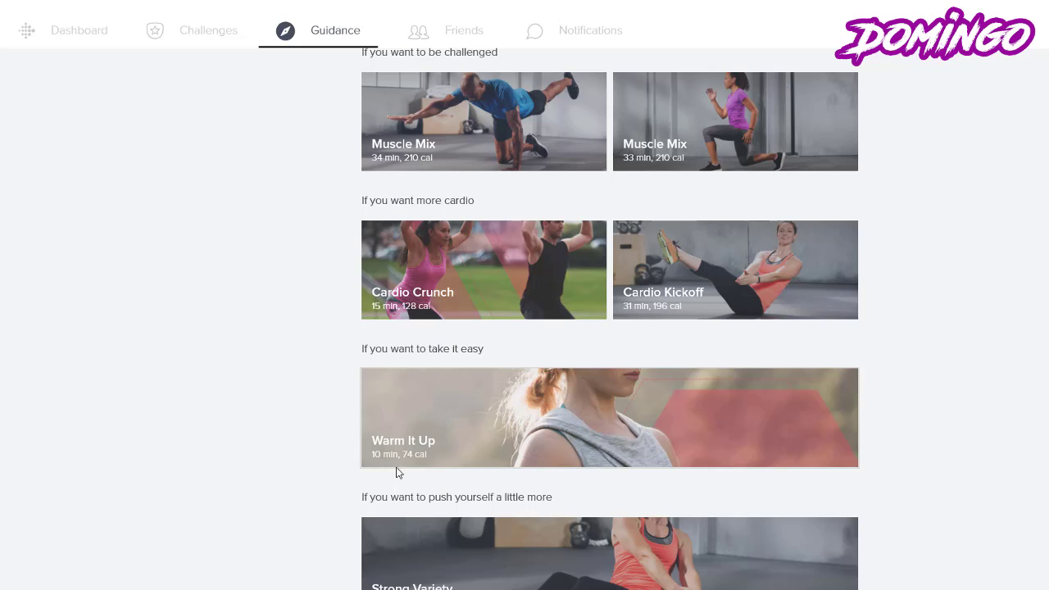
scroll("up", 3)
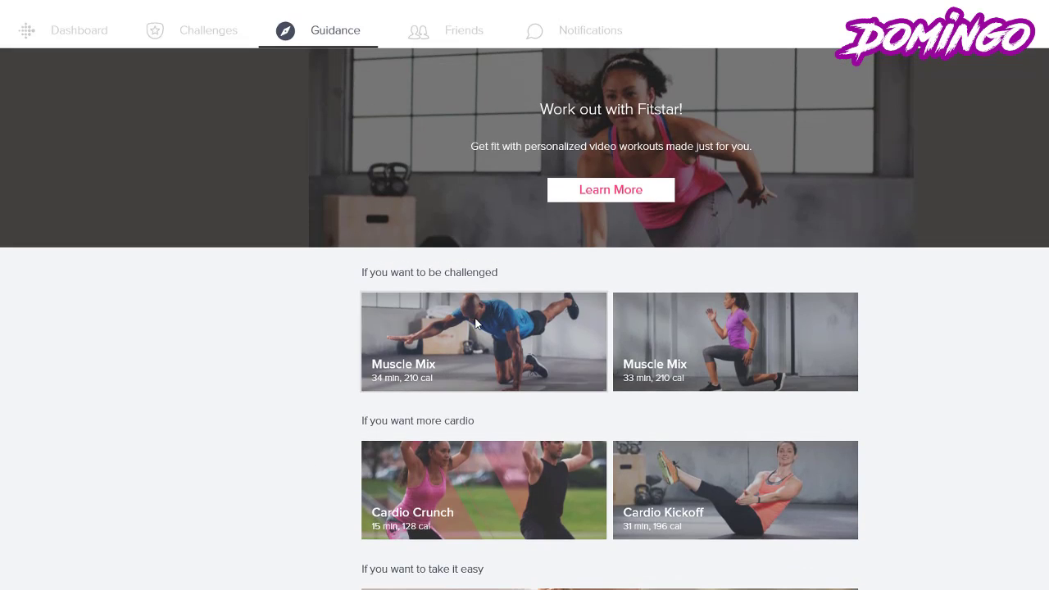
left_click(483, 342)
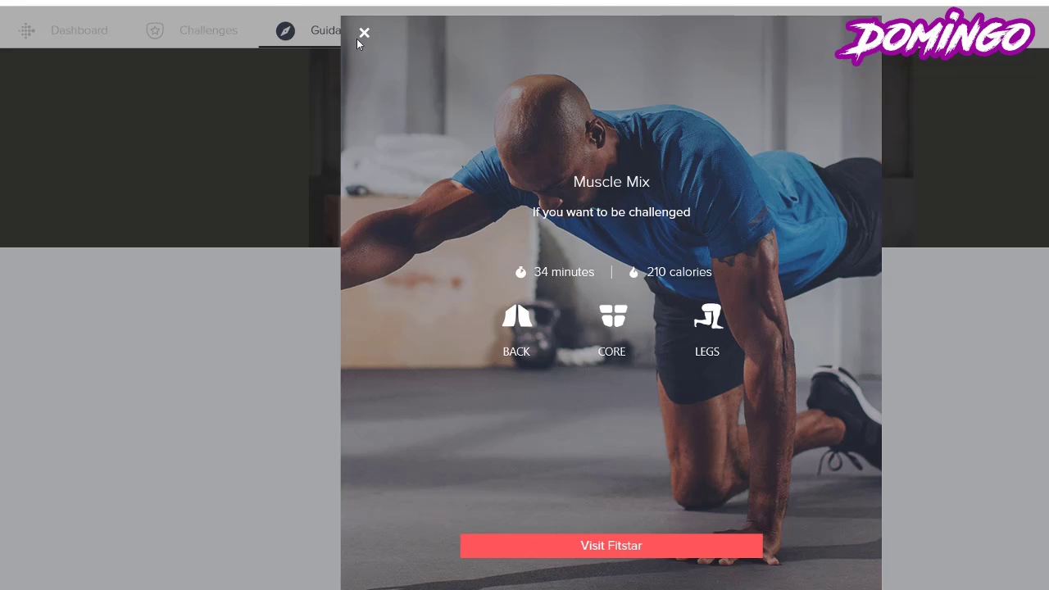
left_click(364, 33)
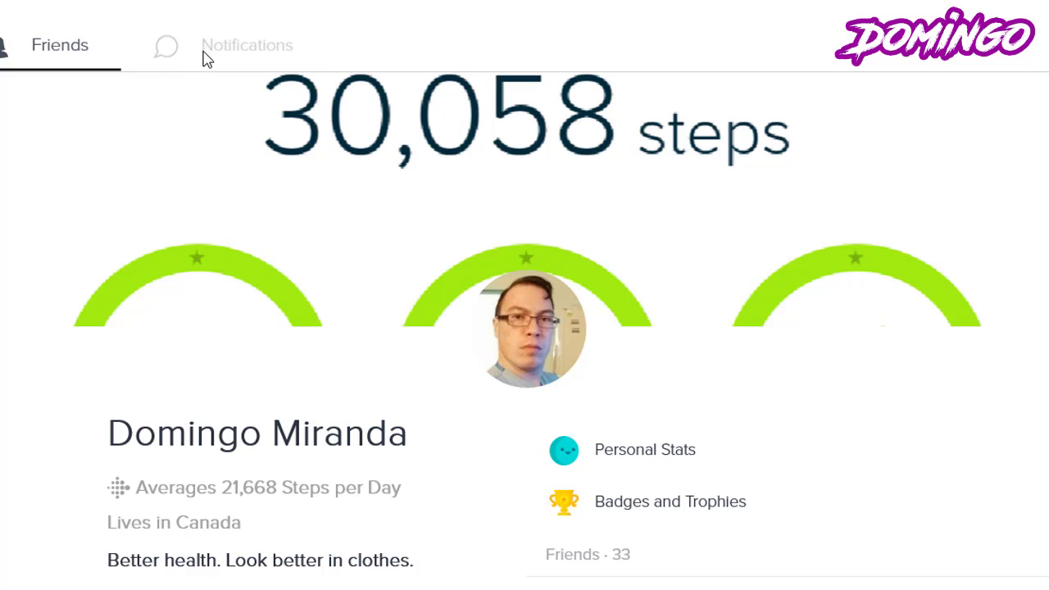
left_click(246, 45)
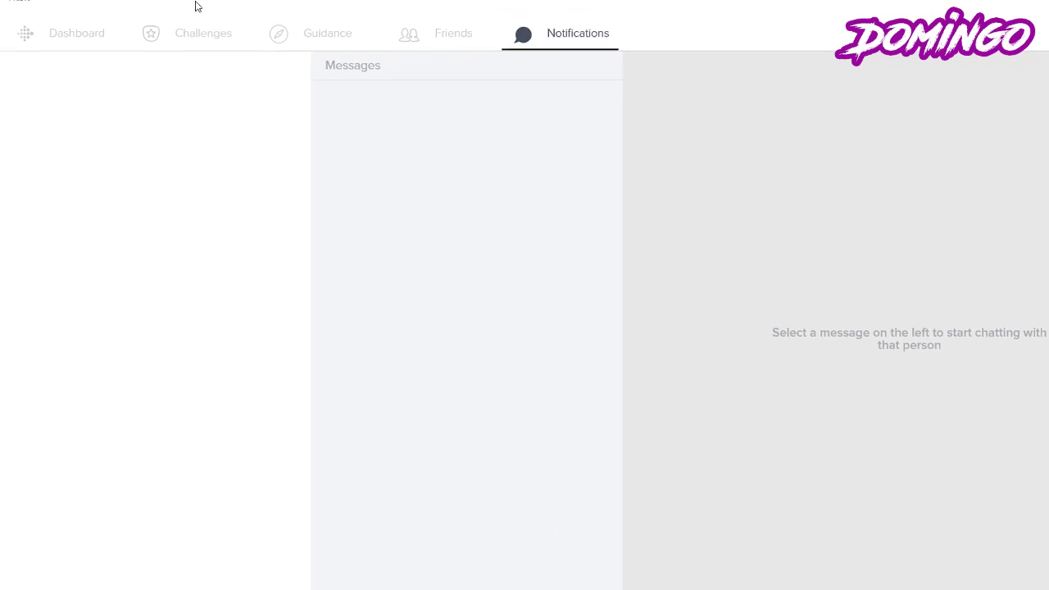
left_click(561, 34)
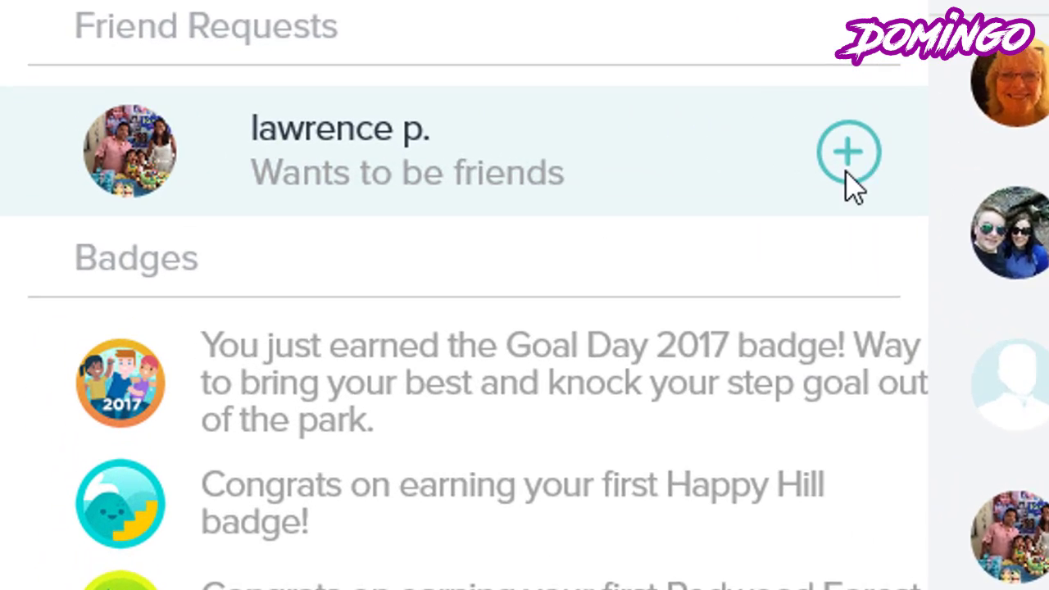
- Scroll the badge list, then show yesterday's totals: 4,202 calories, 24,017 steps, 47 floors
scroll("down", 3)
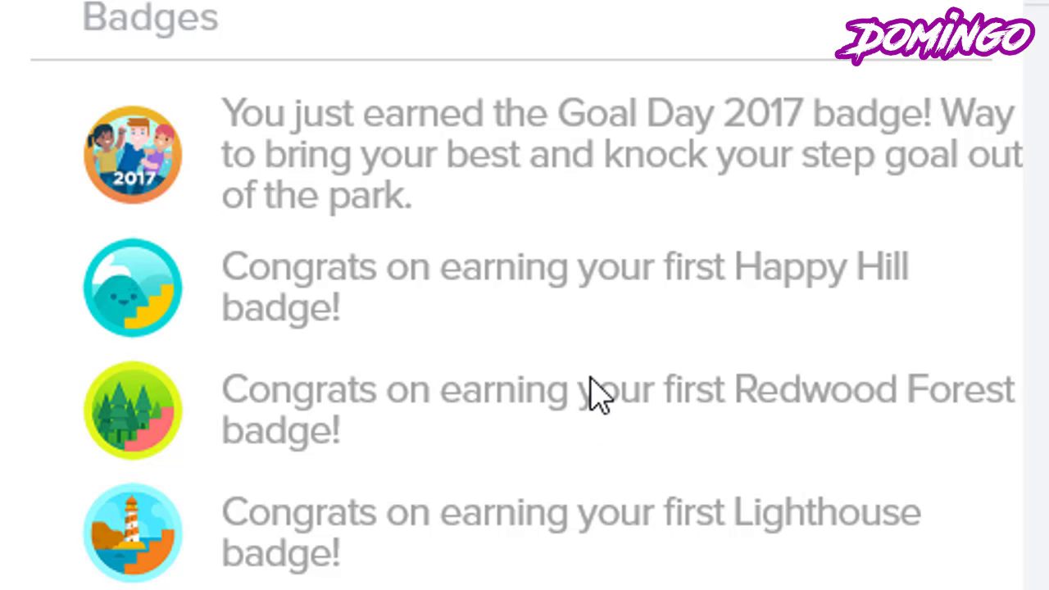
scroll("down", 3)
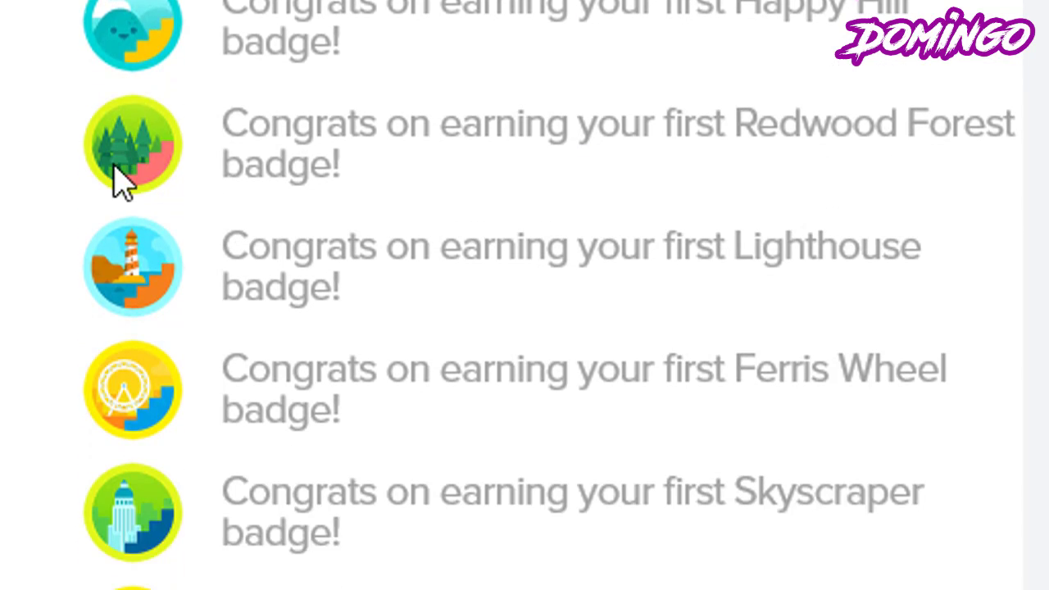
scroll("down", 3)
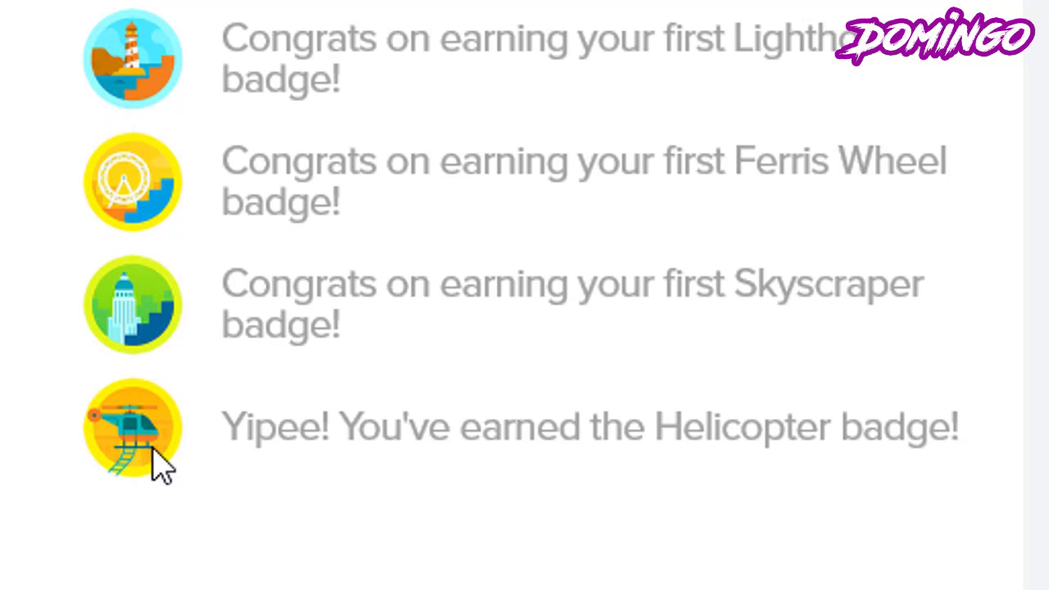
scroll("up", 3)
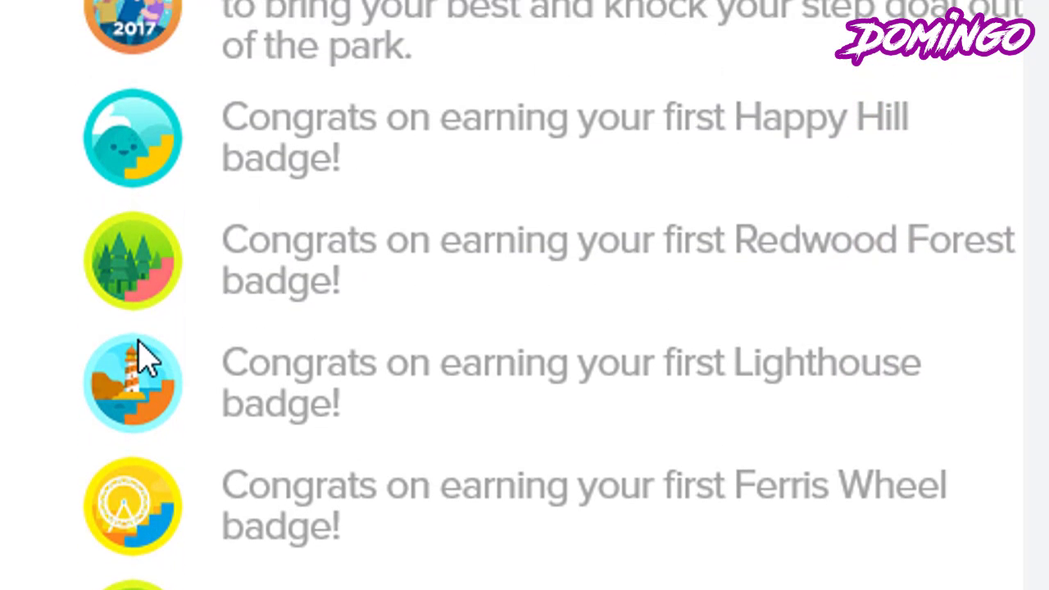
mouse_move(168, 164)
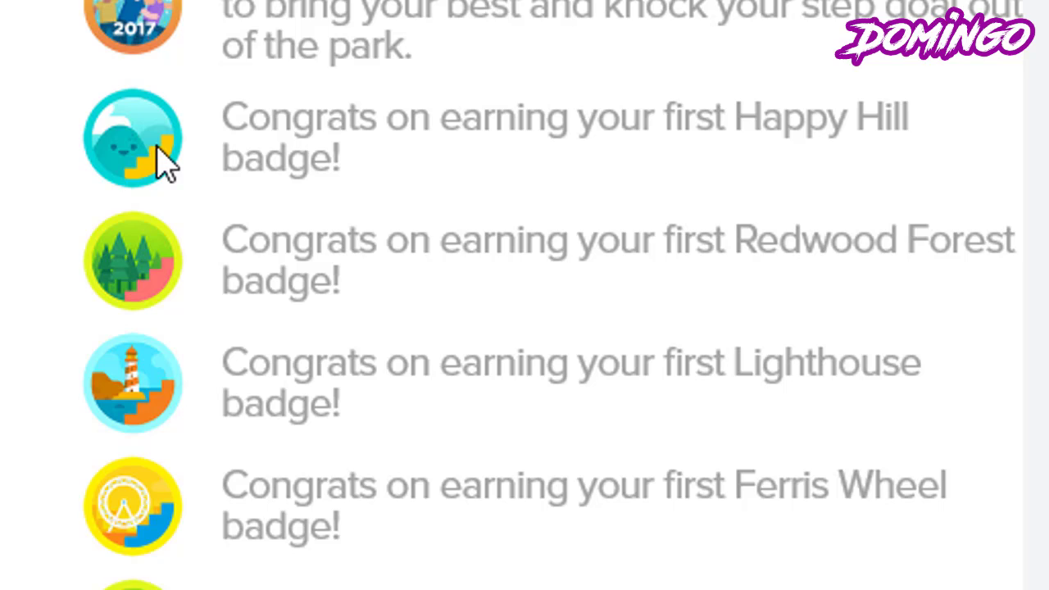
scroll("down", 3)
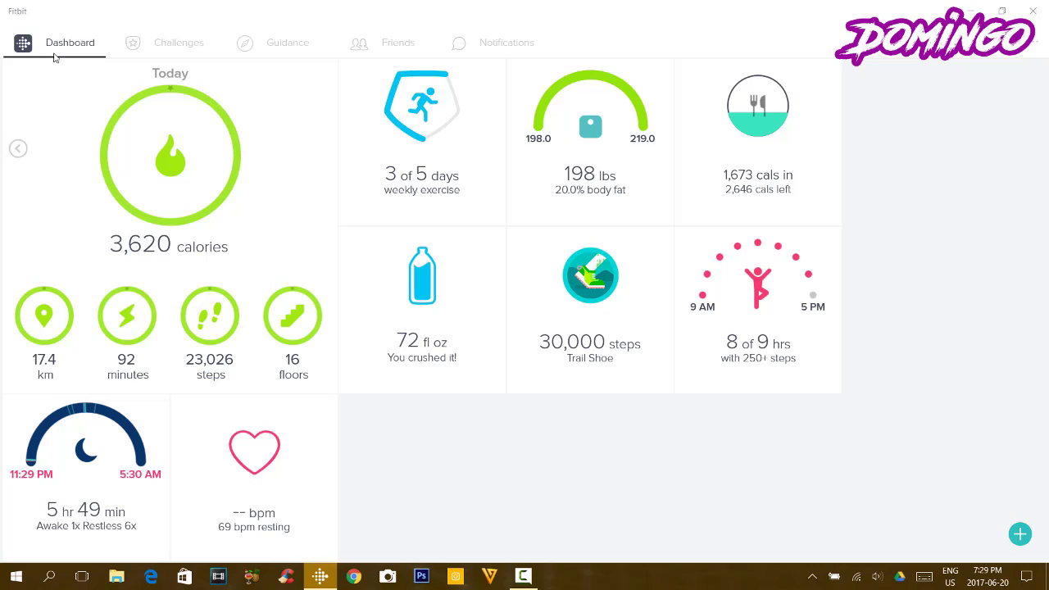
left_click(18, 148)
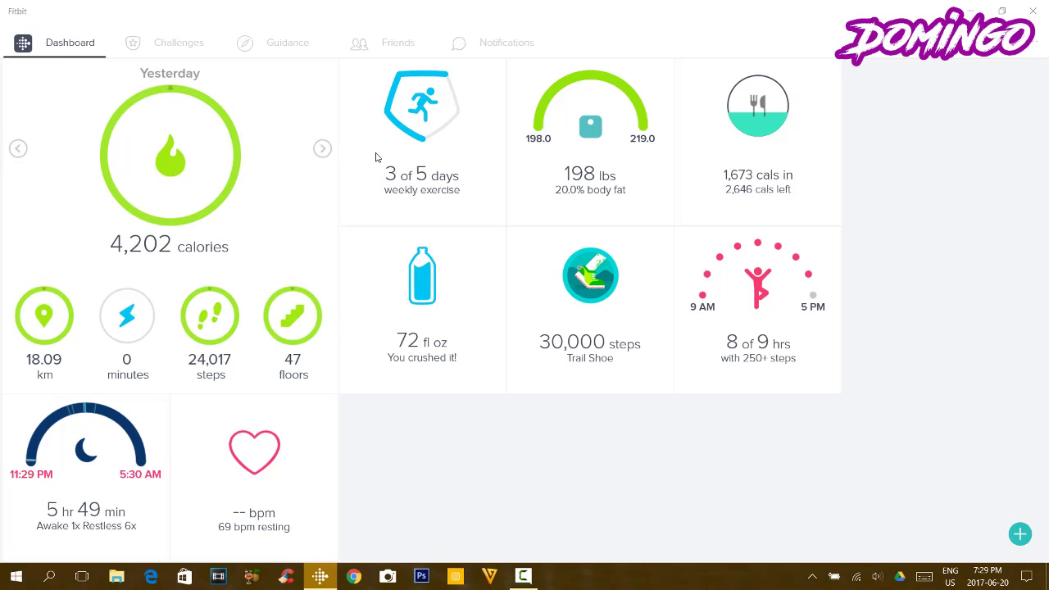
- Return to today's totals and show the weekly calories in vs. out chart via Log Food
left_click(323, 148)
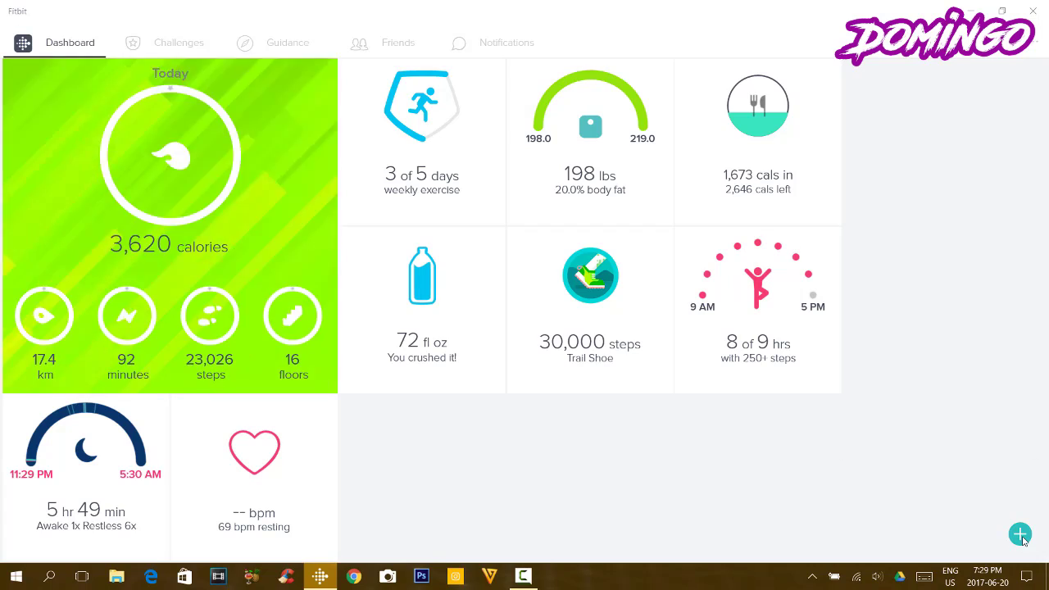
left_click(1021, 534)
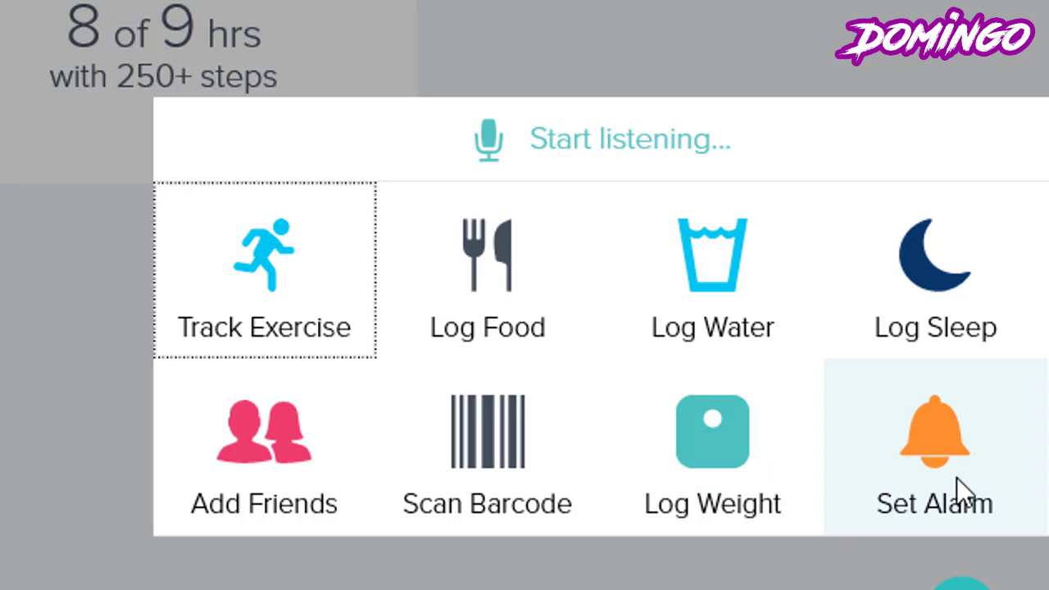
mouse_move(488, 459)
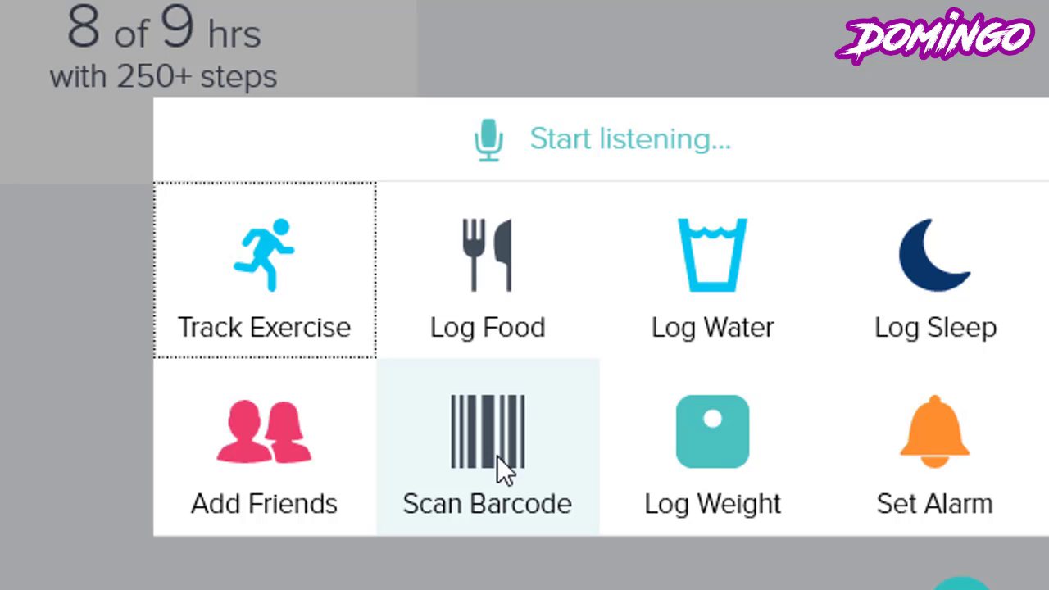
left_click(487, 446)
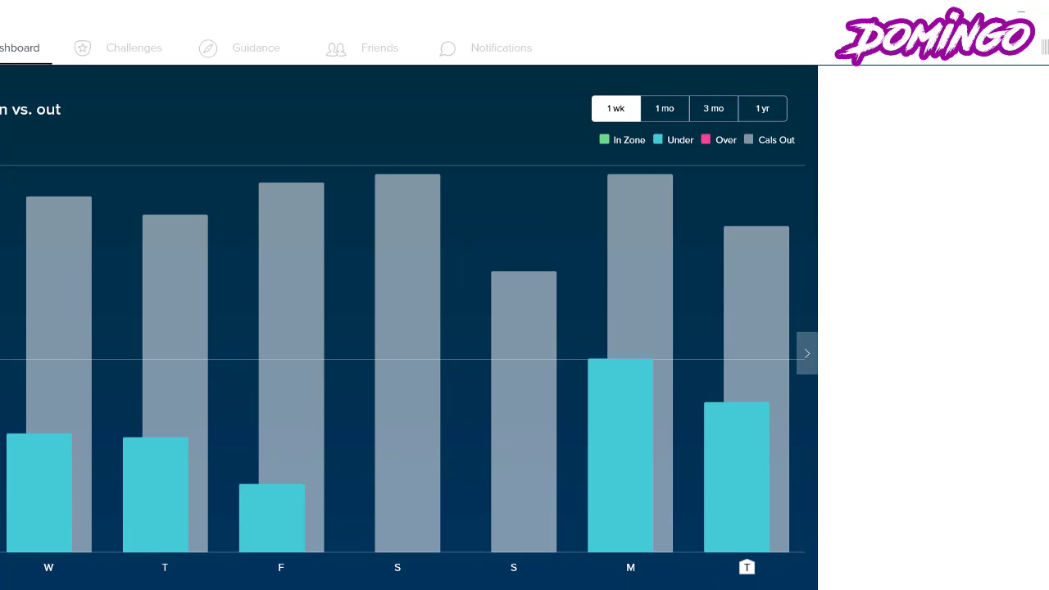
- Open today's calorie bar and scroll through macronutrients (45% carbs, 35% fat, 20% protein) and breakfast items
left_click(807, 353)
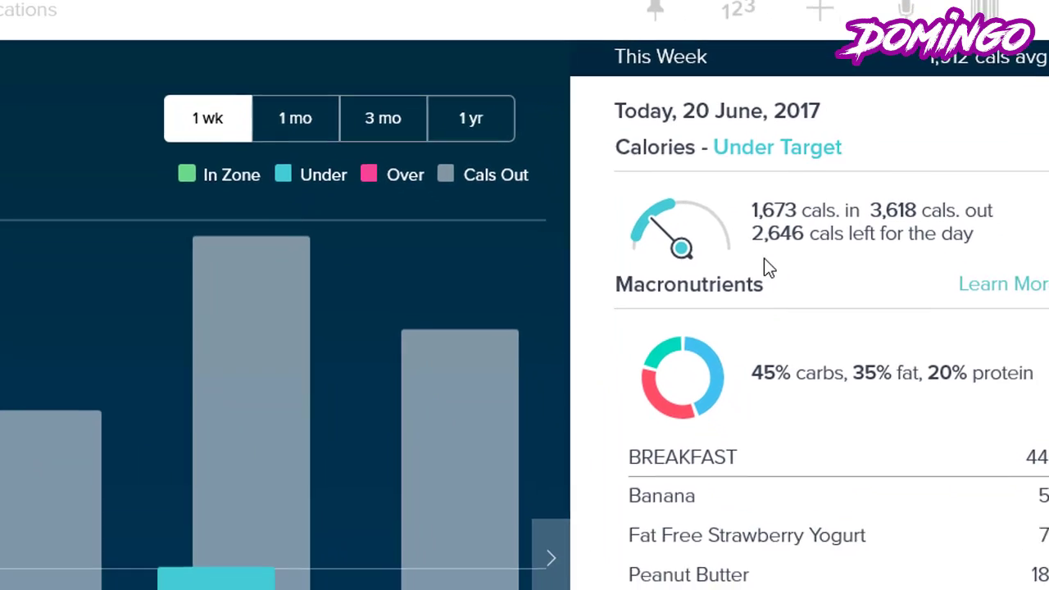
scroll("down", 3)
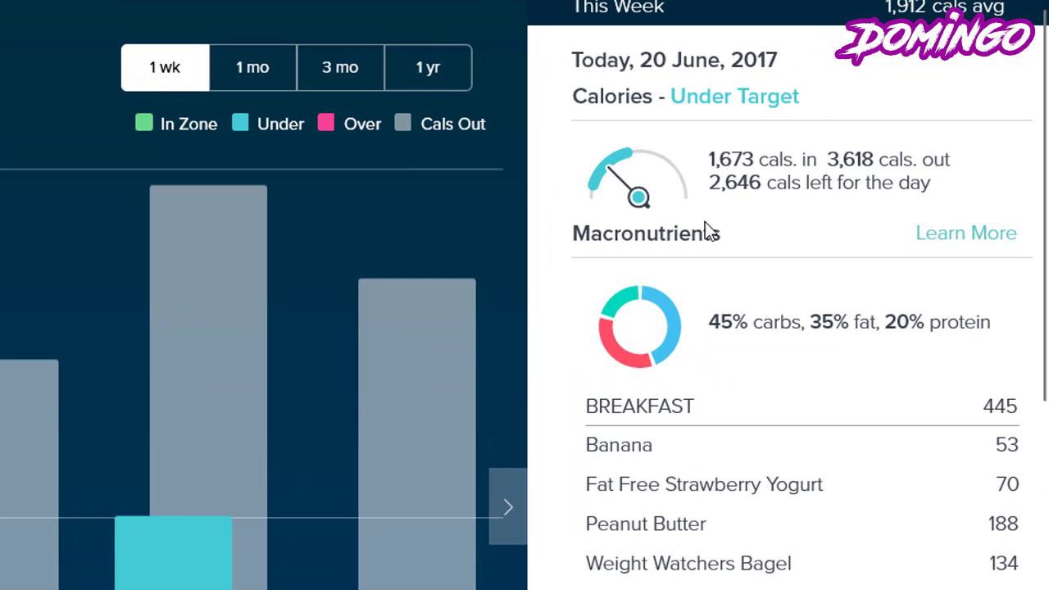
mouse_move(664, 304)
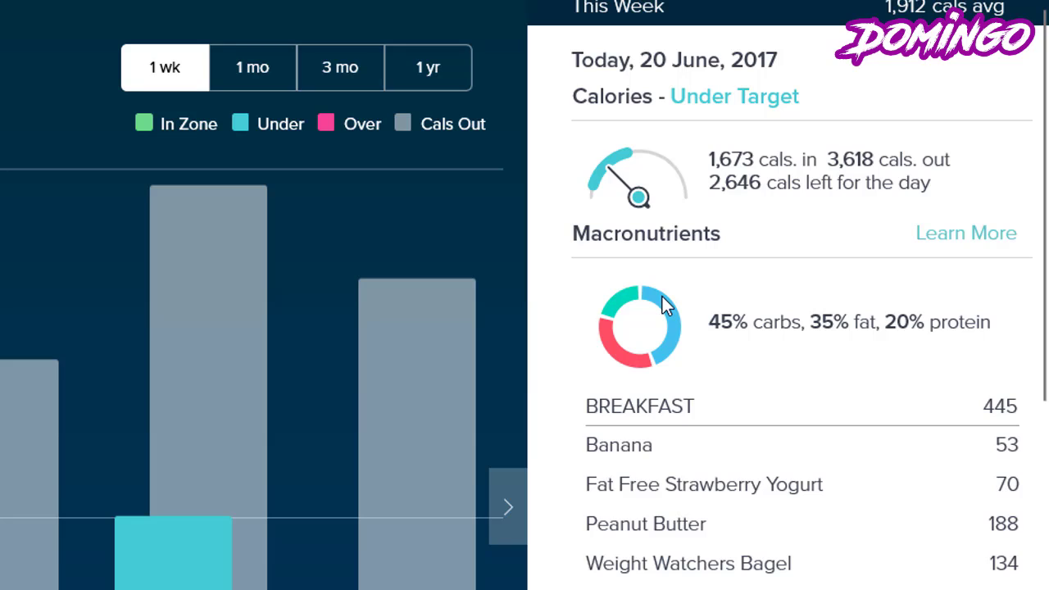
mouse_move(886, 261)
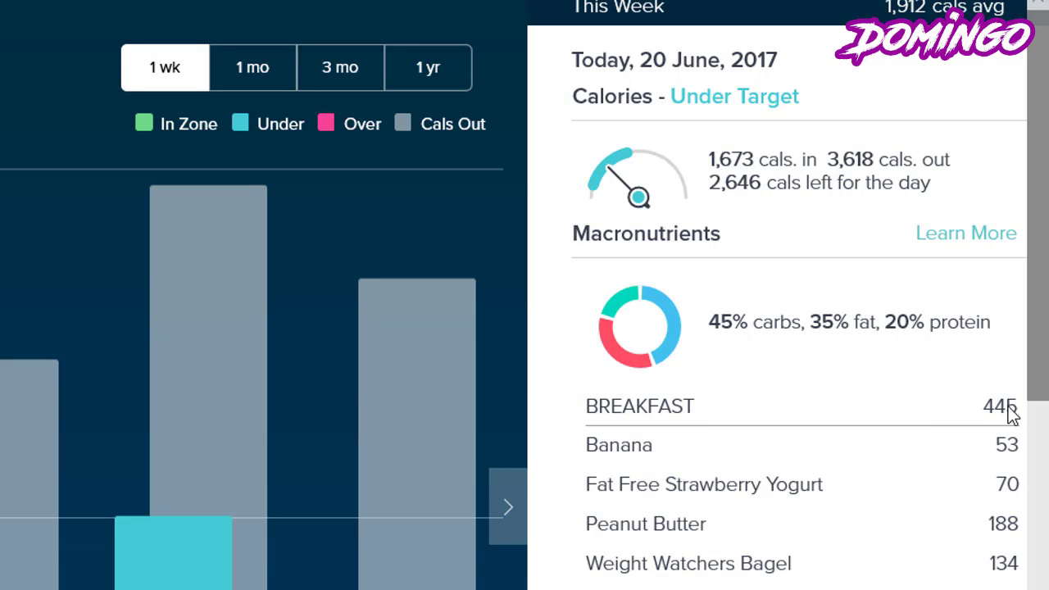
mouse_move(849, 381)
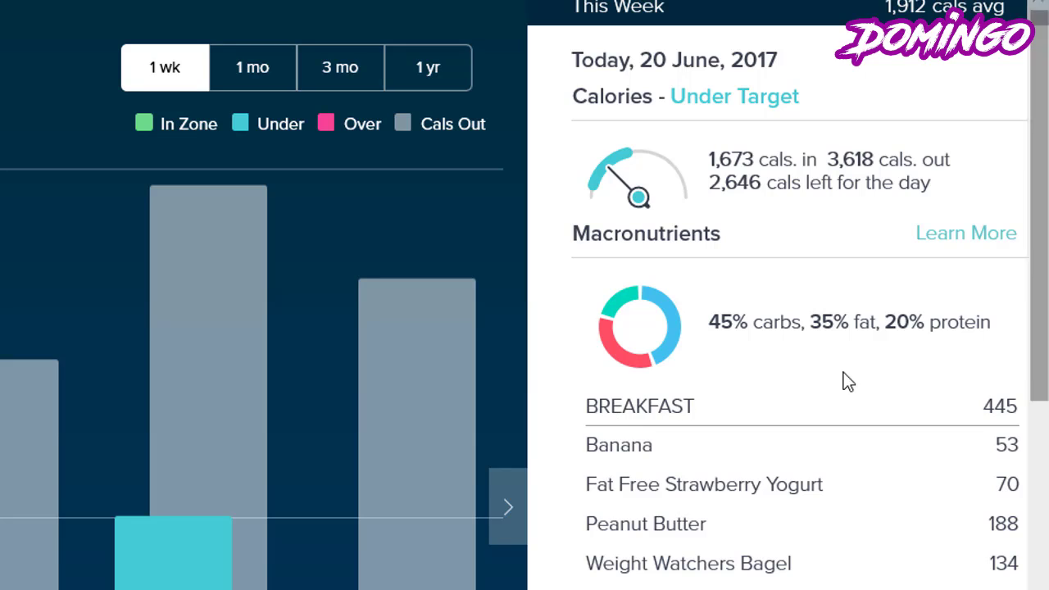
mouse_move(707, 367)
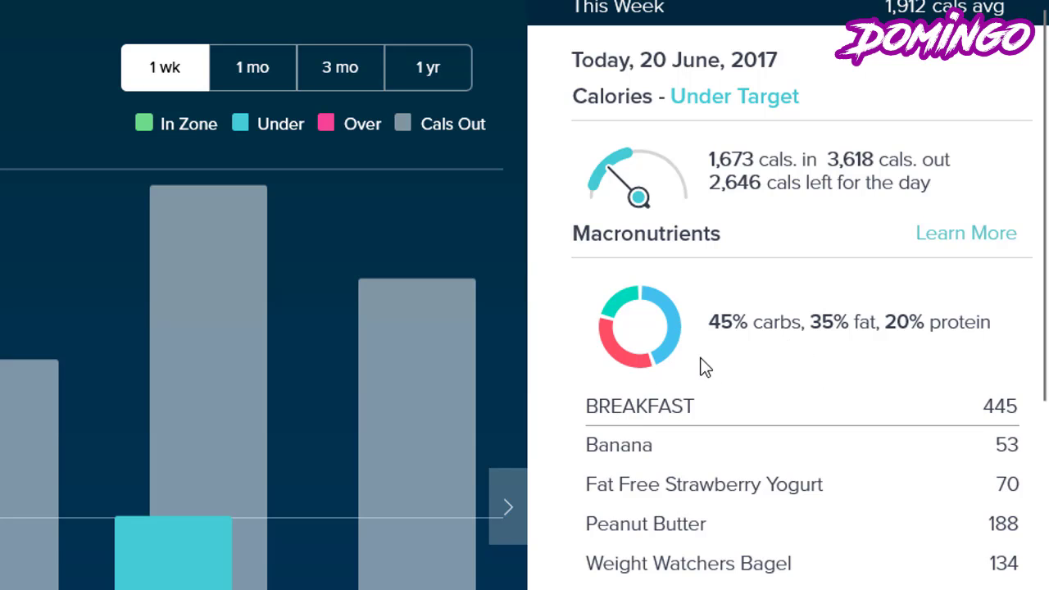
mouse_move(716, 369)
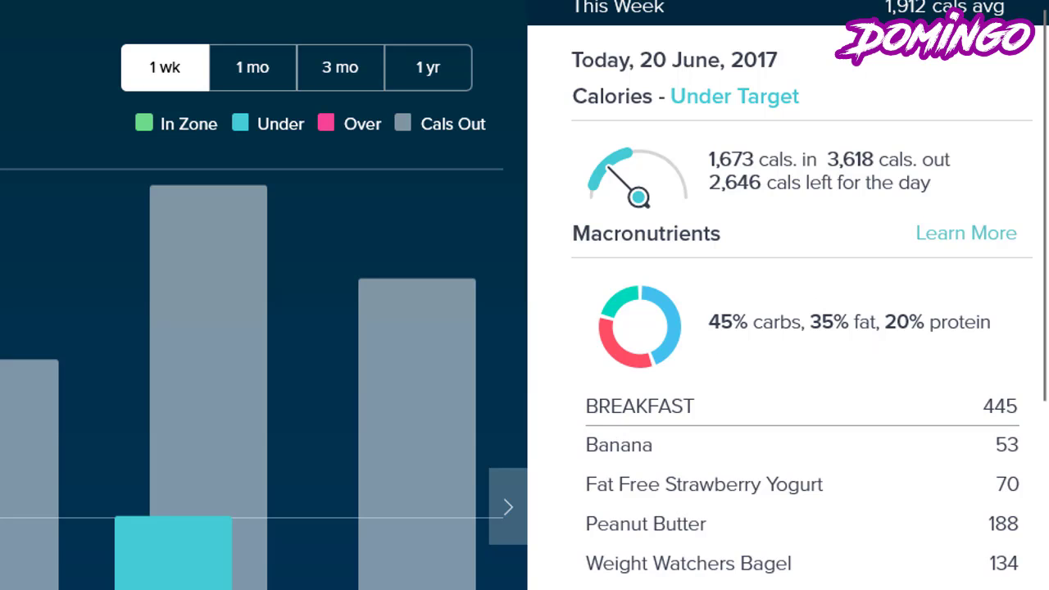
mouse_move(779, 483)
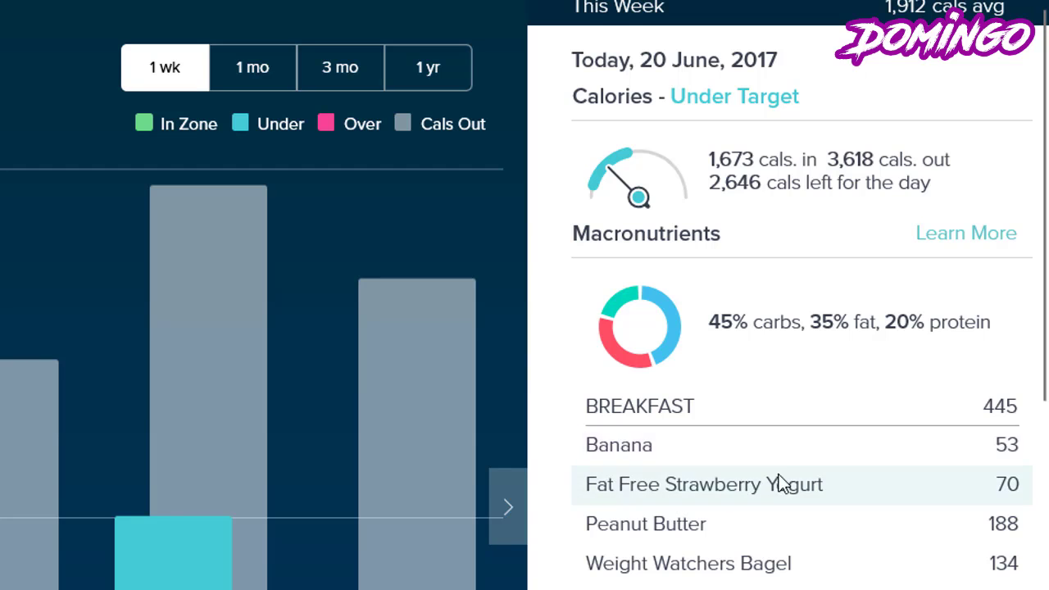
mouse_move(709, 322)
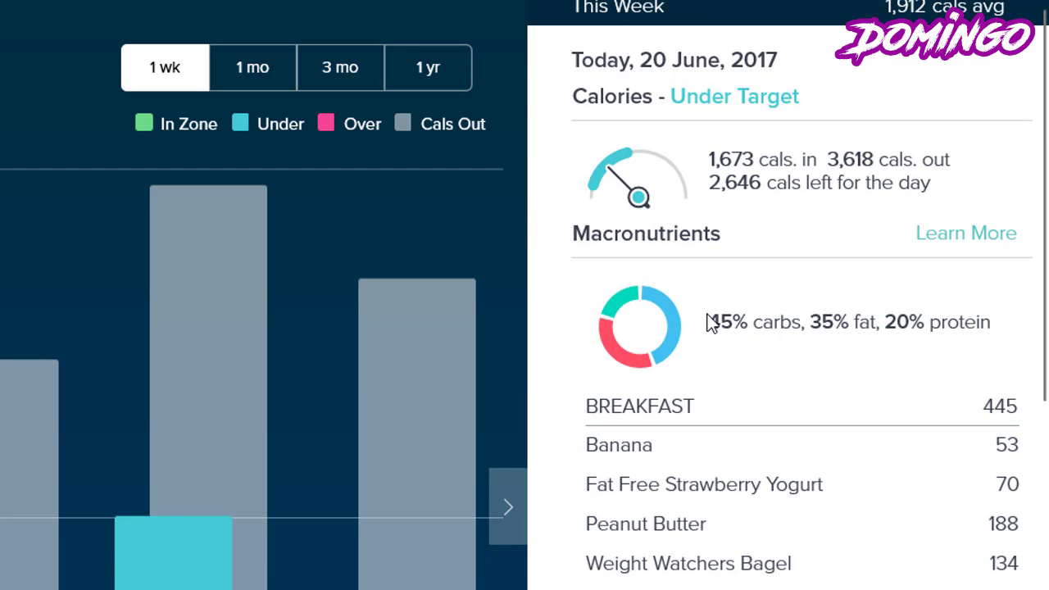
mouse_move(653, 350)
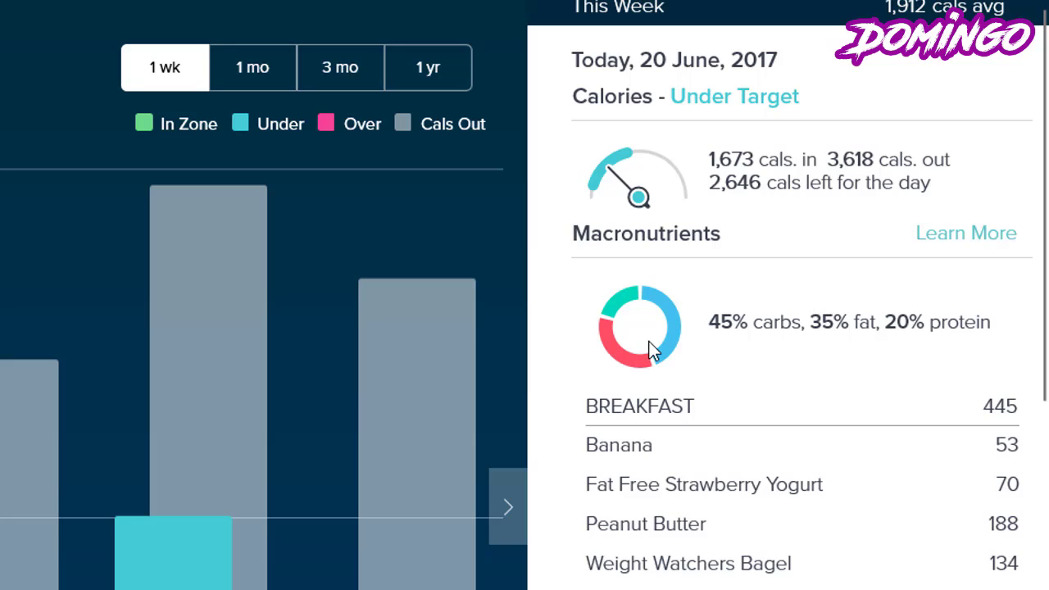
mouse_move(884, 366)
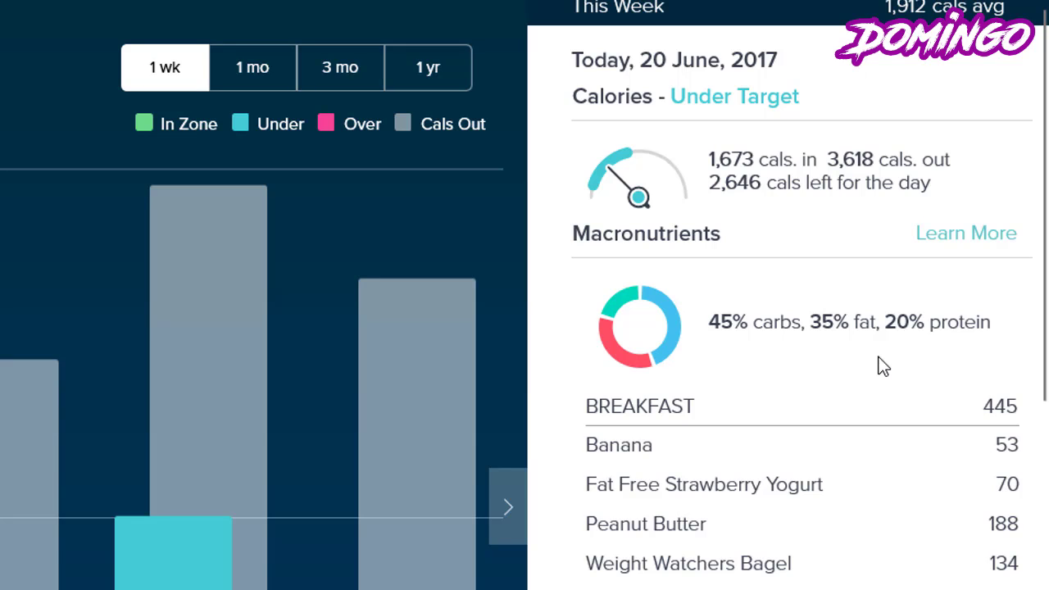
mouse_move(800, 455)
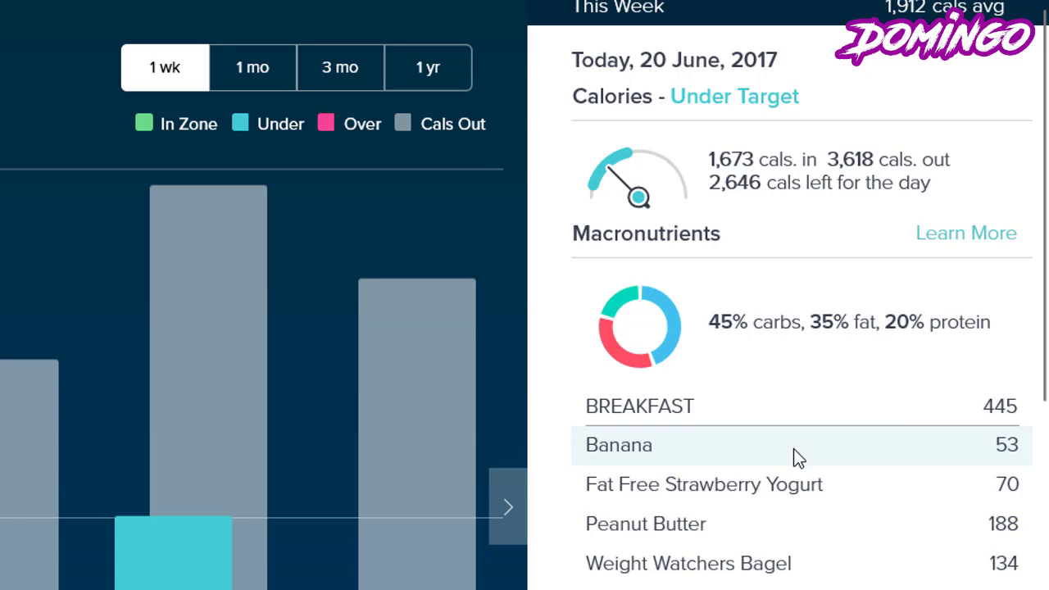
mouse_move(836, 363)
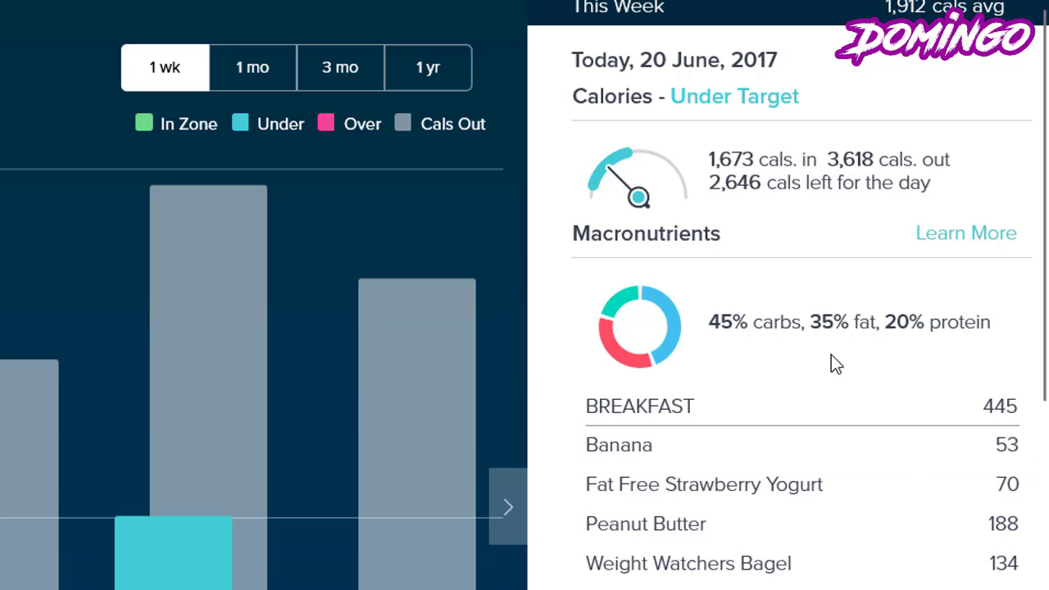
mouse_move(720, 344)
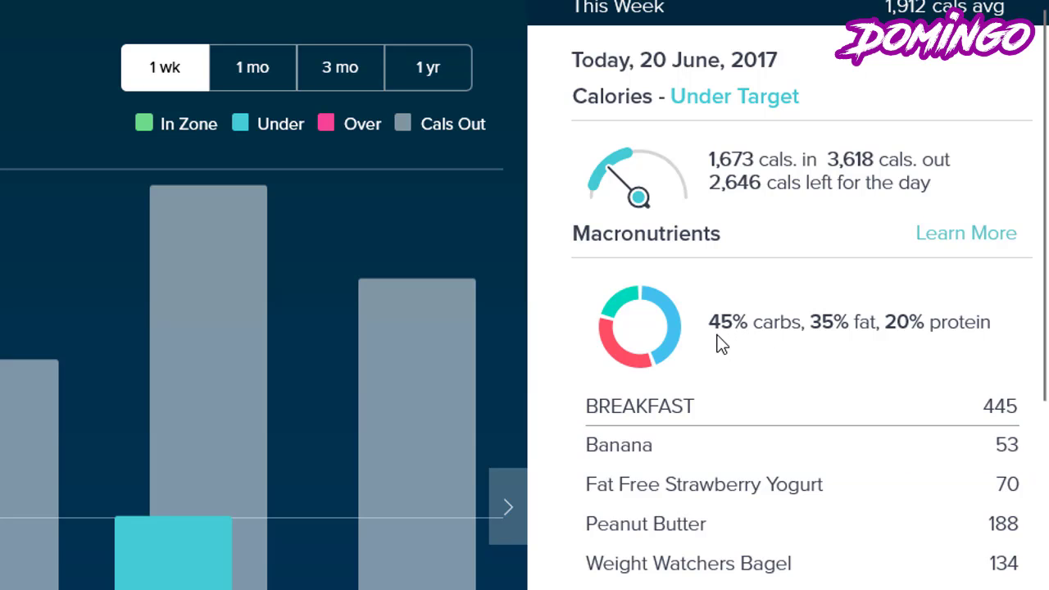
mouse_move(866, 380)
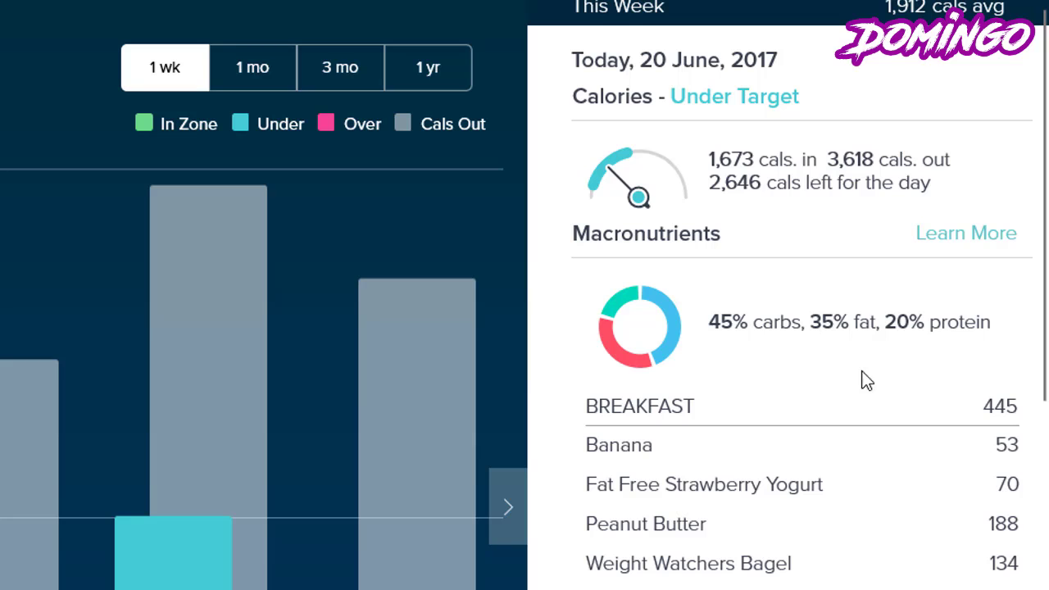
scroll("down", 3)
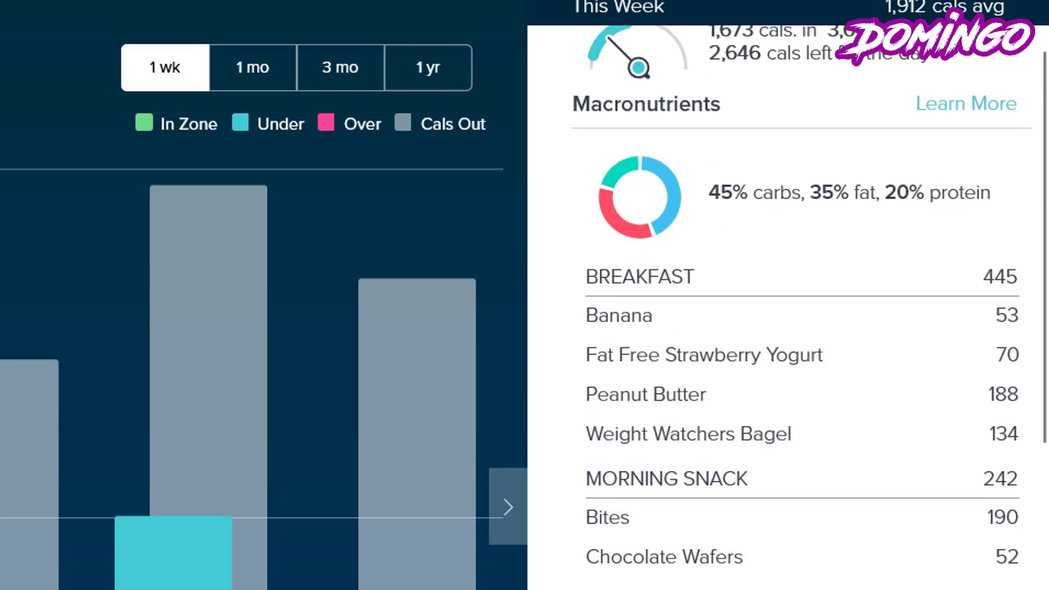
scroll("down", 3)
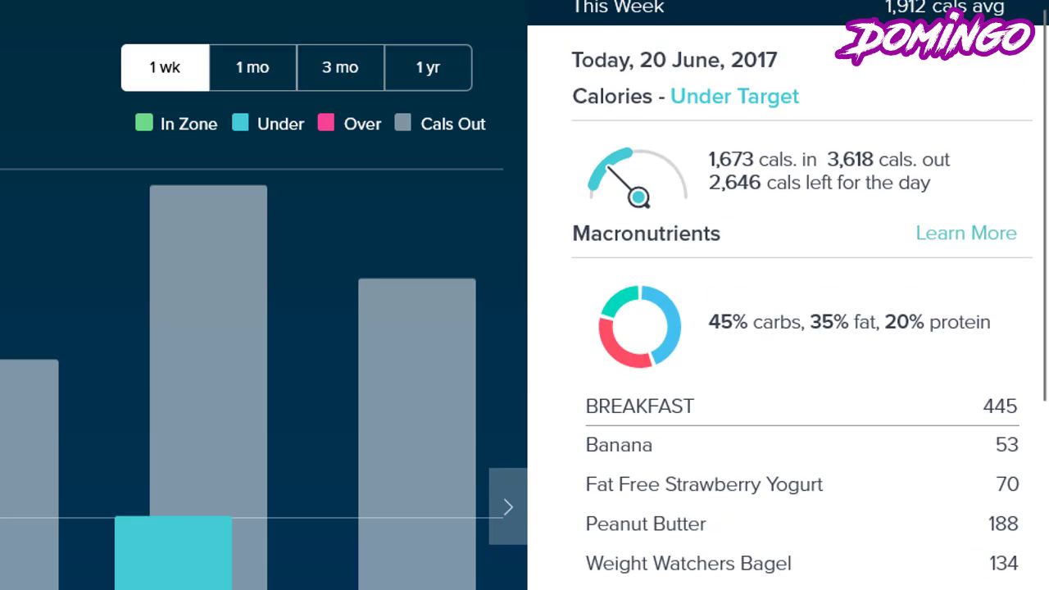
scroll("down", 3)
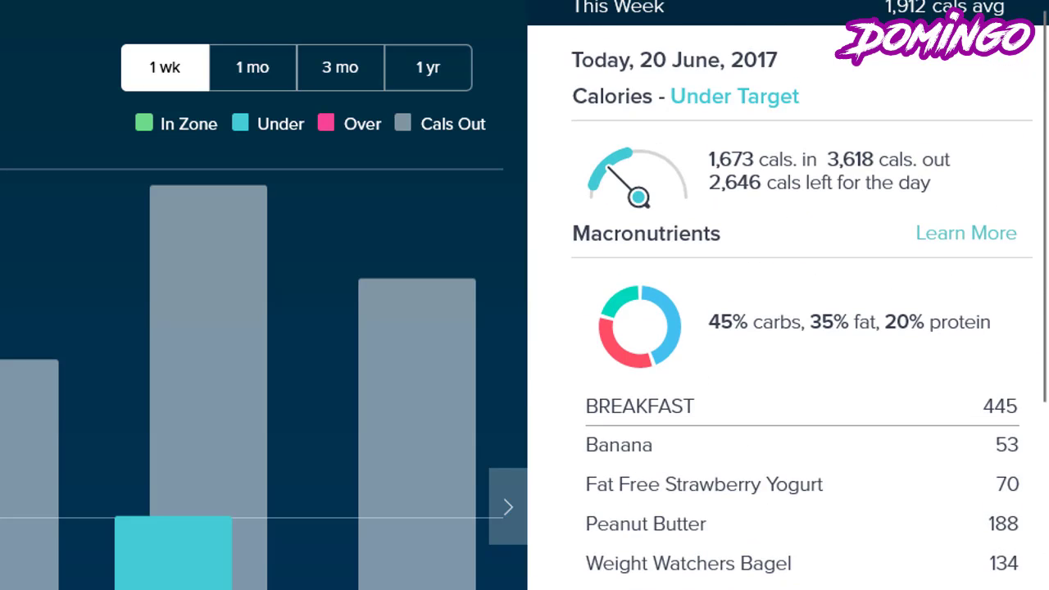
mouse_move(793, 521)
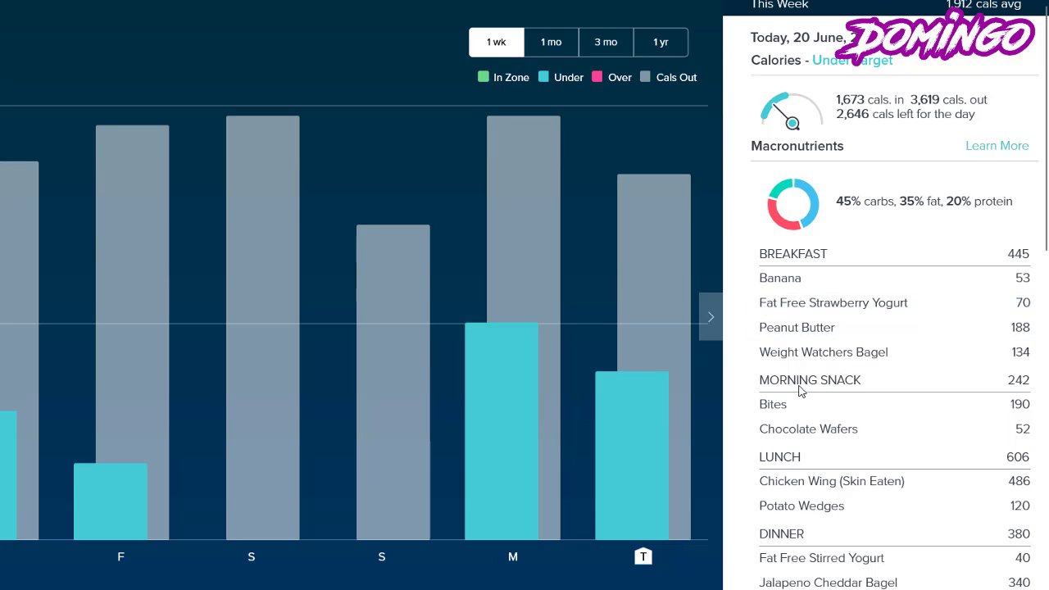
mouse_move(739, 368)
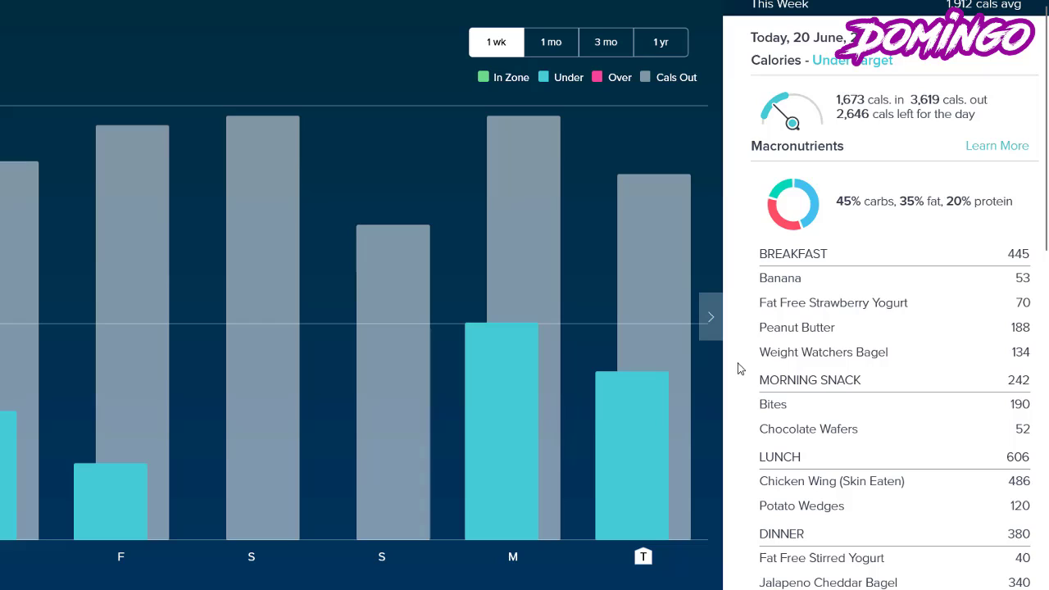
mouse_move(297, 344)
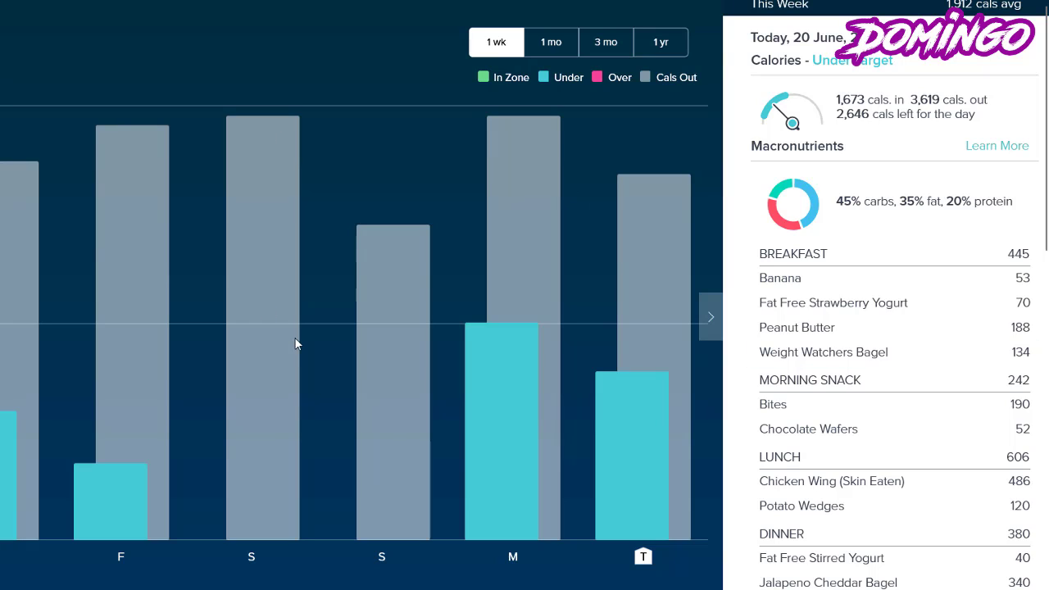
mouse_move(287, 341)
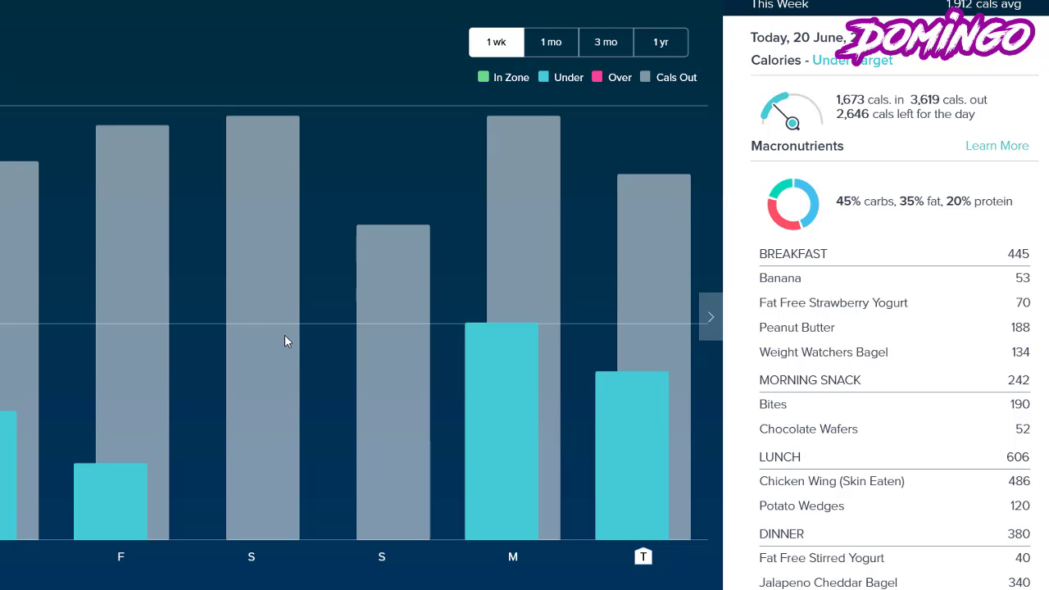
mouse_move(352, 376)
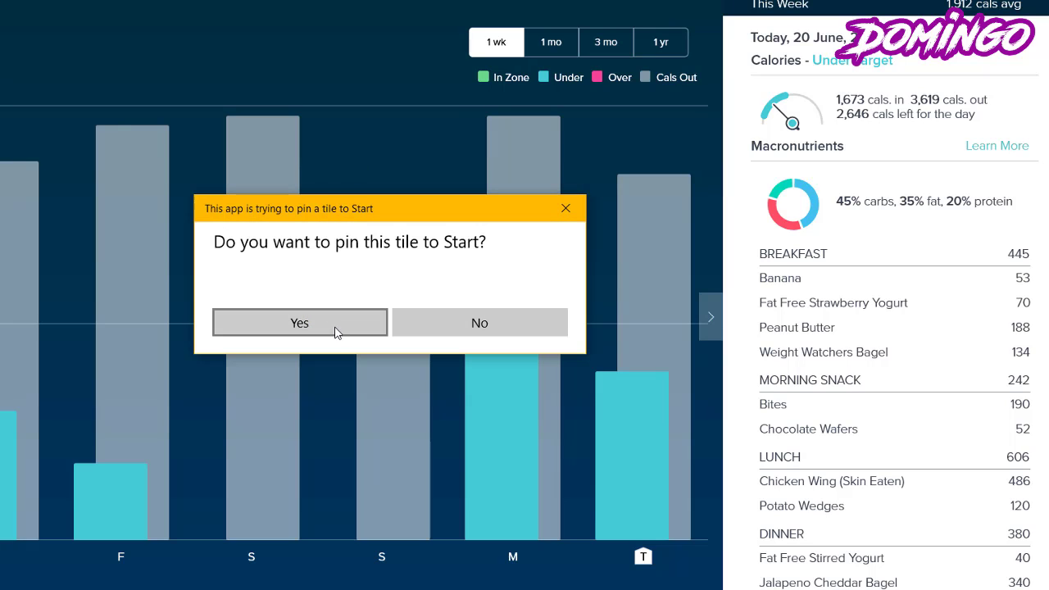
- Confirm Yes to pin the calorie log tile to the Windows Start menu
left_click(299, 322)
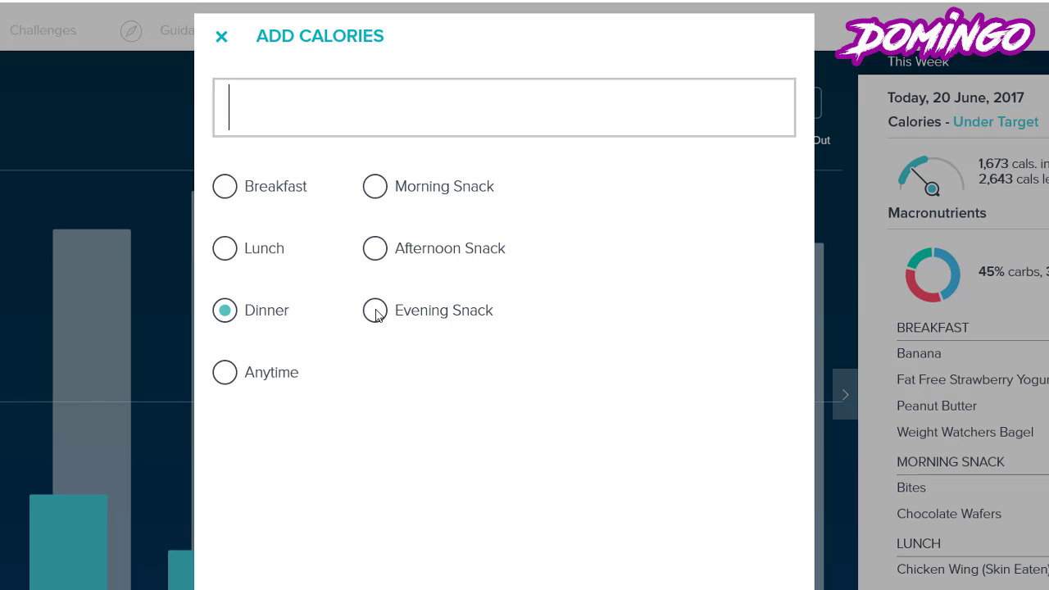
mouse_move(225, 186)
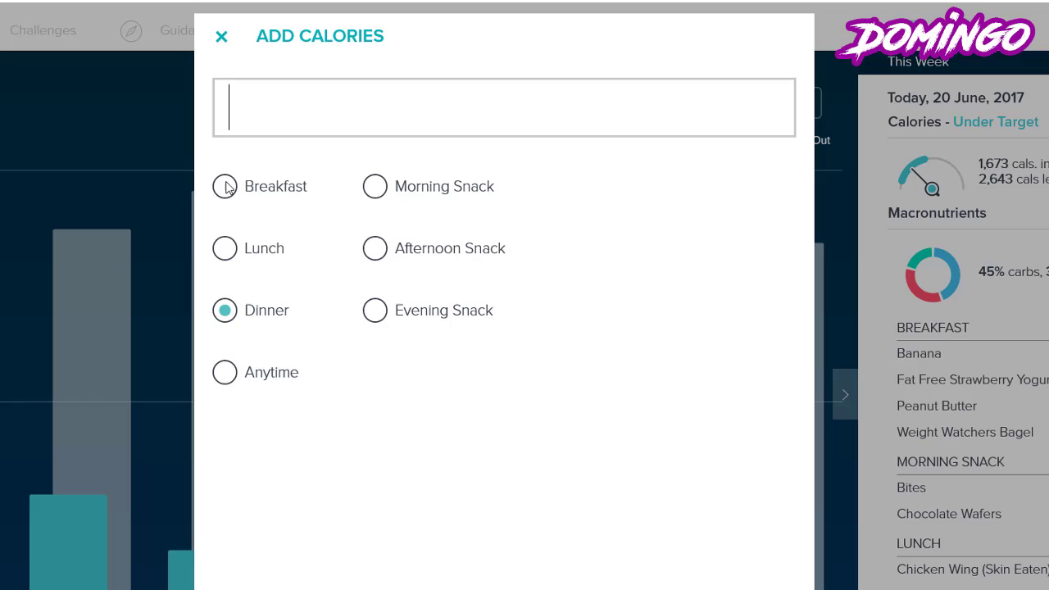
- Assign the quick-add calories to Breakfast and log them
left_click(224, 186)
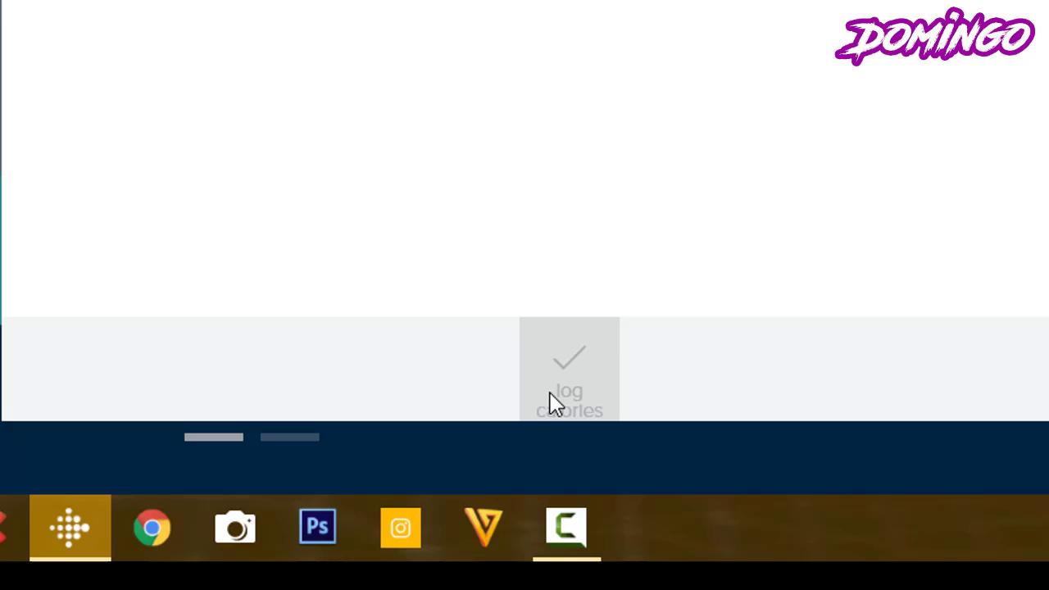
left_click(569, 392)
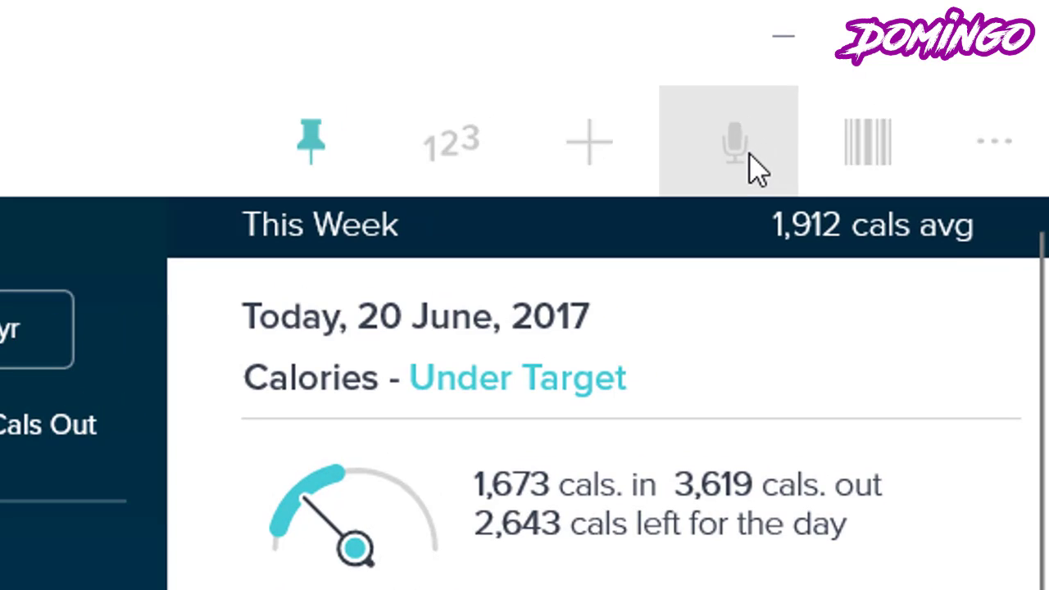
- Open voice food logging, then launch barcode scanning from the food log
left_click(733, 141)
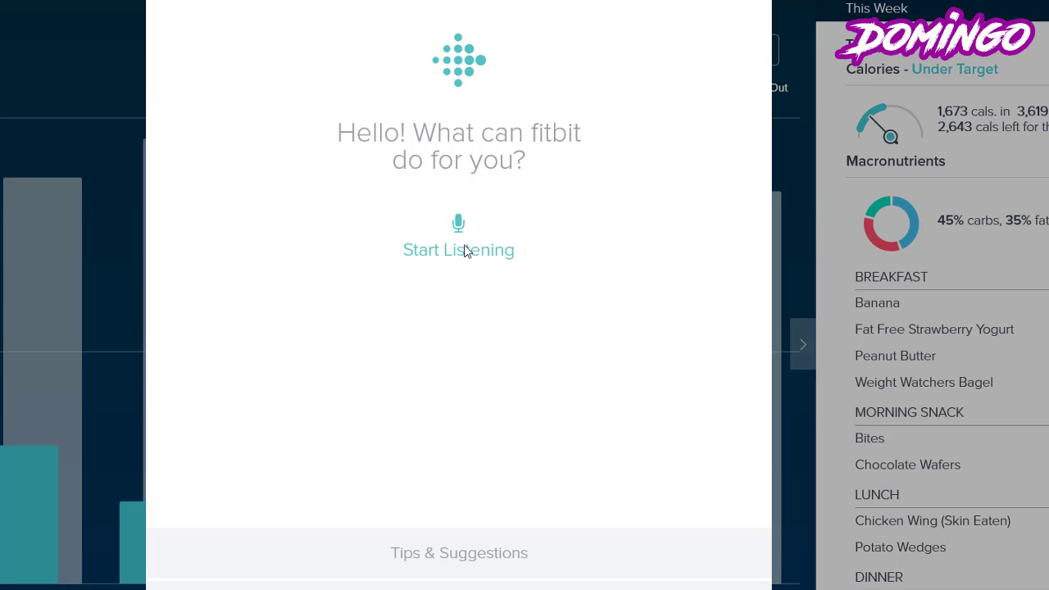
mouse_move(472, 250)
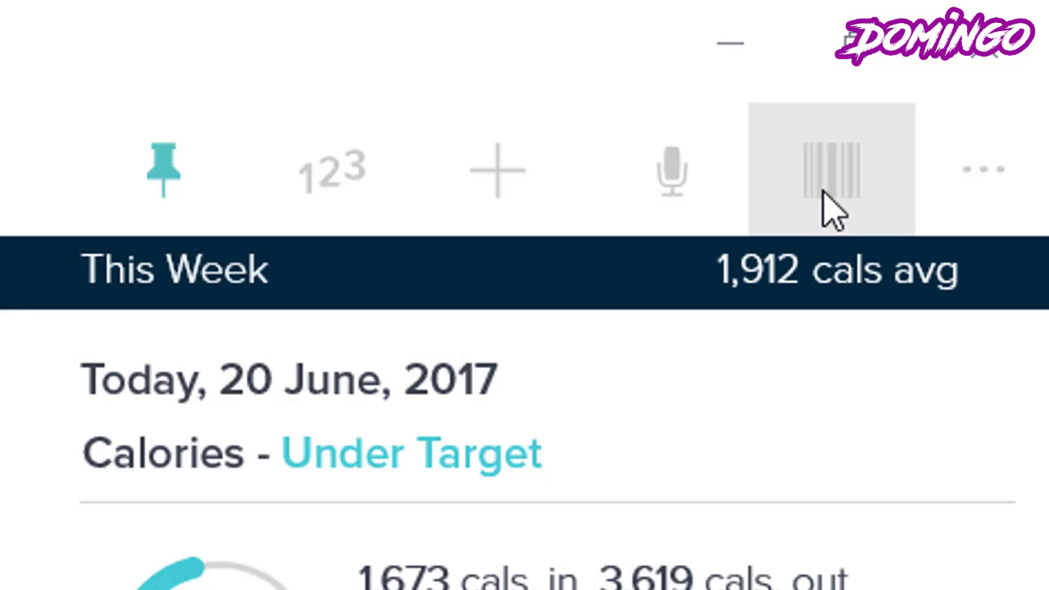
left_click(832, 170)
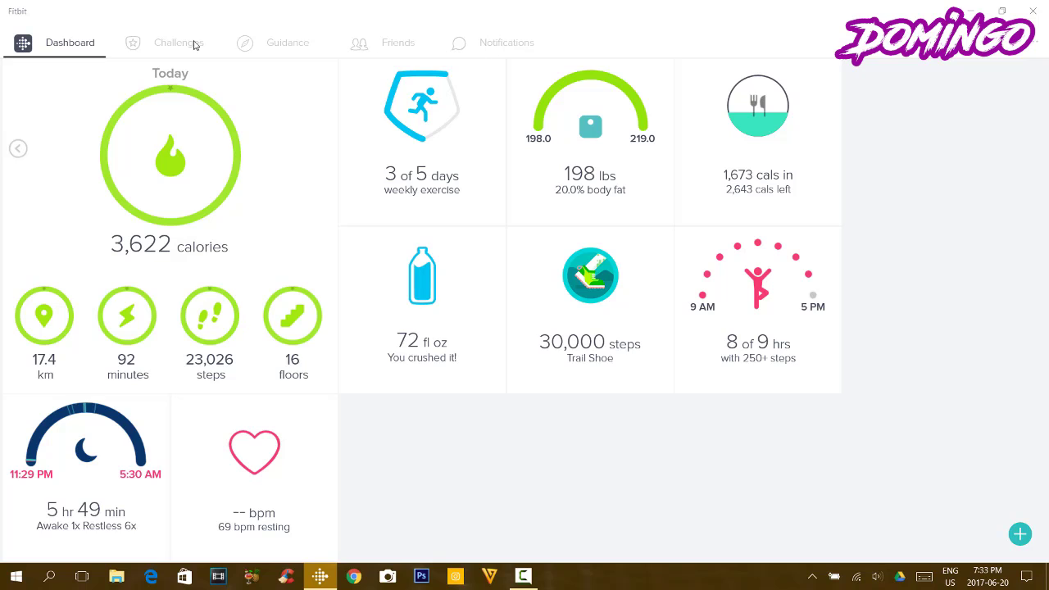
mouse_move(439, 346)
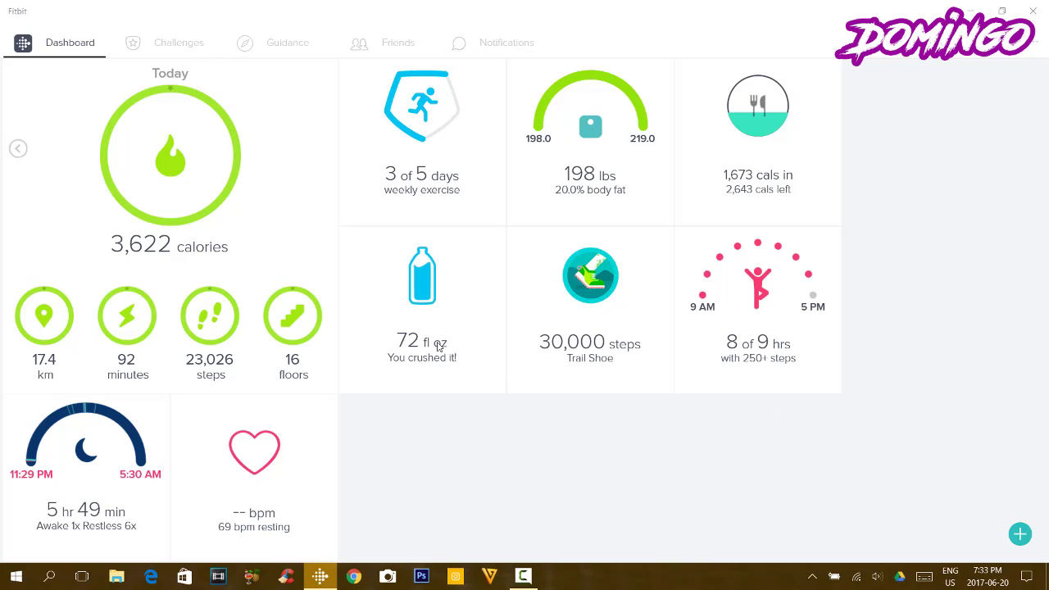
mouse_move(908, 441)
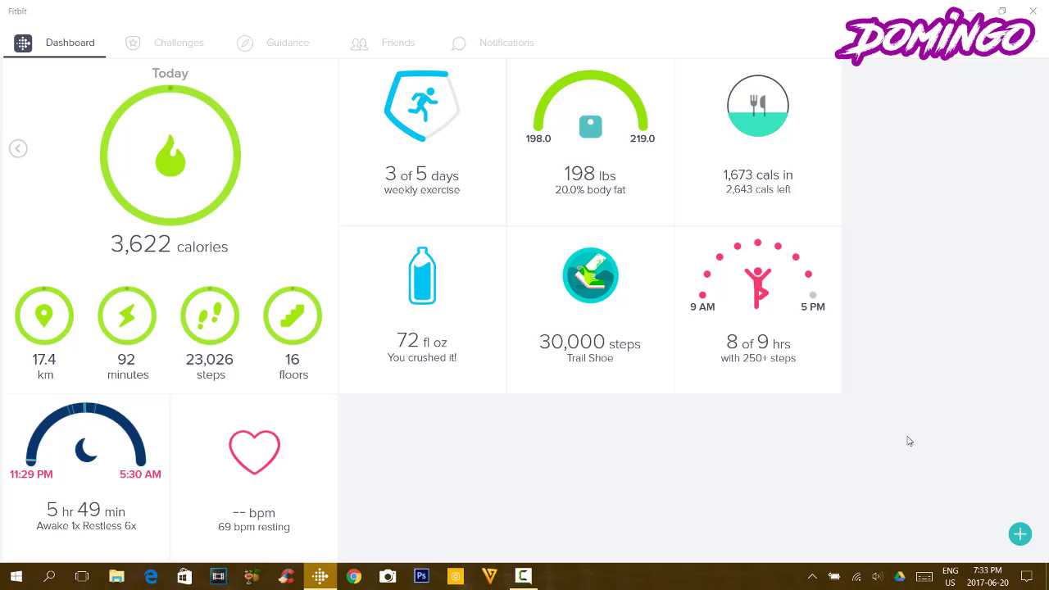
- Start tracking a new exercise from the Dashboard's green + quick-actions menu
left_click(1020, 534)
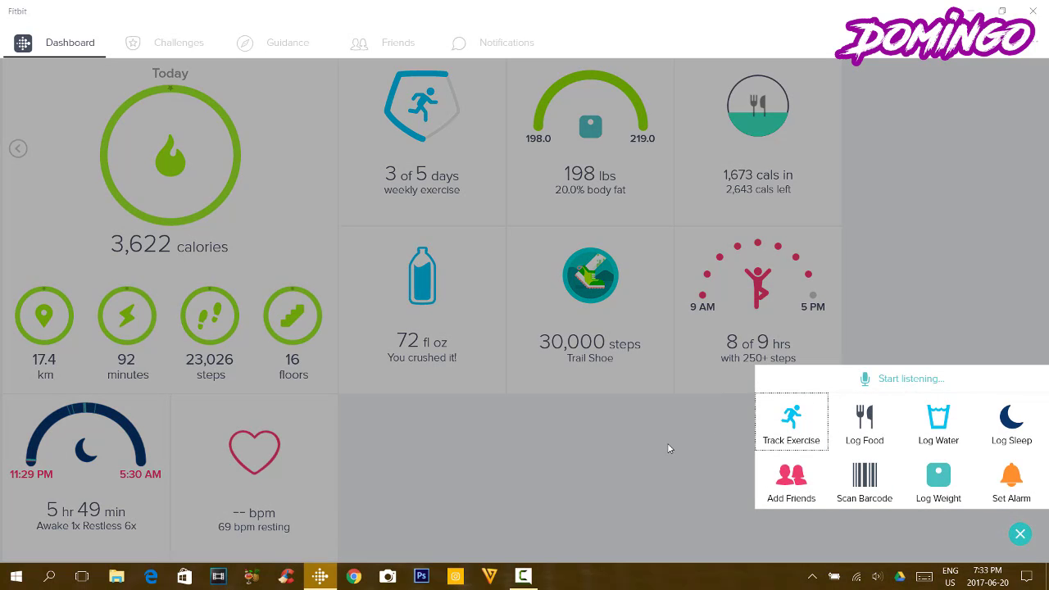
left_click(791, 423)
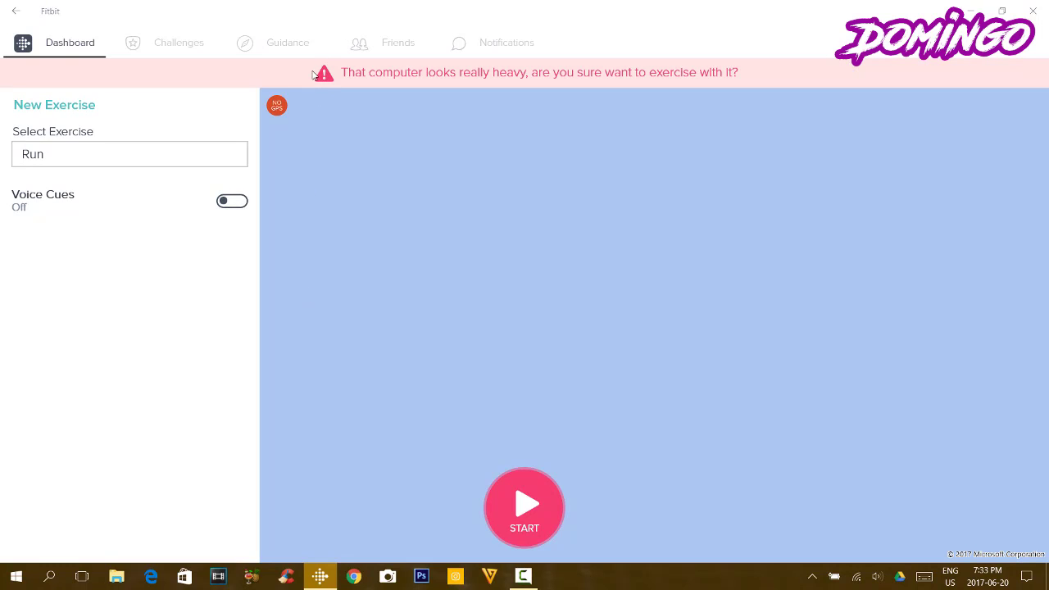
mouse_move(389, 88)
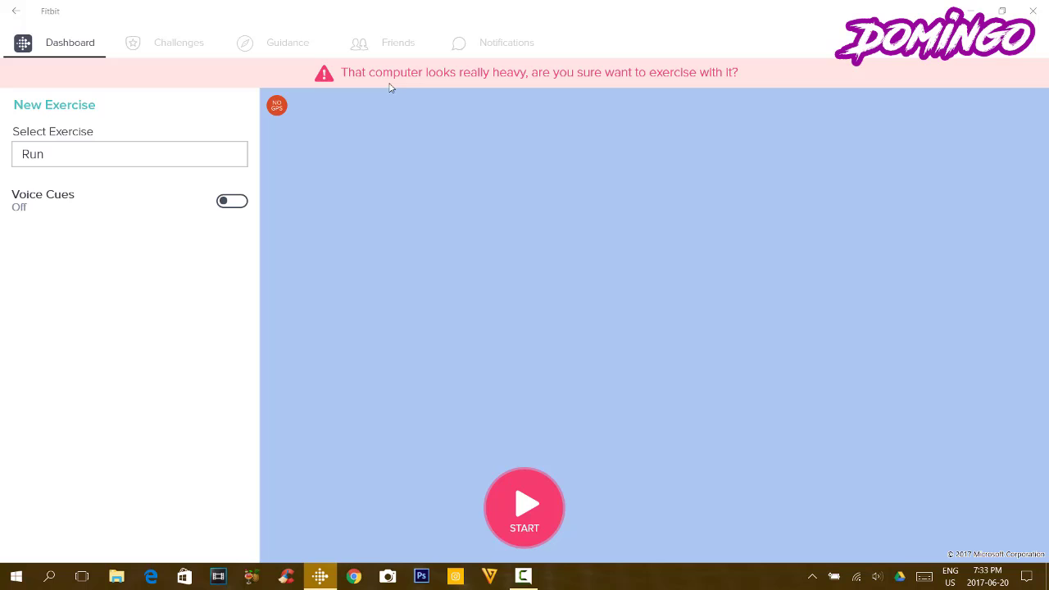
mouse_move(767, 96)
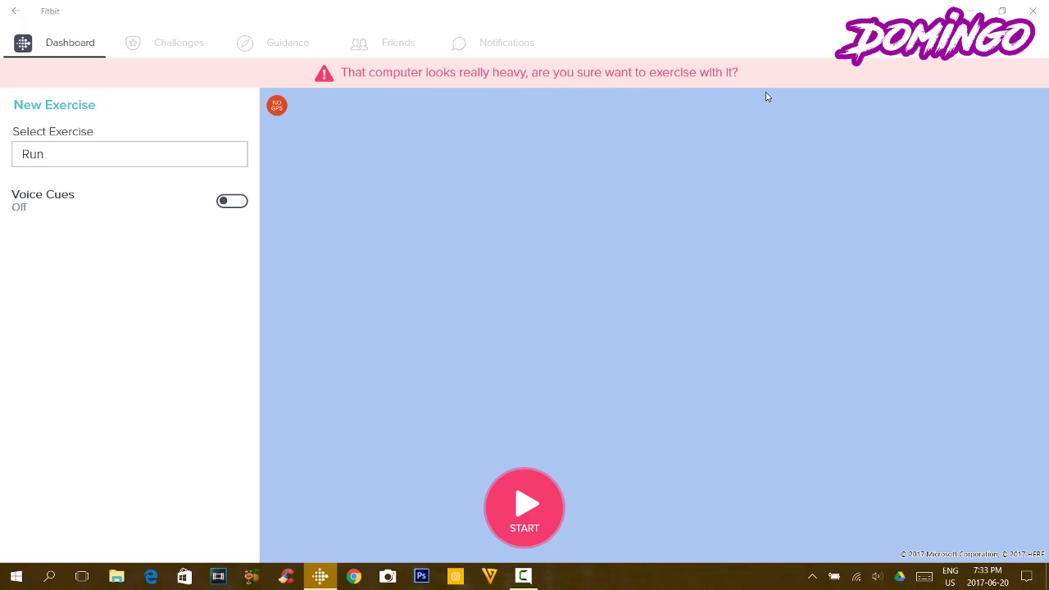
mouse_move(502, 254)
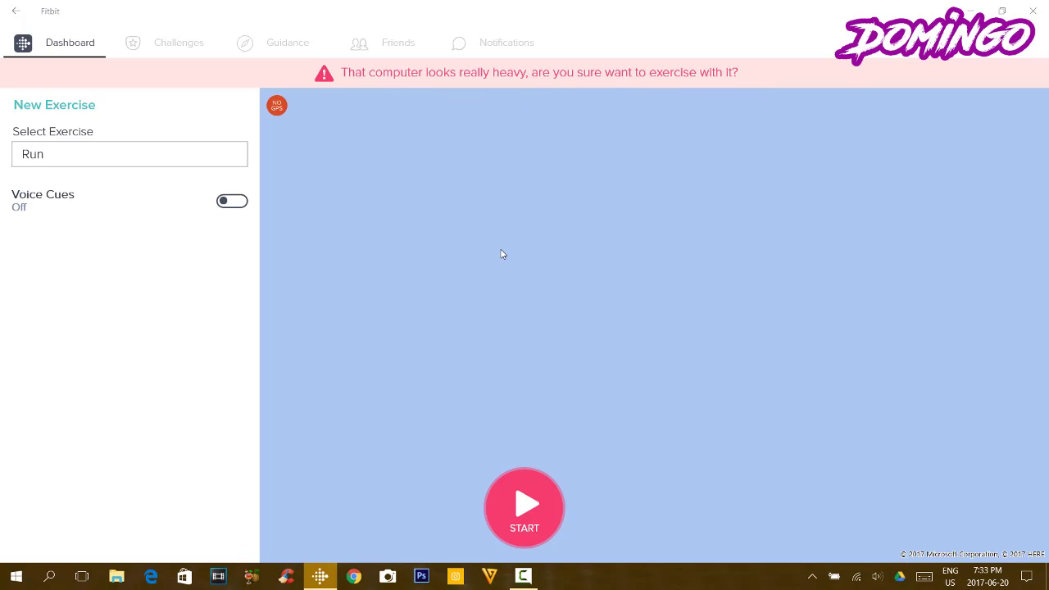
mouse_move(418, 270)
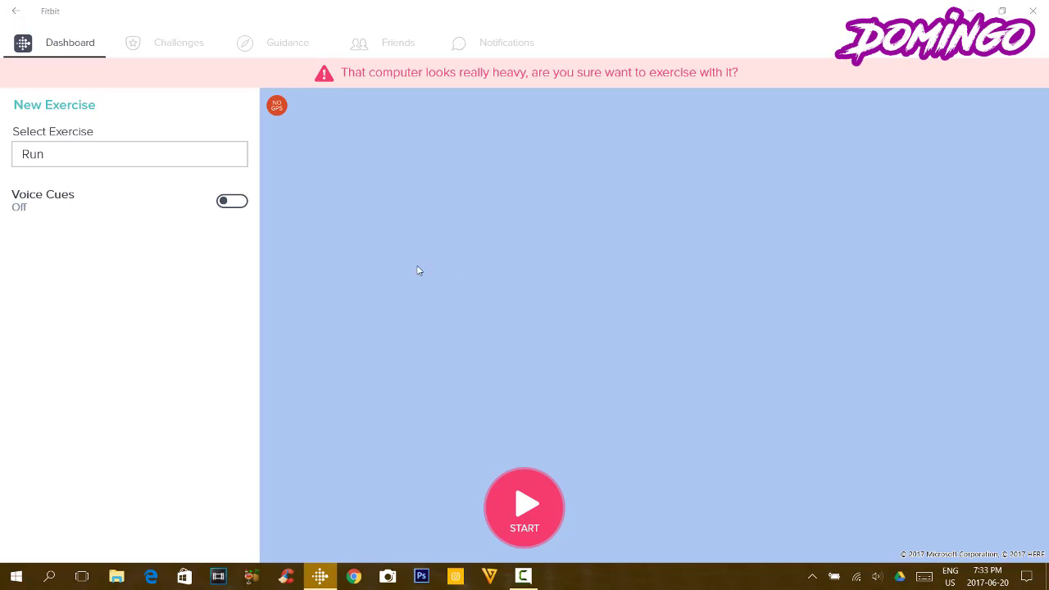
mouse_move(71, 141)
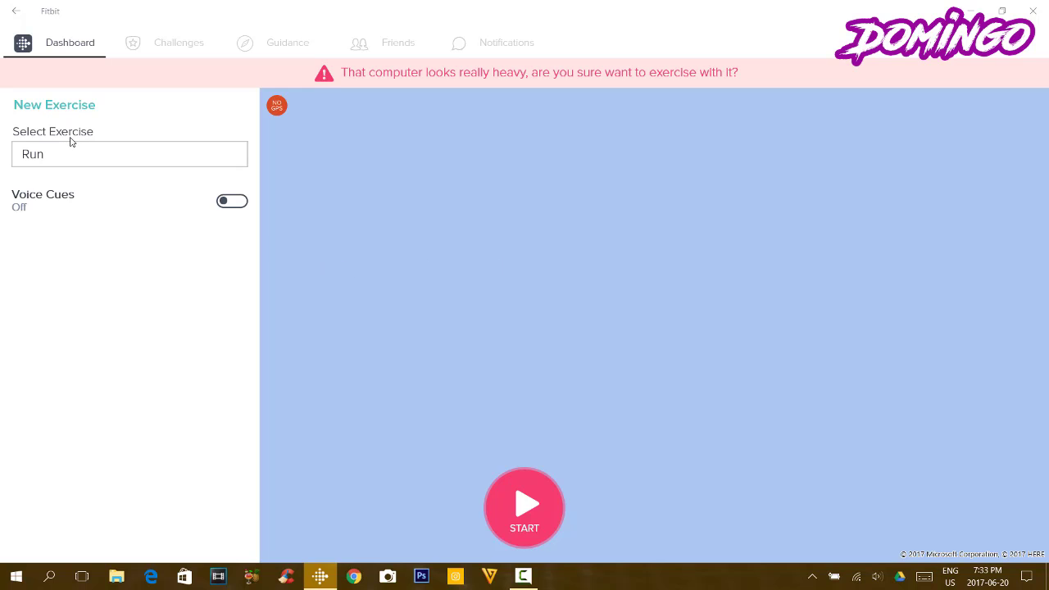
mouse_move(219, 200)
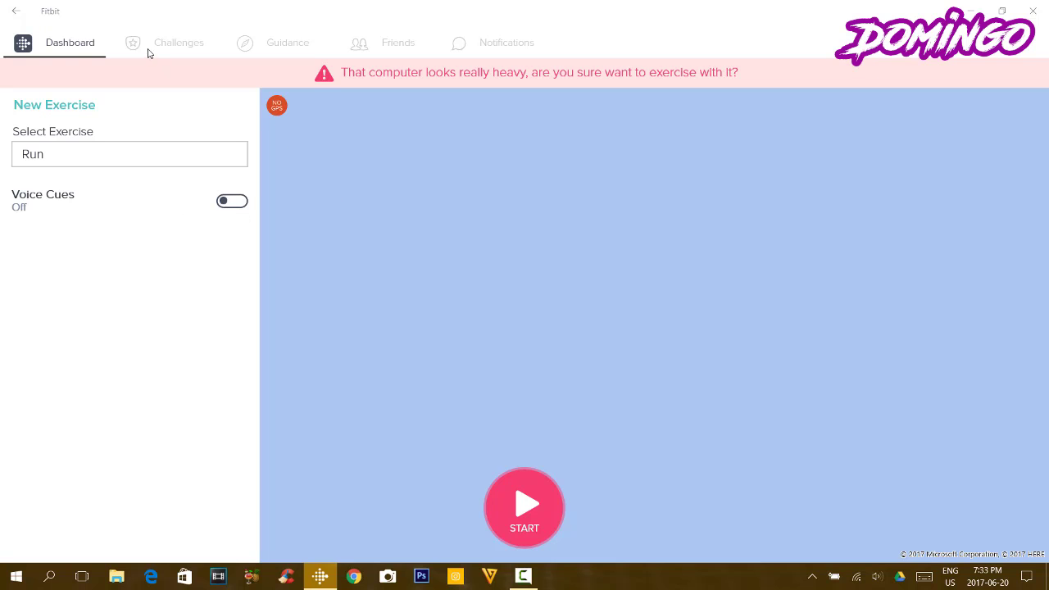
- Leave the New Exercise tracker and return to the Dashboard
left_click(70, 41)
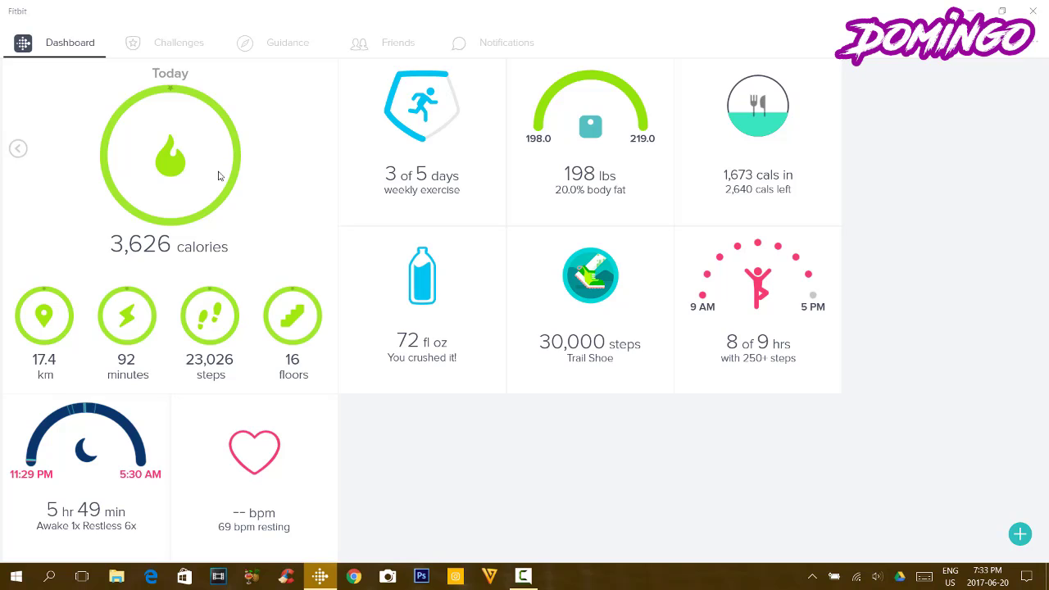
mouse_move(426, 162)
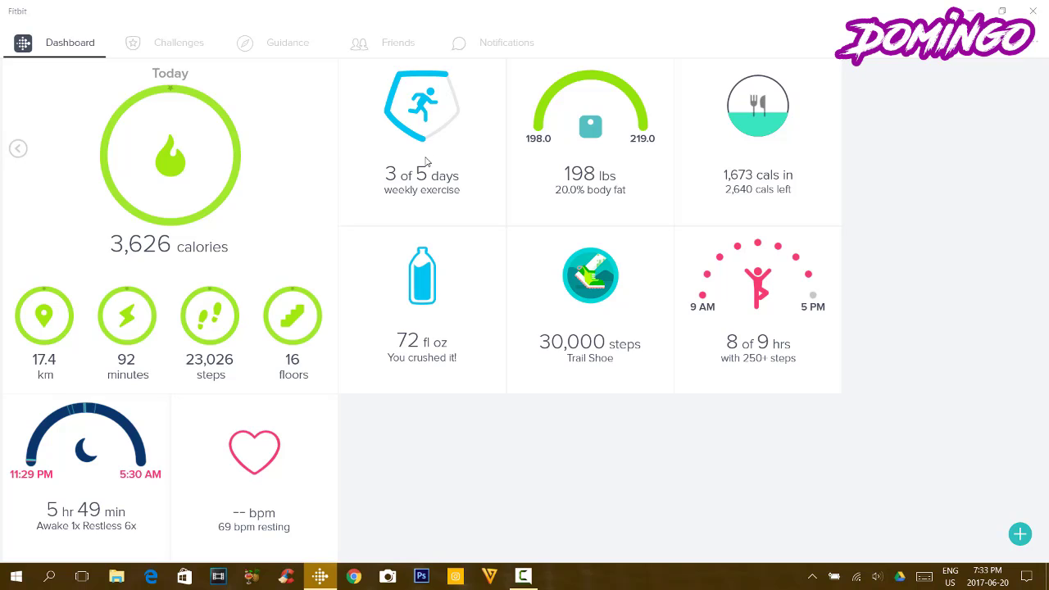
mouse_move(414, 170)
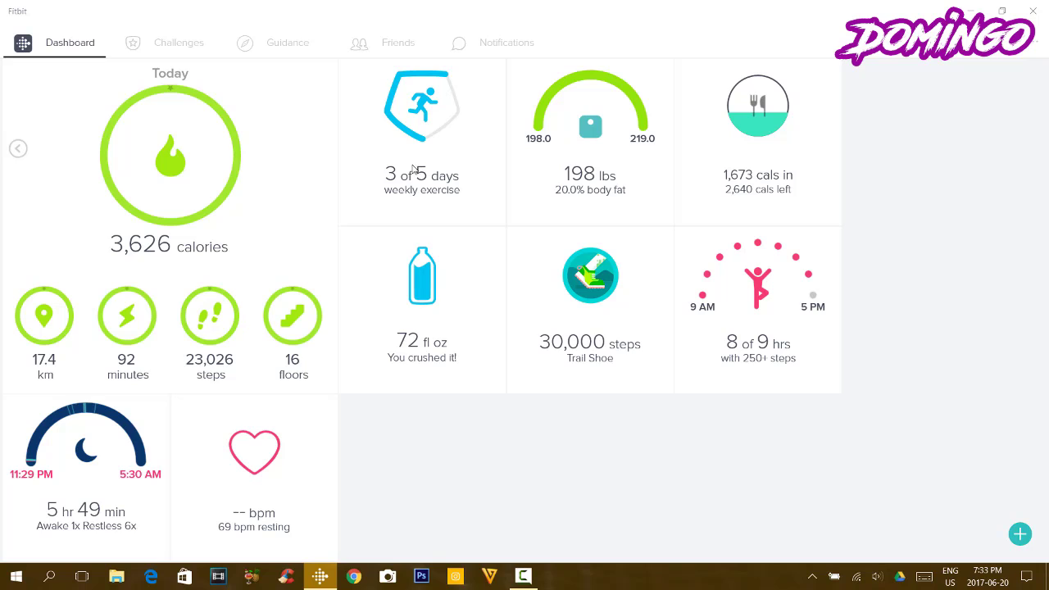
mouse_move(394, 161)
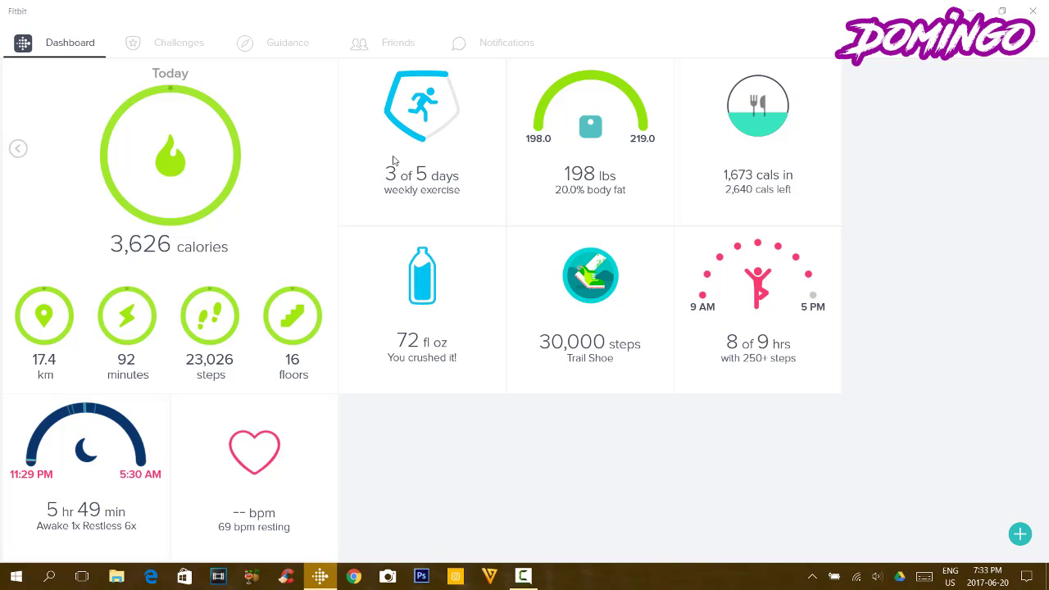
mouse_move(365, 160)
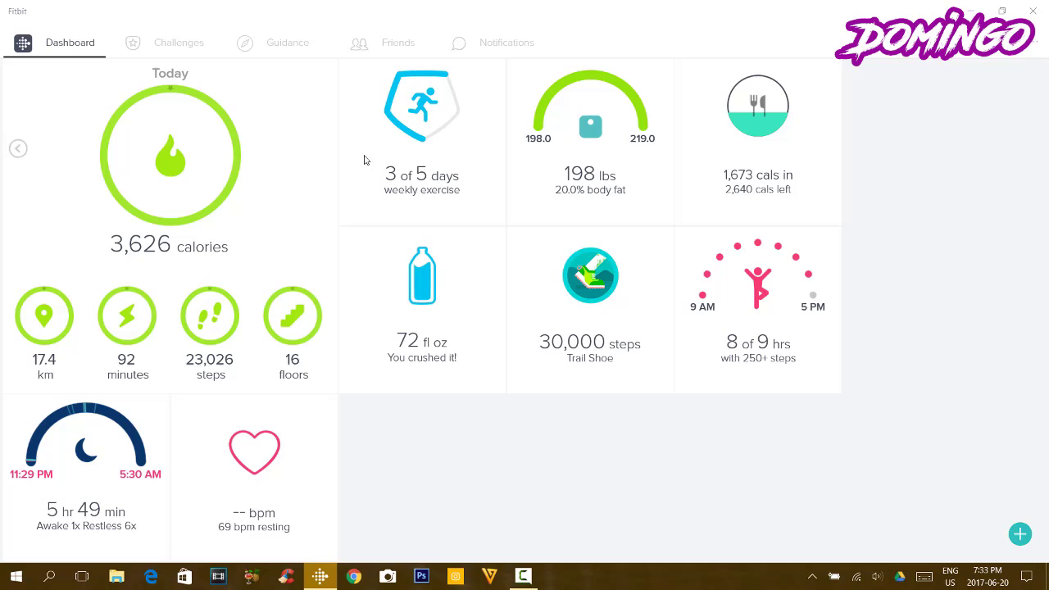
mouse_move(509, 475)
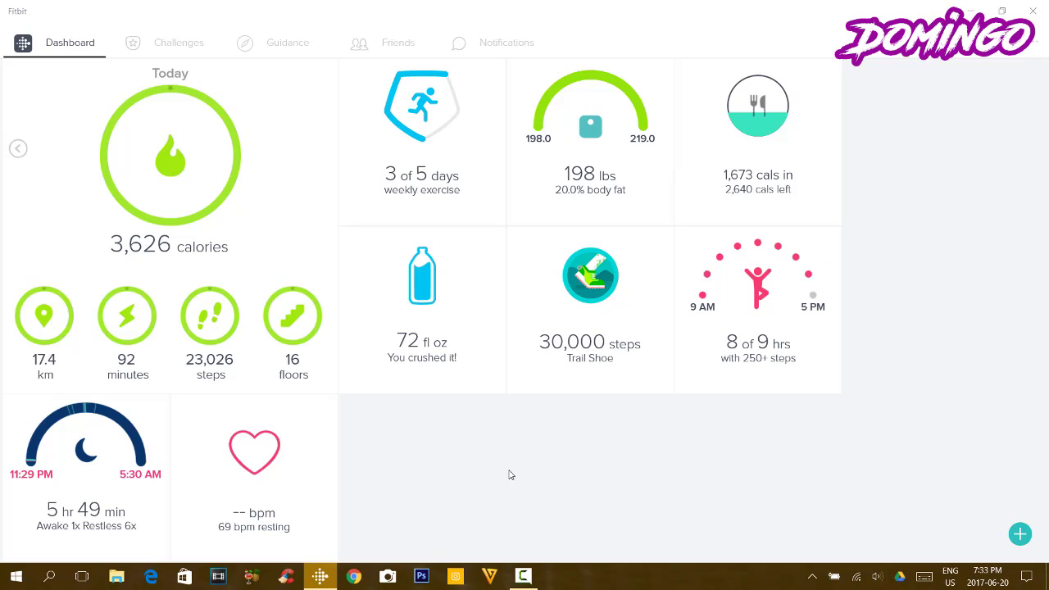
mouse_move(856, 374)
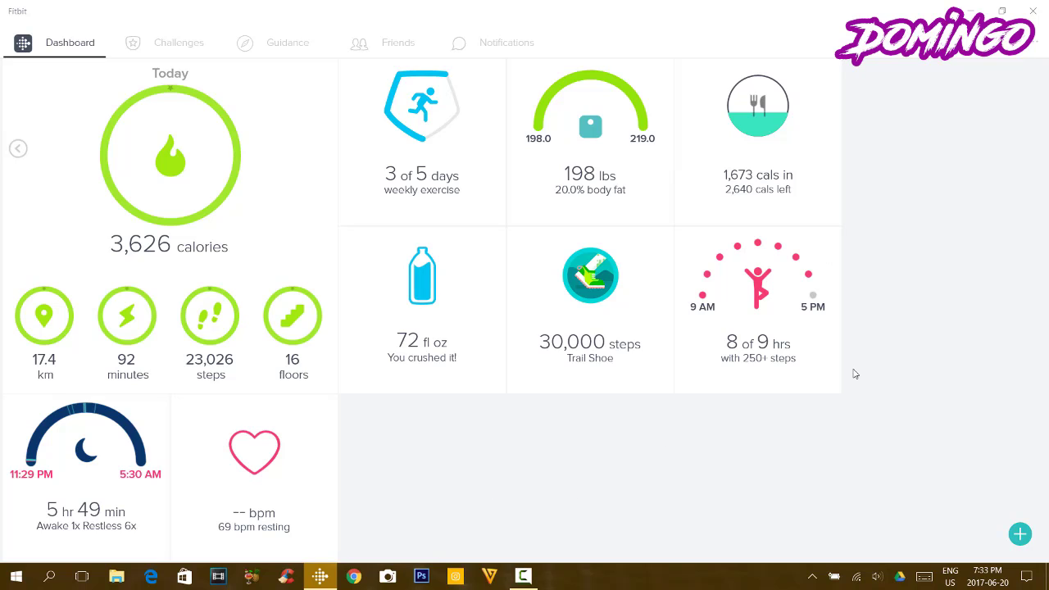